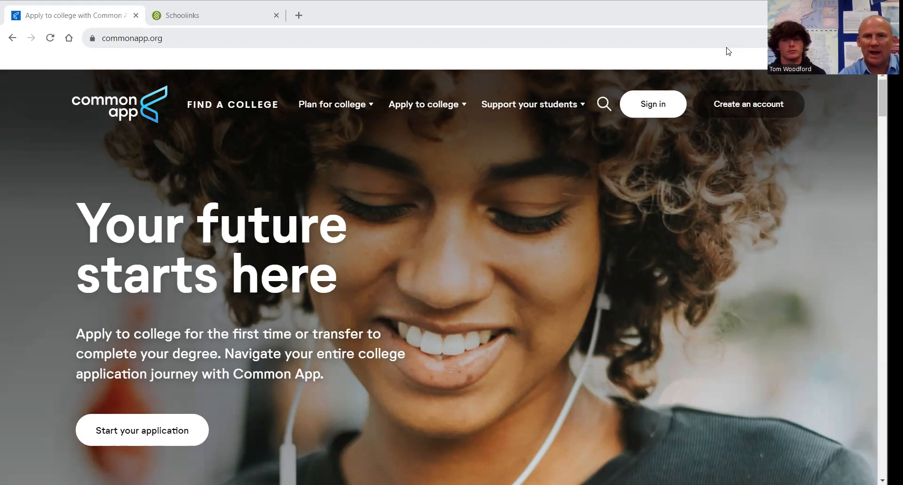
{"action": "mouse_move", "coordinate": [741, 96]}
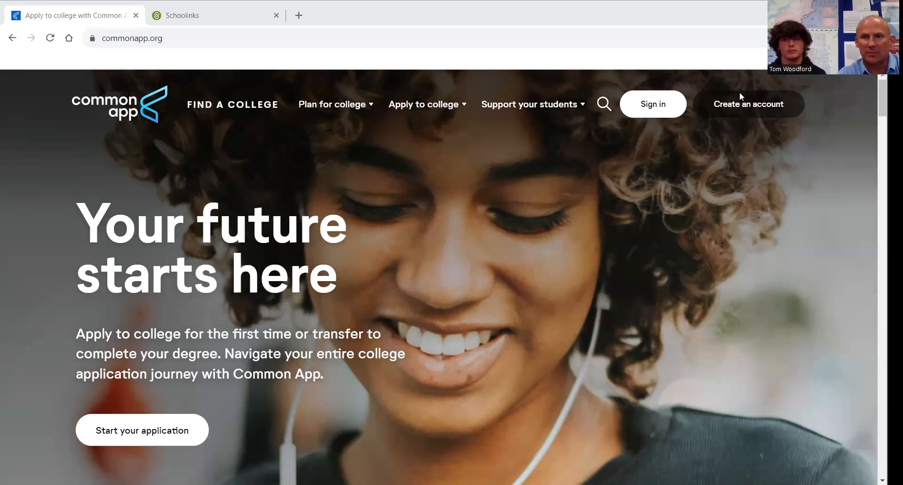
{"action": "mouse_move", "coordinate": [61, 100]}
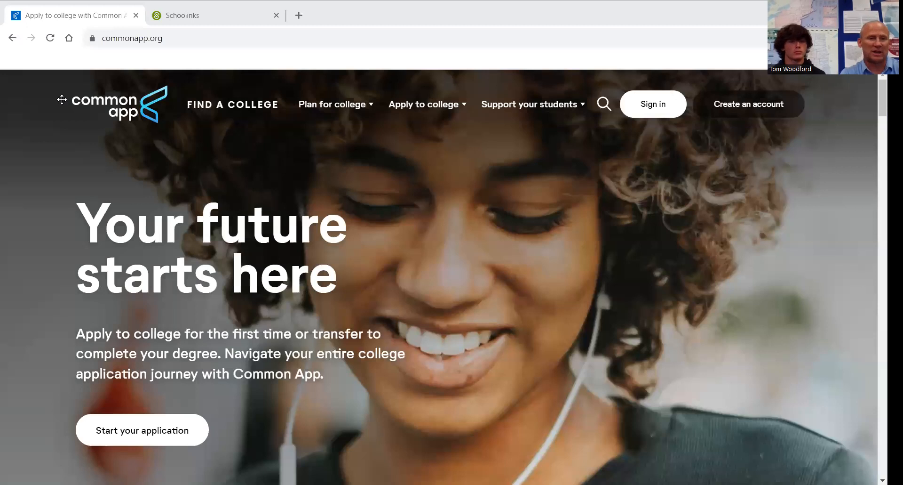
{"action": "mouse_move", "coordinate": [284, 182]}
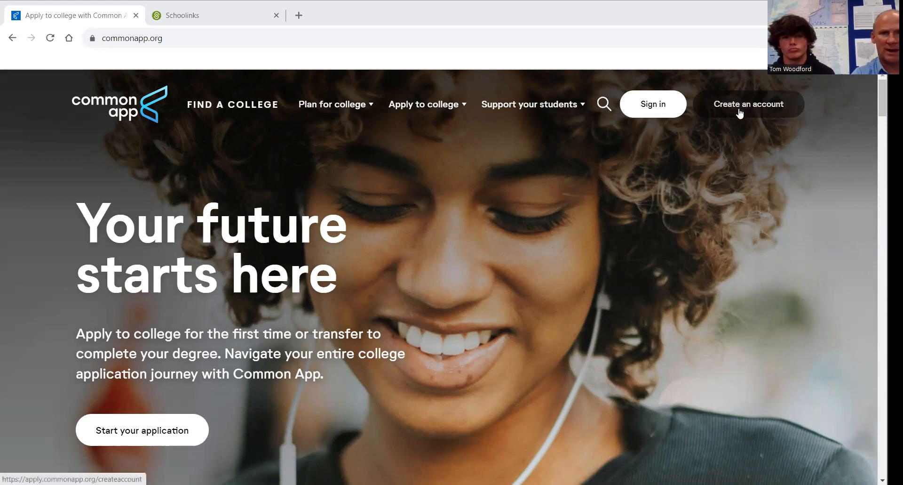
Step: Start creating a Common App account as a first-year student
{"action": "left_click", "coordinate": [748, 104]}
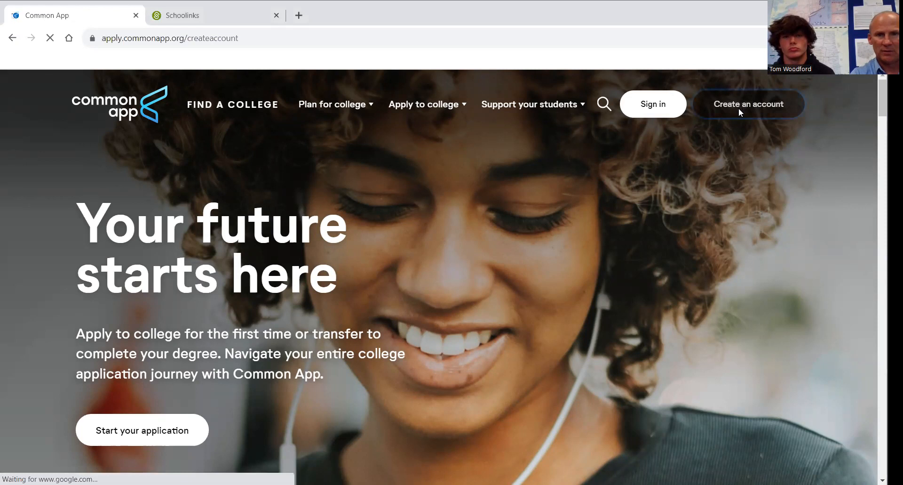
{"action": "left_click", "coordinate": [749, 104]}
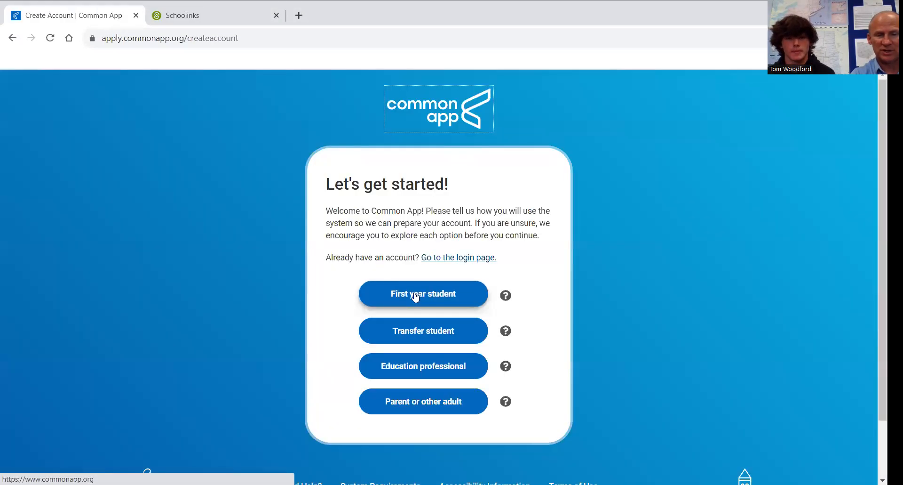
{"action": "left_click", "coordinate": [424, 294]}
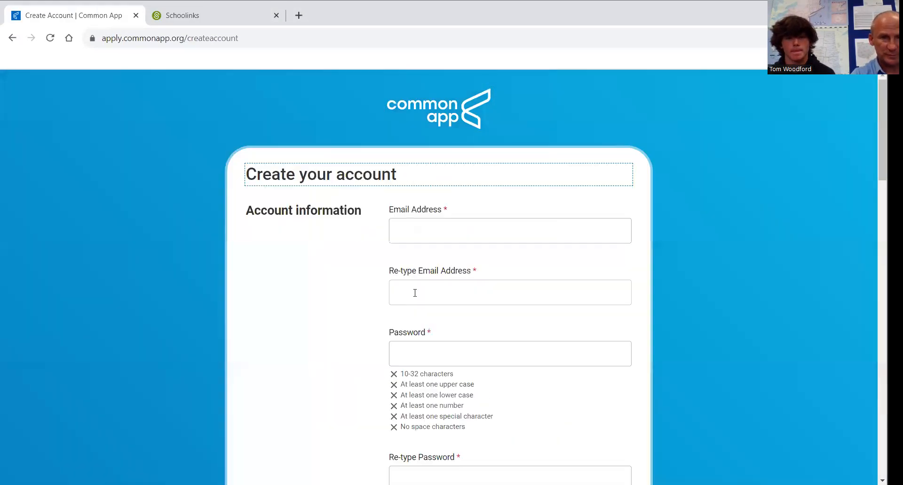
Step: Enter the hilliardschools email address in the first email field
{"action": "left_click", "coordinate": [510, 230]}
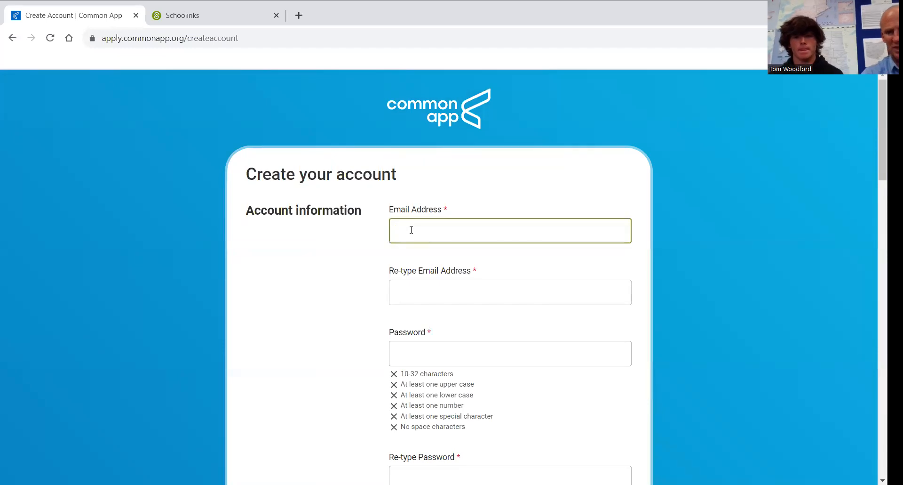
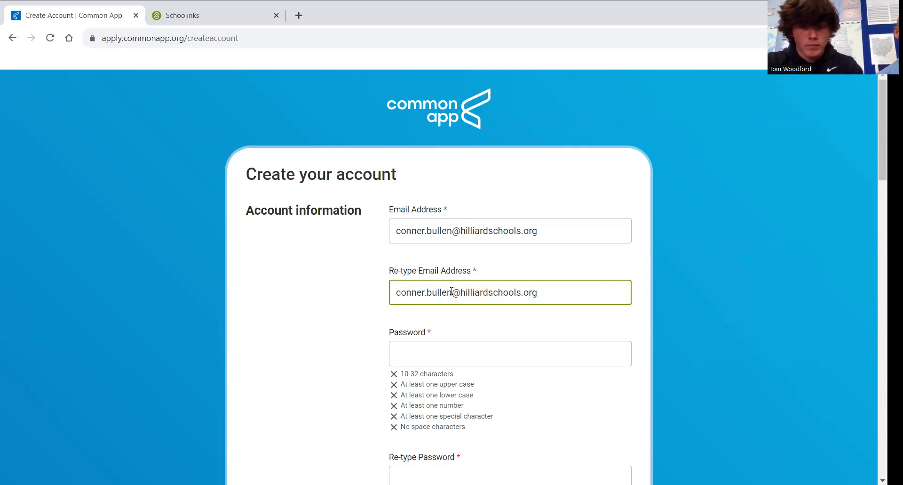
{"action": "mouse_move", "coordinate": [491, 365]}
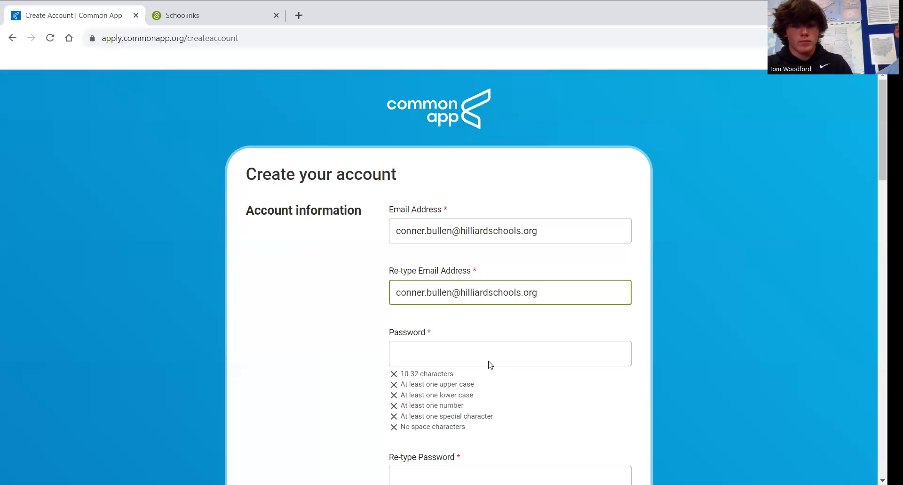
{"action": "left_click", "coordinate": [485, 354]}
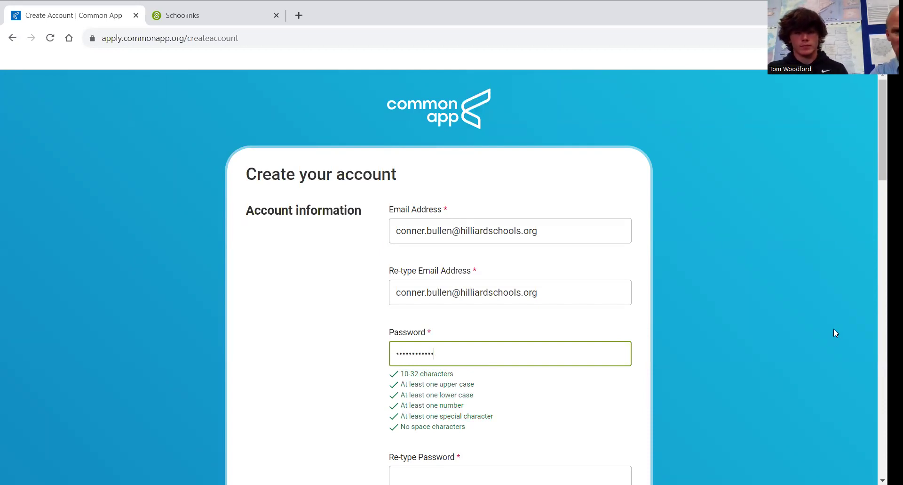
Step: Re-type the matching password and select first-year student starting college in 2023 or 2024
{"action": "scroll", "scroll_direction": "down", "scroll_amount": 3}
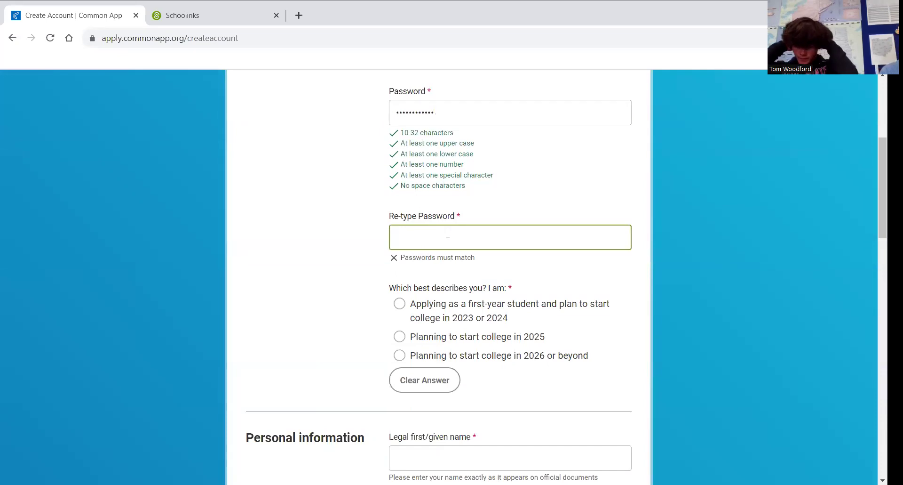
{"action": "type", "text": "•"}
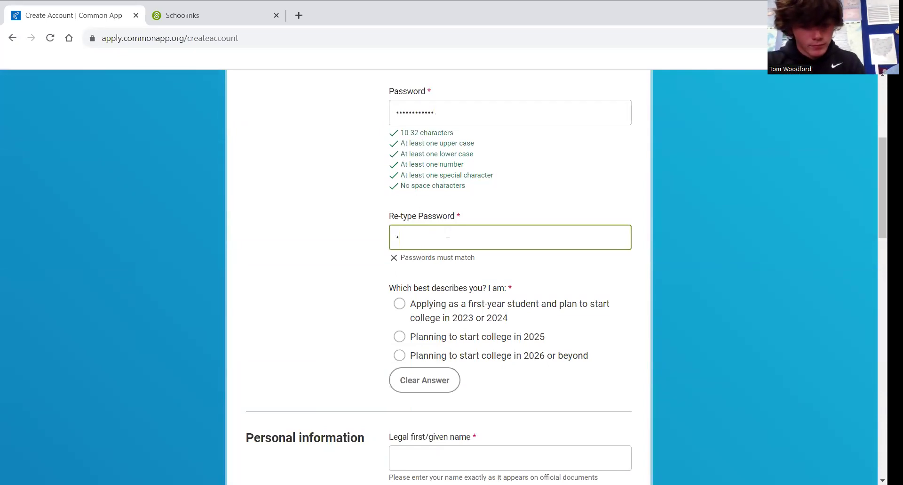
{"action": "type", "text": "••••"}
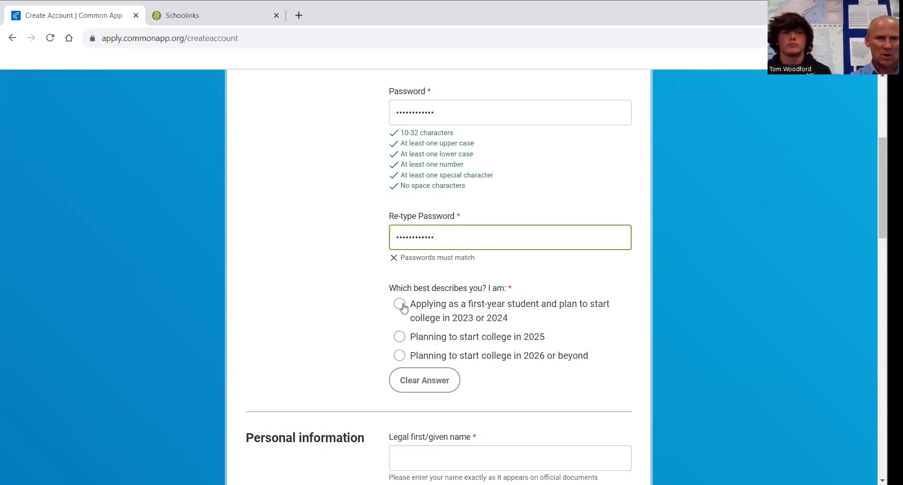
{"action": "left_click", "coordinate": [399, 304]}
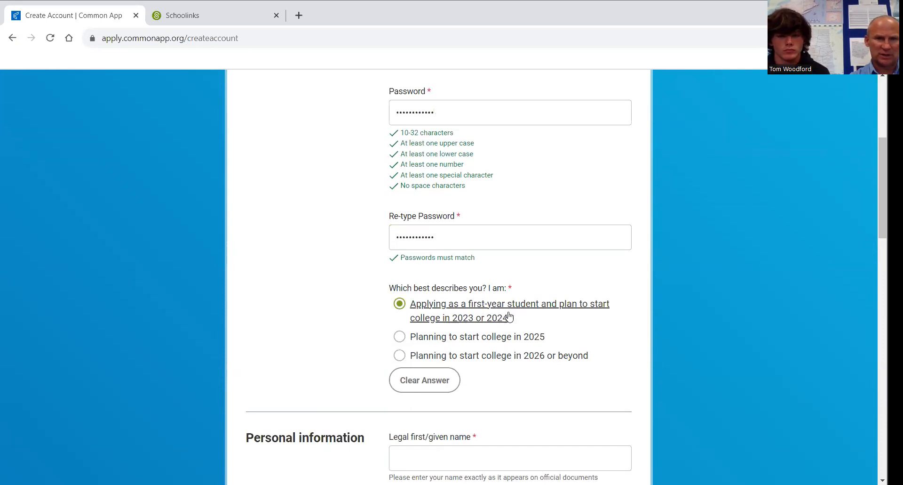
{"action": "mouse_move", "coordinate": [875, 182]}
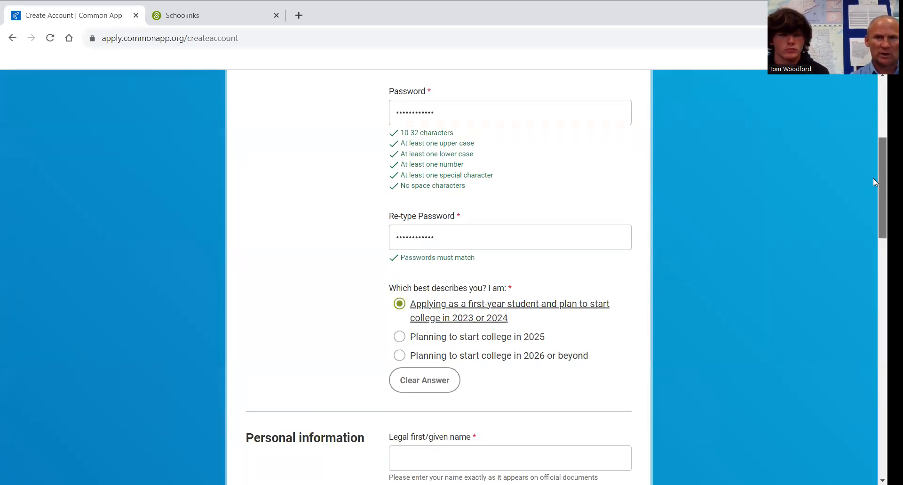
{"action": "scroll", "scroll_direction": "down", "scroll_amount": 3}
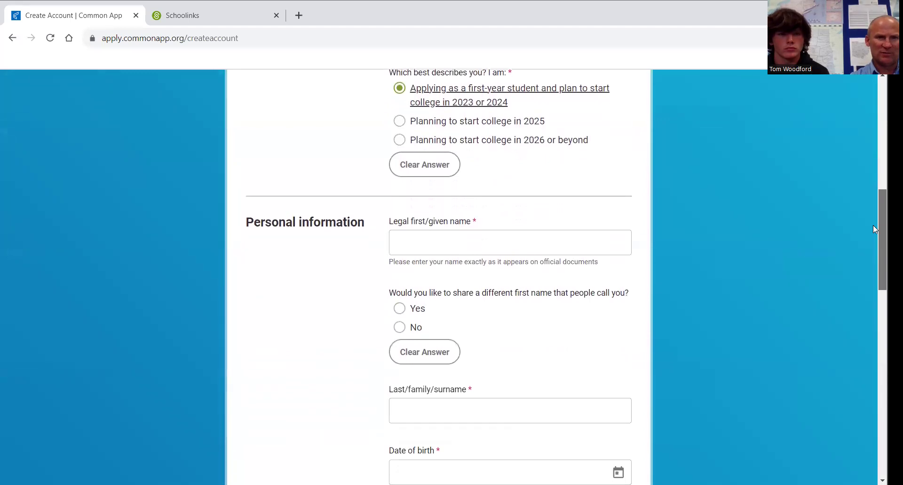
{"action": "left_click", "coordinate": [441, 241]}
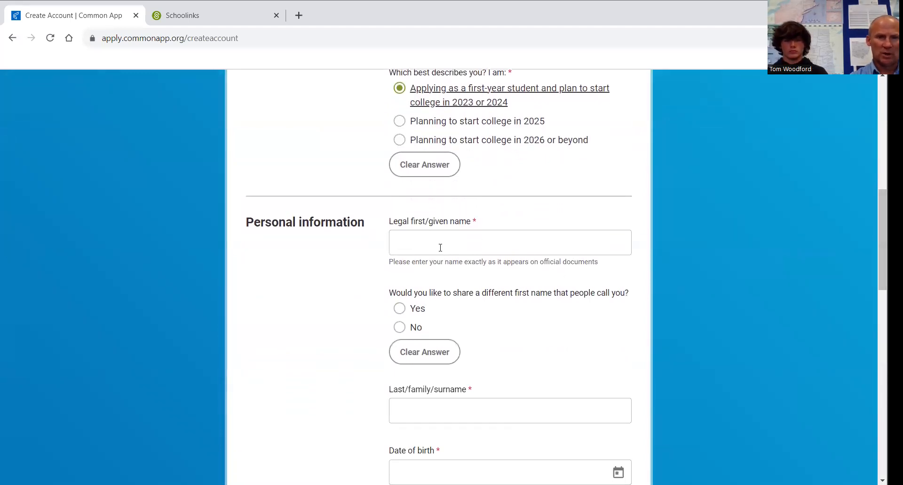
{"action": "left_click", "coordinate": [510, 242]}
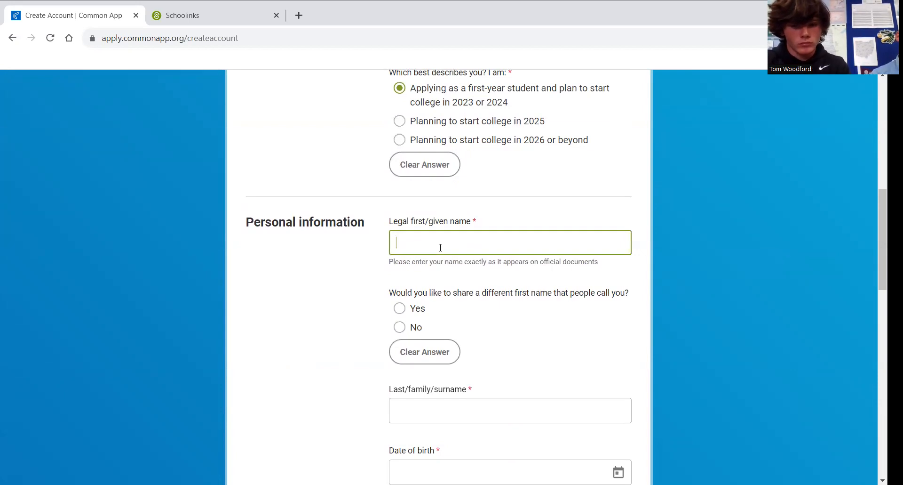
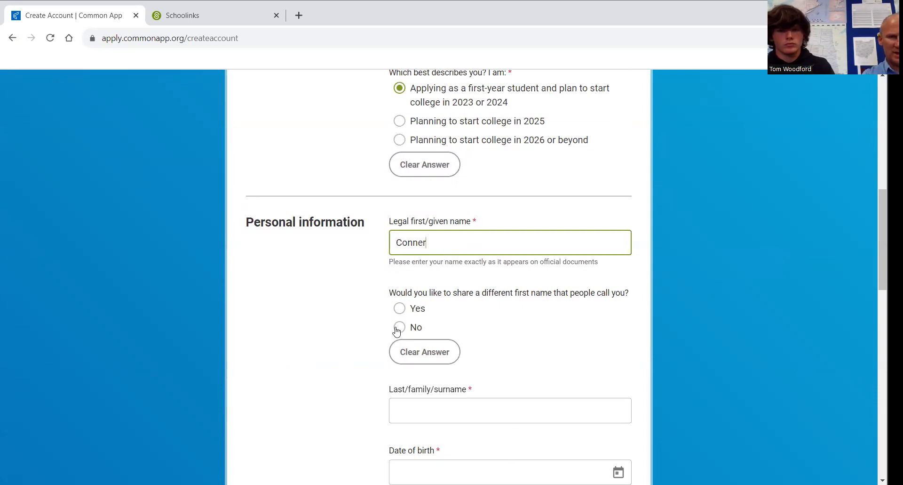
{"action": "left_click", "coordinate": [399, 327]}
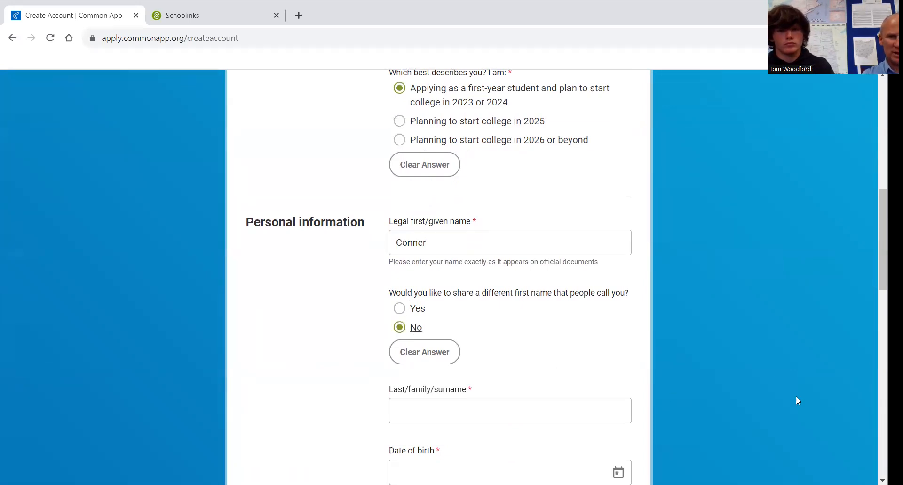
{"action": "scroll", "scroll_direction": "down", "scroll_amount": 3}
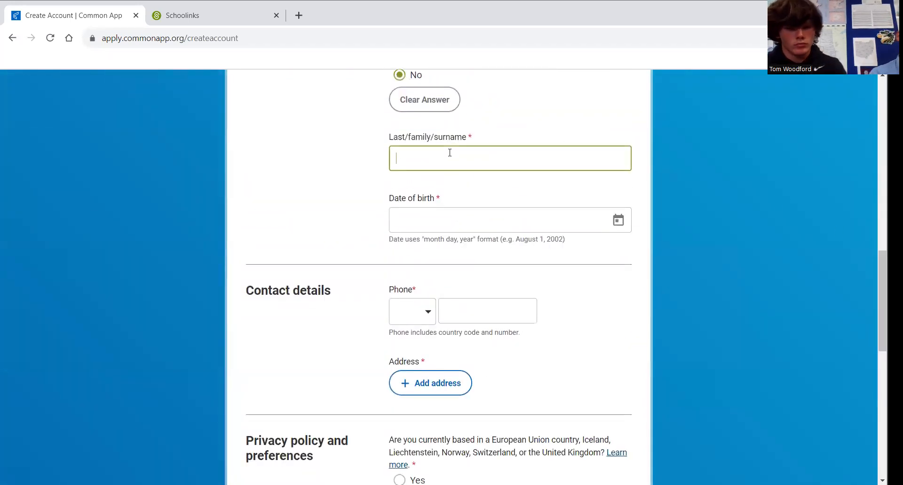
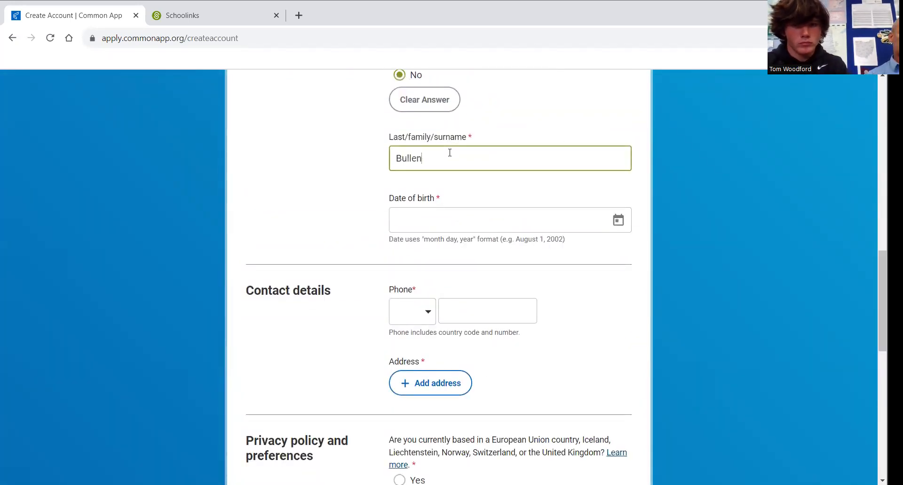
{"action": "mouse_move", "coordinate": [622, 236]}
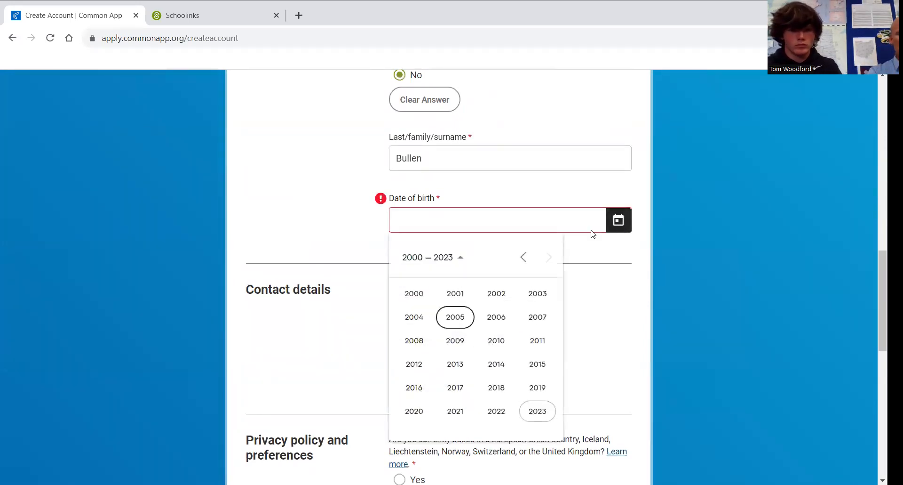
{"action": "left_click", "coordinate": [455, 317]}
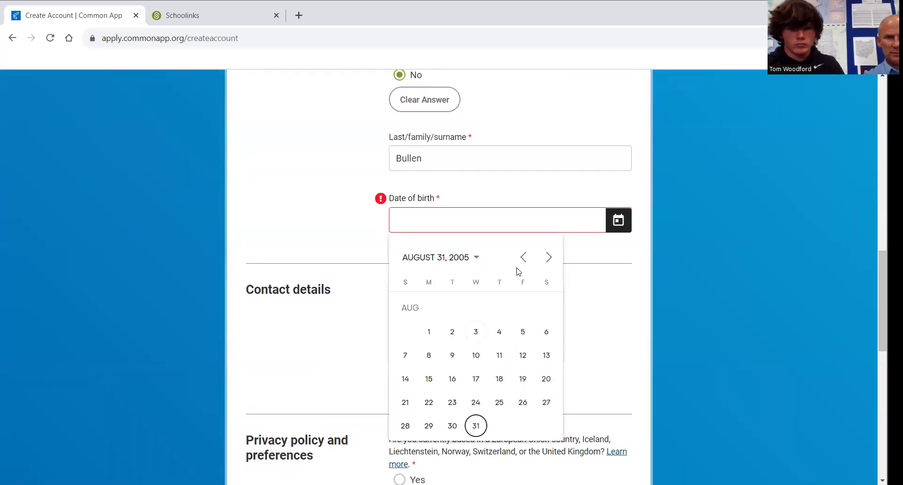
{"action": "left_click", "coordinate": [548, 257]}
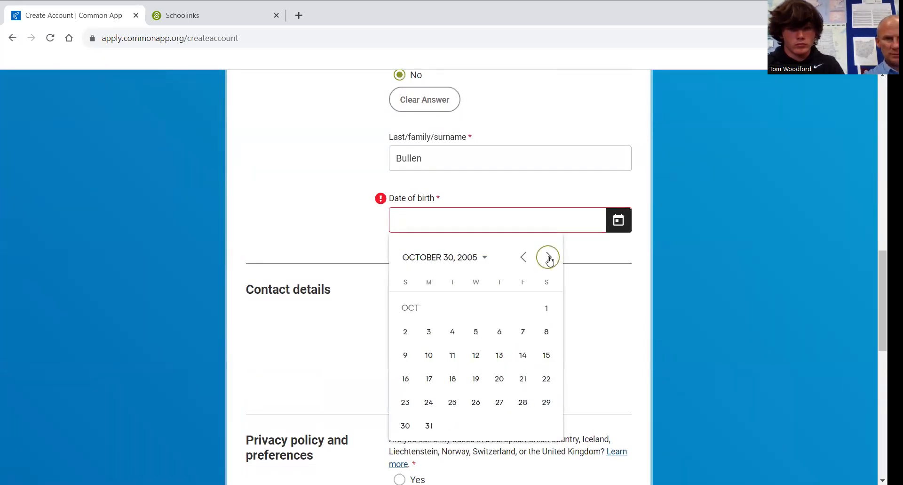
{"action": "left_click", "coordinate": [548, 257]}
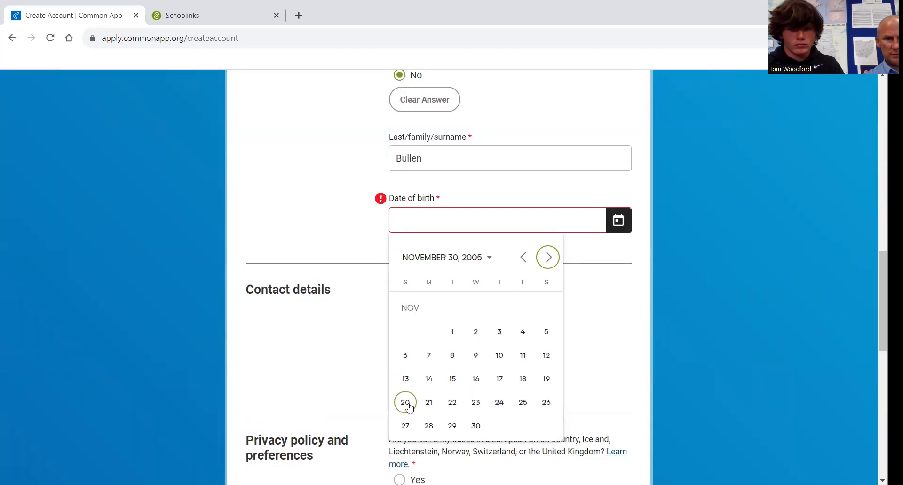
{"action": "left_click", "coordinate": [405, 402]}
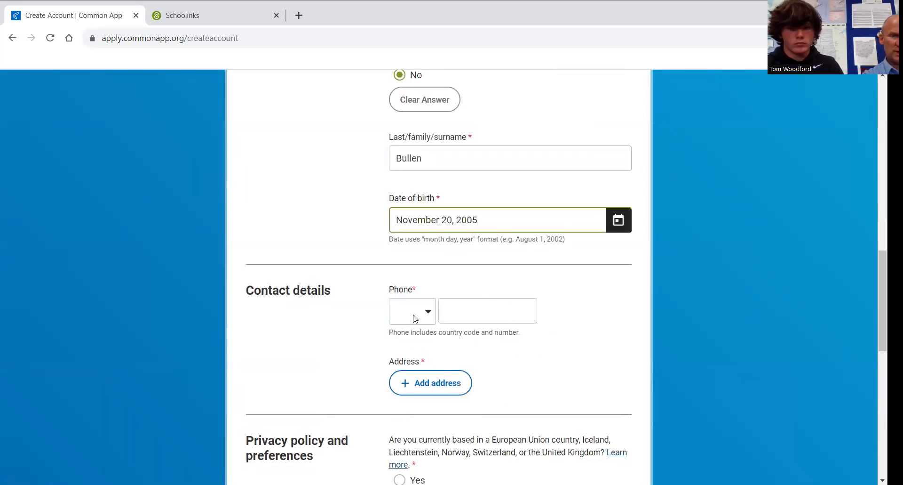
{"action": "mouse_move", "coordinate": [418, 315]}
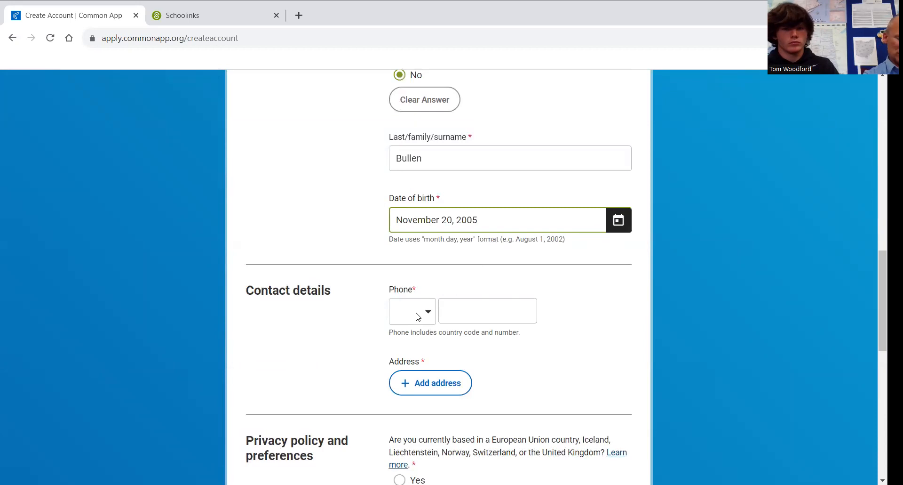
{"action": "left_click", "coordinate": [412, 311]}
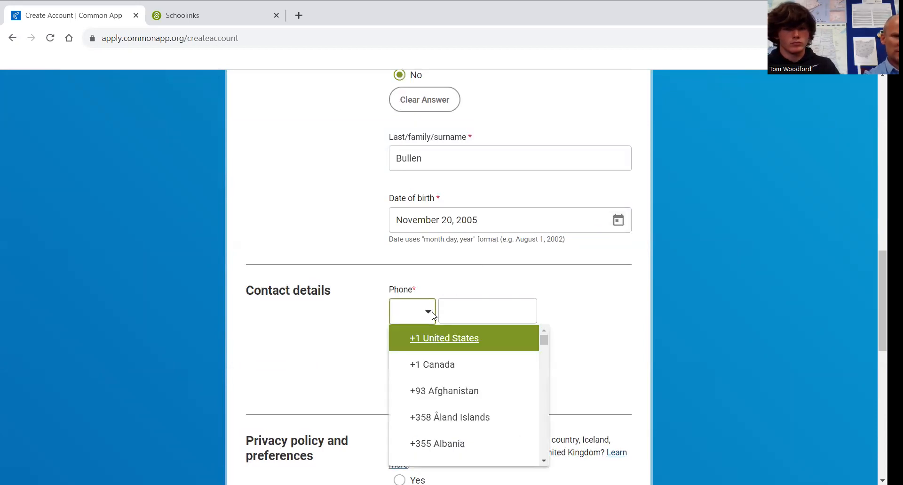
{"action": "left_click", "coordinate": [487, 310]}
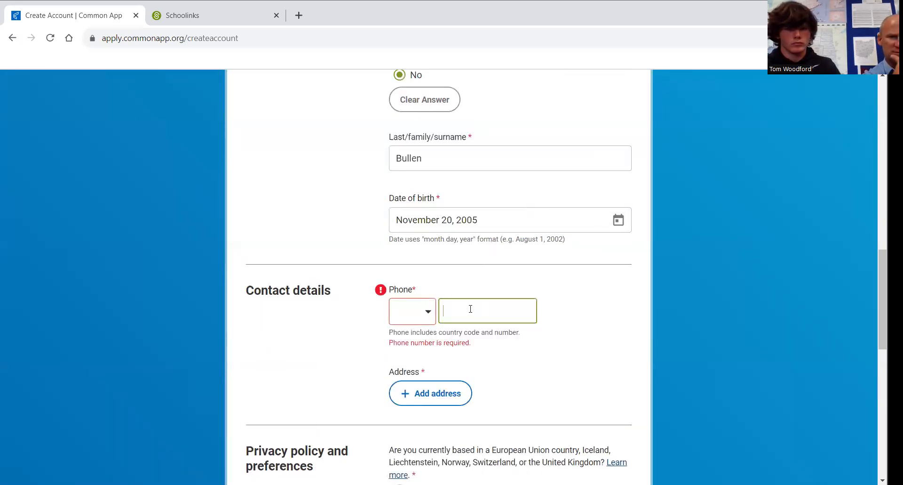
{"action": "left_click", "coordinate": [412, 311]}
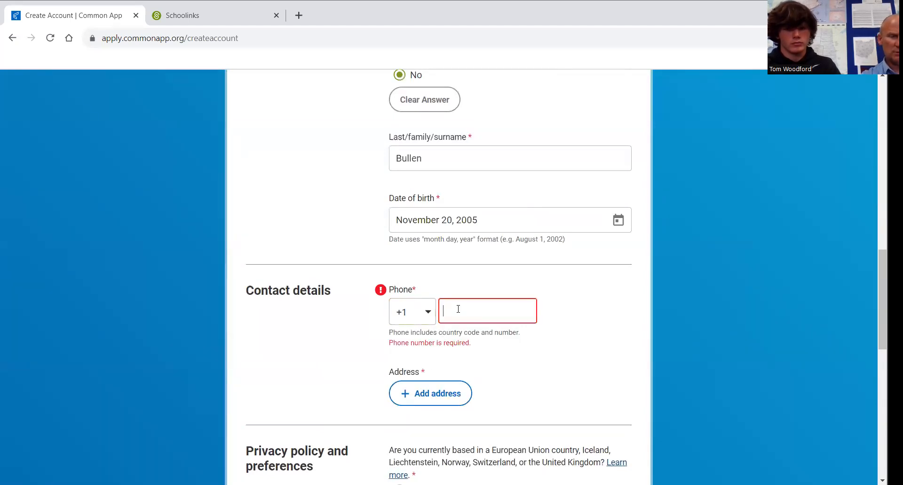
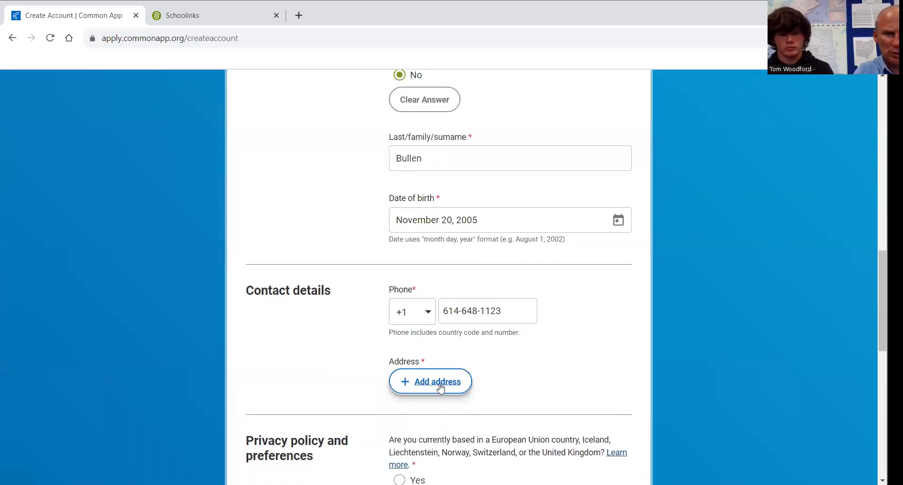
{"action": "left_click", "coordinate": [438, 381]}
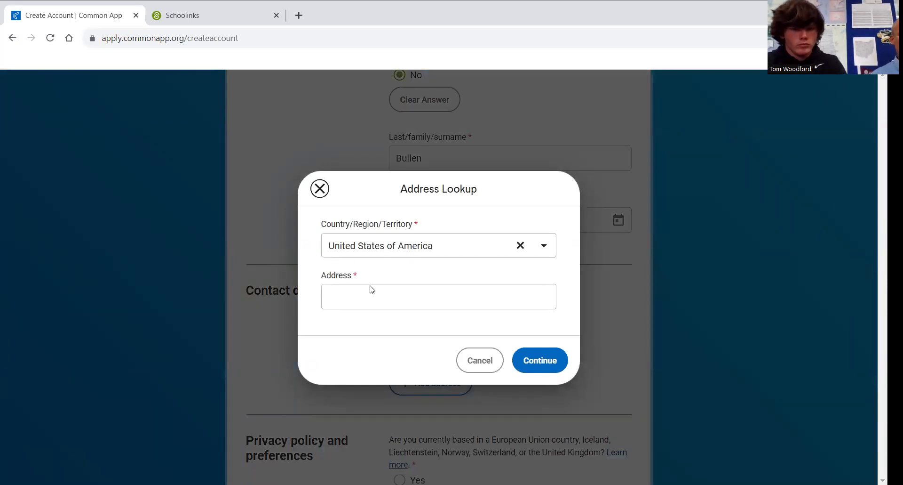
{"action": "left_click", "coordinate": [480, 360]}
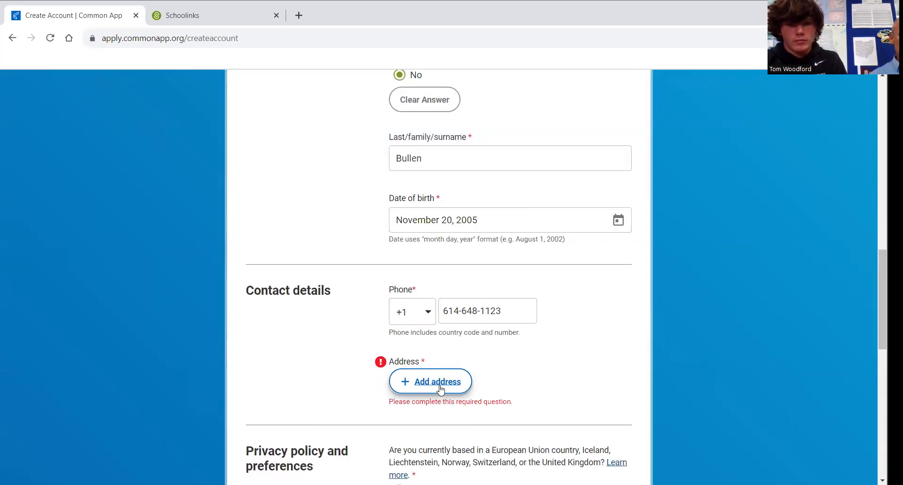
{"action": "left_click", "coordinate": [431, 381]}
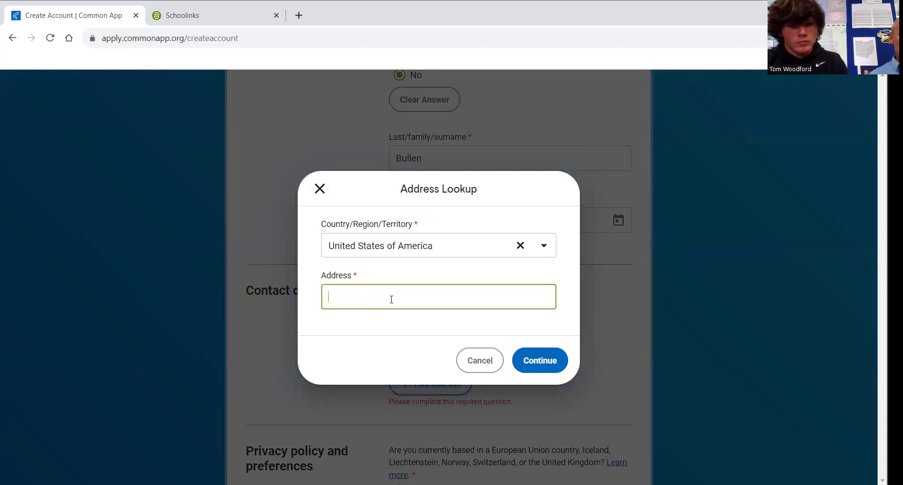
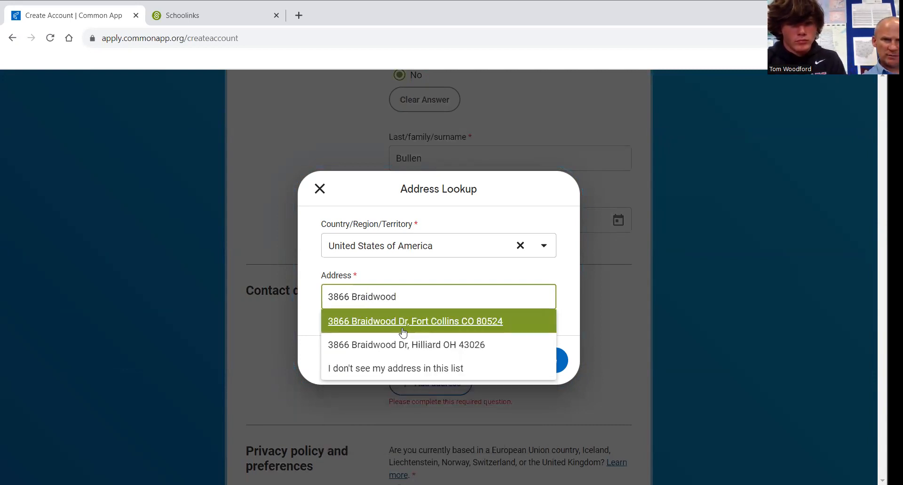
{"action": "left_click", "coordinate": [407, 345]}
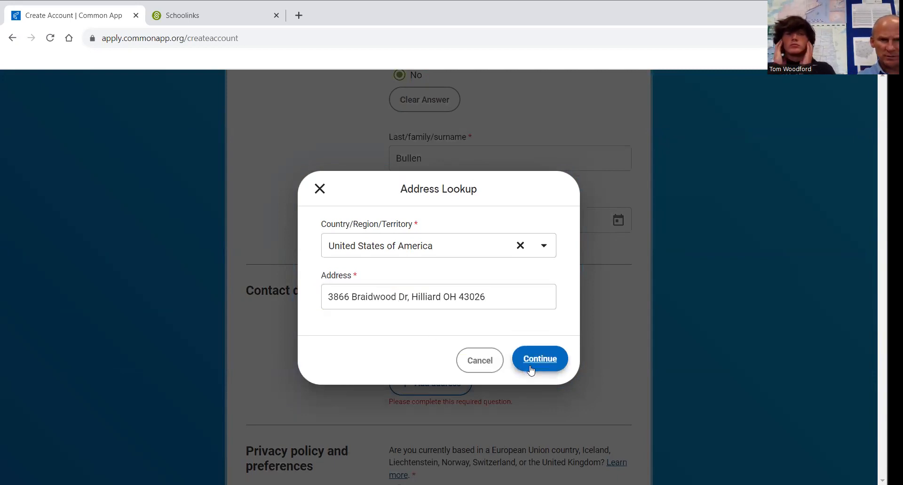
{"action": "left_click", "coordinate": [540, 358]}
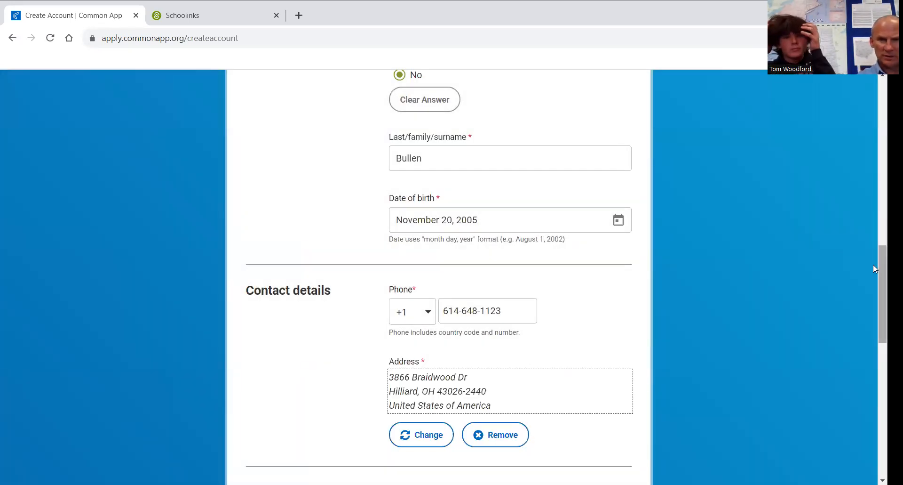
Step: Answer No to being based in Europe, accept the Terms of Use, and create the account
{"action": "scroll", "scroll_direction": "down", "scroll_amount": 3}
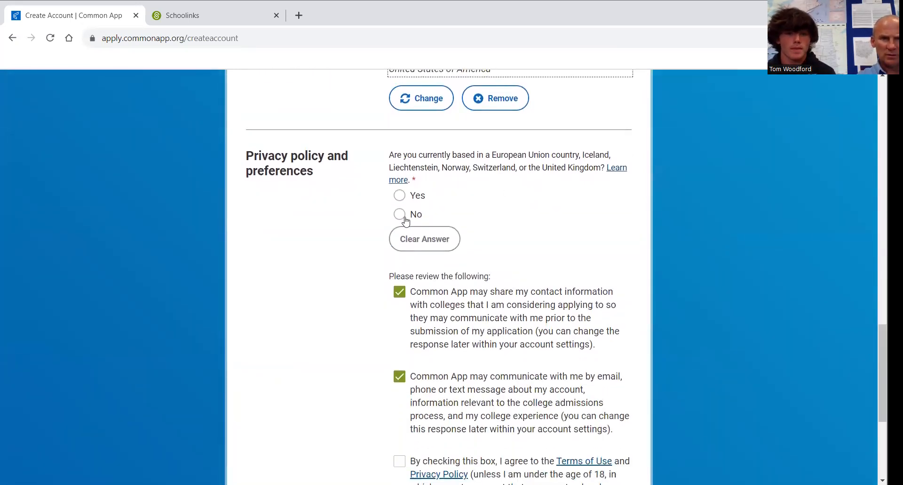
{"action": "left_click", "coordinate": [399, 215]}
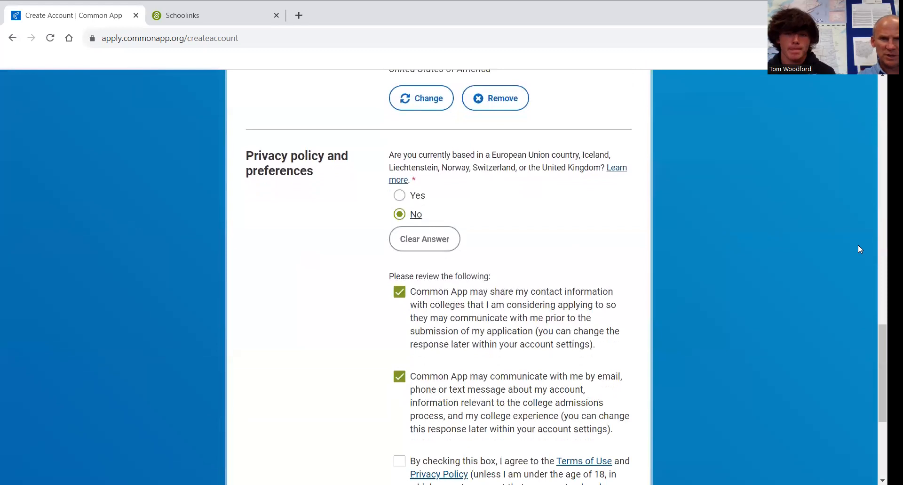
{"action": "scroll", "scroll_direction": "down", "scroll_amount": 3}
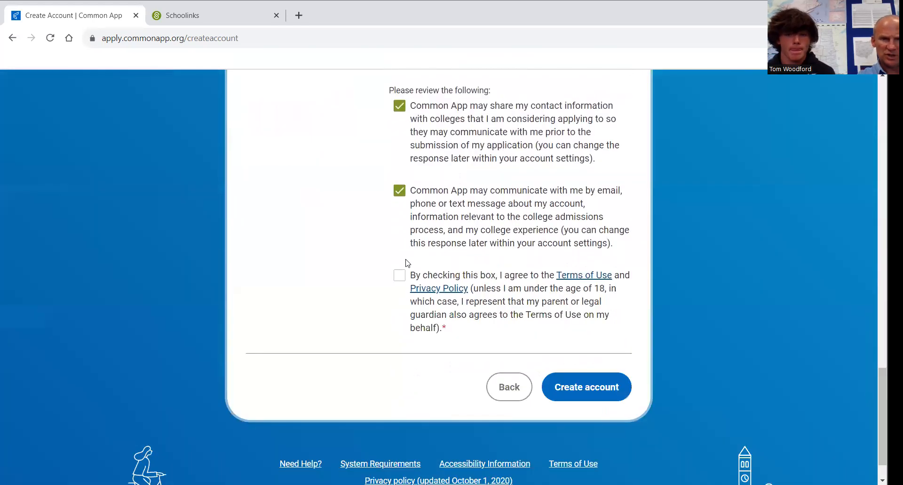
{"action": "left_click", "coordinate": [400, 276]}
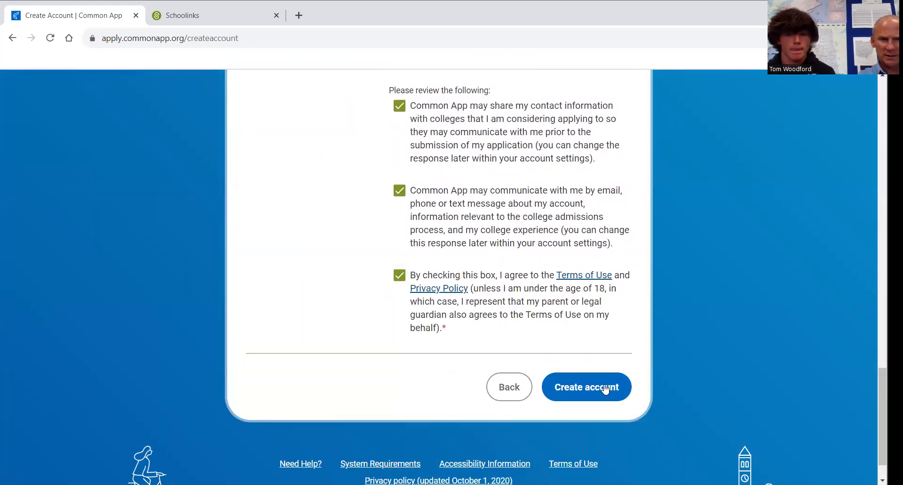
{"action": "left_click", "coordinate": [587, 386]}
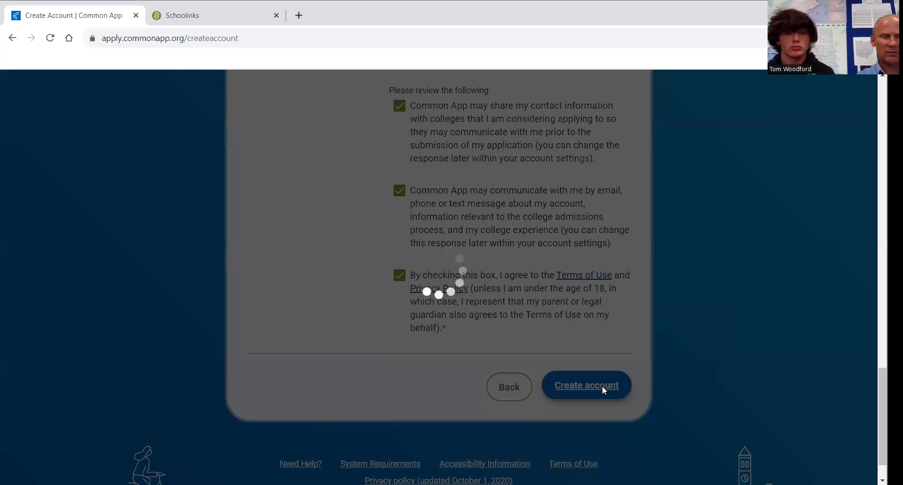
{"action": "left_click", "coordinate": [587, 385]}
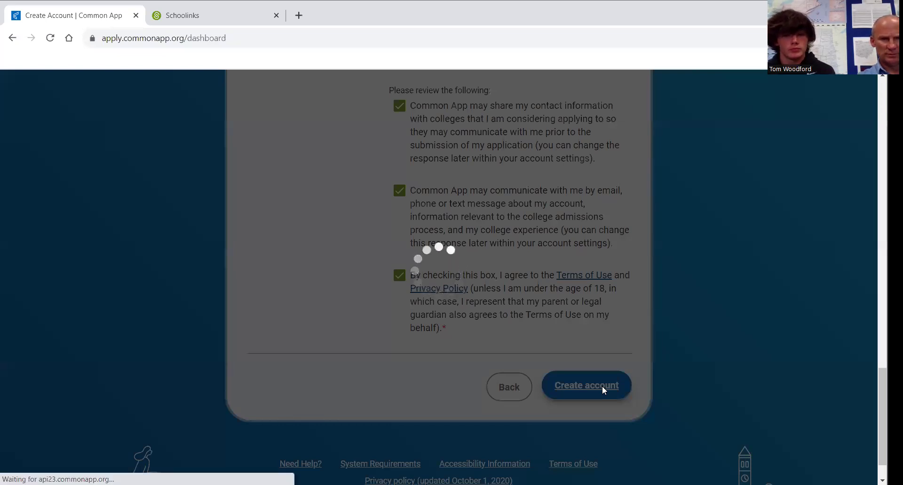
{"action": "left_click", "coordinate": [587, 385]}
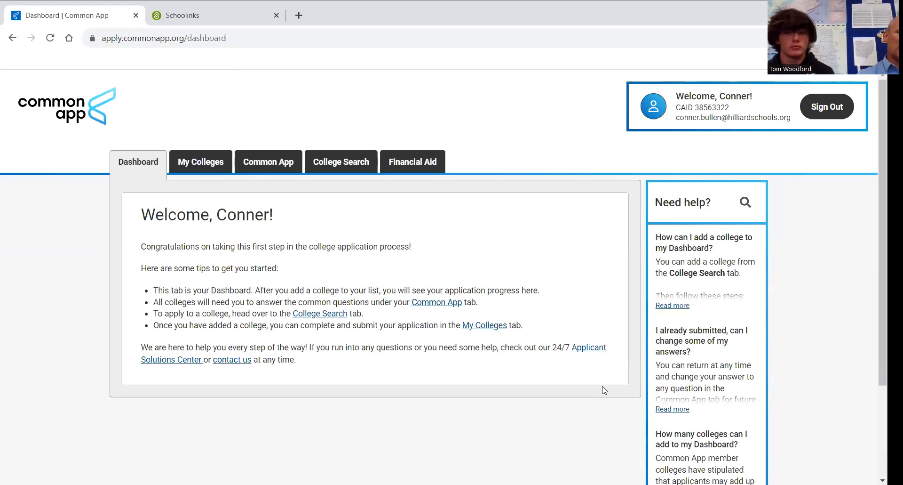
{"action": "mouse_move", "coordinate": [304, 280]}
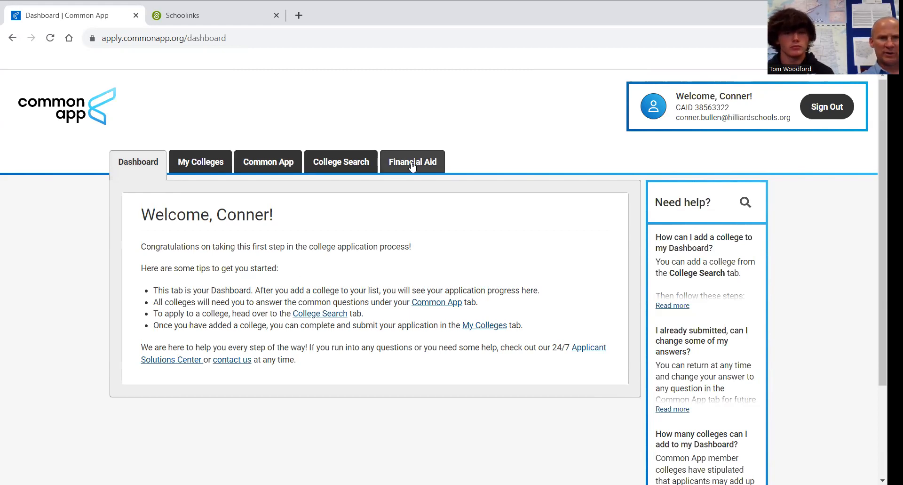
Step: Open Financial Aid and scroll through grants, scholarships, loans, and work-study options
{"action": "left_click", "coordinate": [413, 162]}
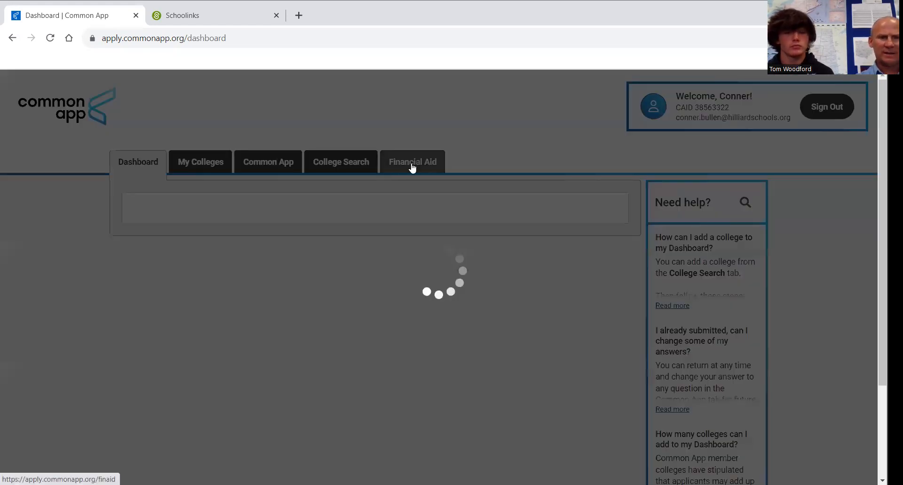
{"action": "left_click", "coordinate": [413, 161]}
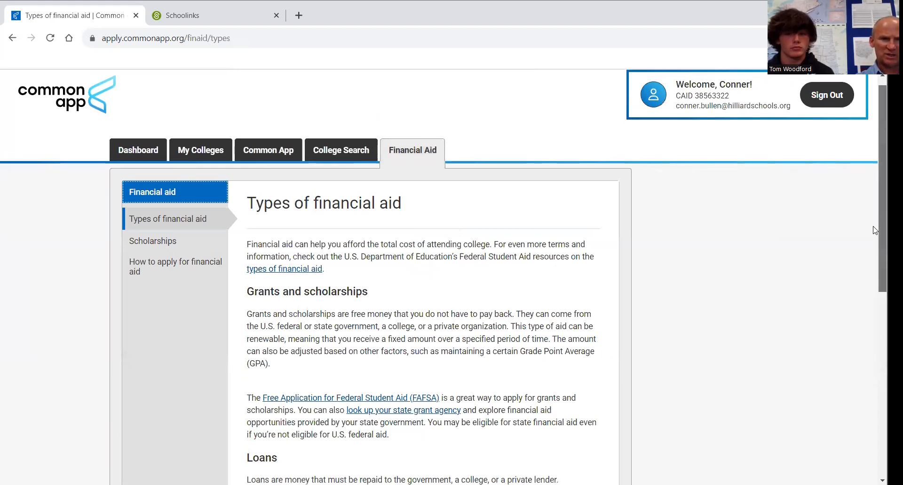
{"action": "scroll", "scroll_direction": "down", "scroll_amount": 3}
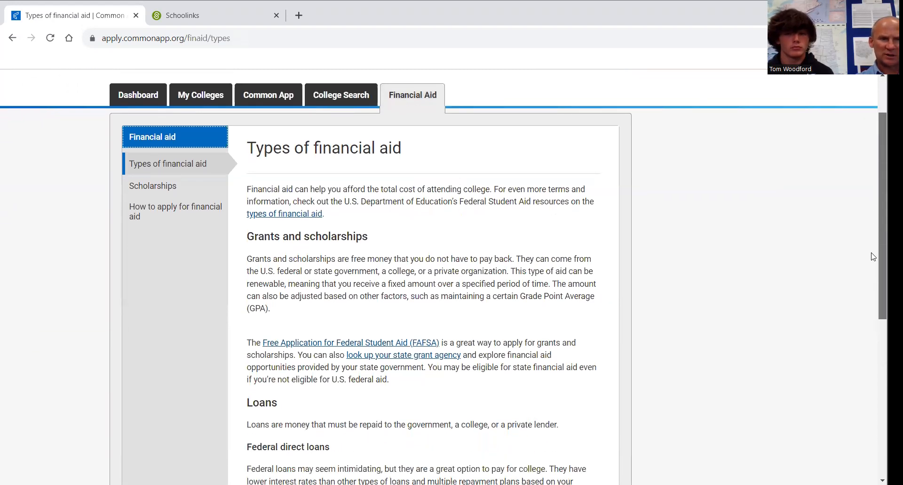
{"action": "scroll", "scroll_direction": "down", "scroll_amount": 3}
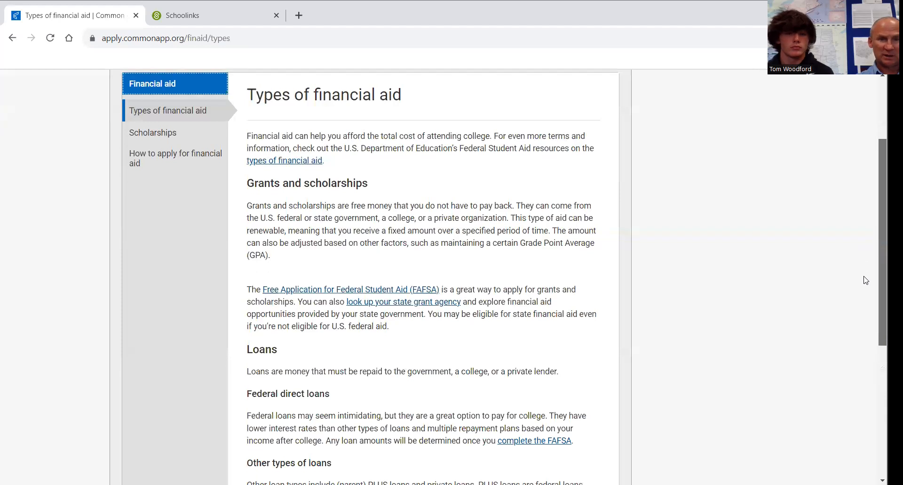
{"action": "mouse_move", "coordinate": [396, 355]}
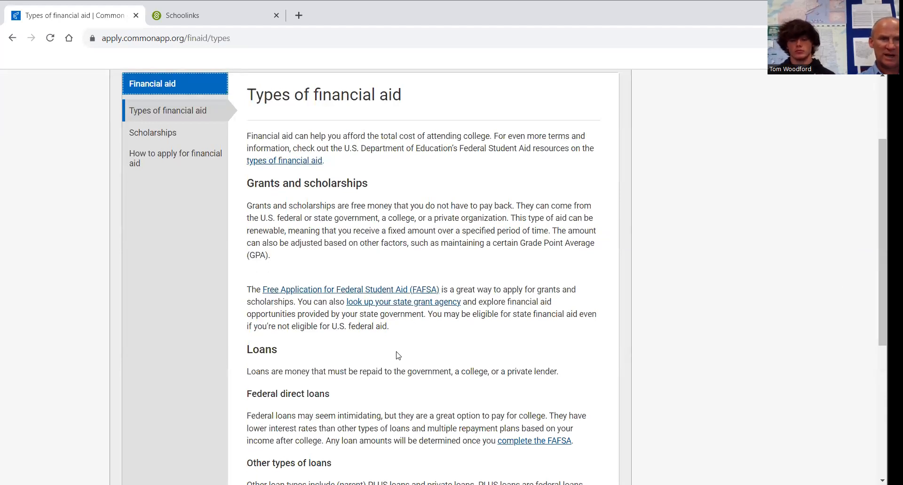
{"action": "mouse_move", "coordinate": [703, 359]}
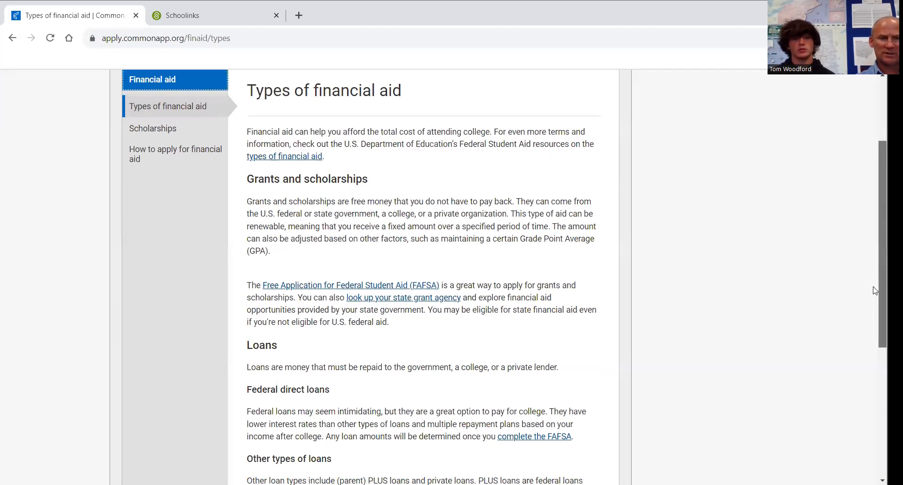
{"action": "scroll", "scroll_direction": "down", "scroll_amount": 3}
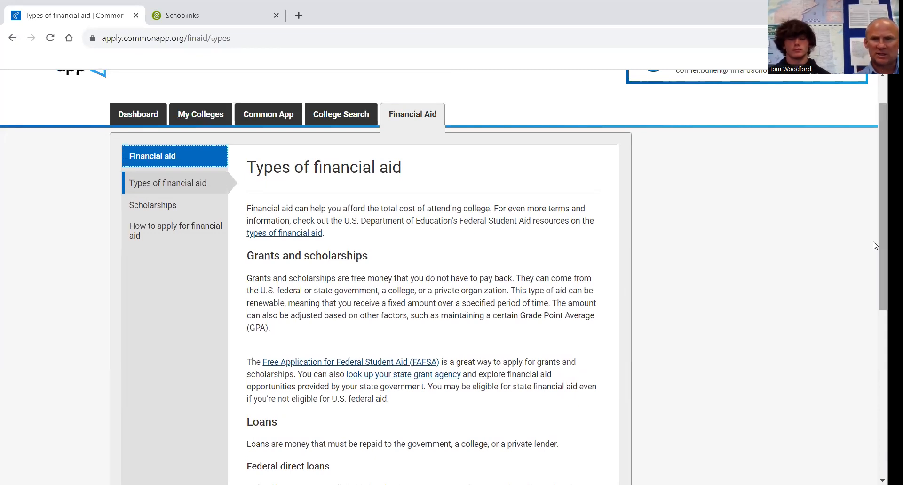
{"action": "scroll", "scroll_direction": "down", "scroll_amount": 3}
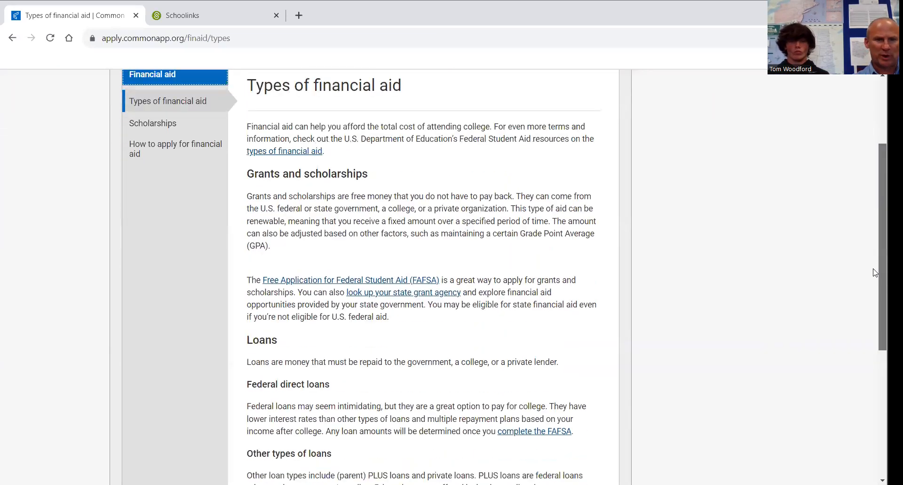
{"action": "scroll", "scroll_direction": "down", "scroll_amount": 3}
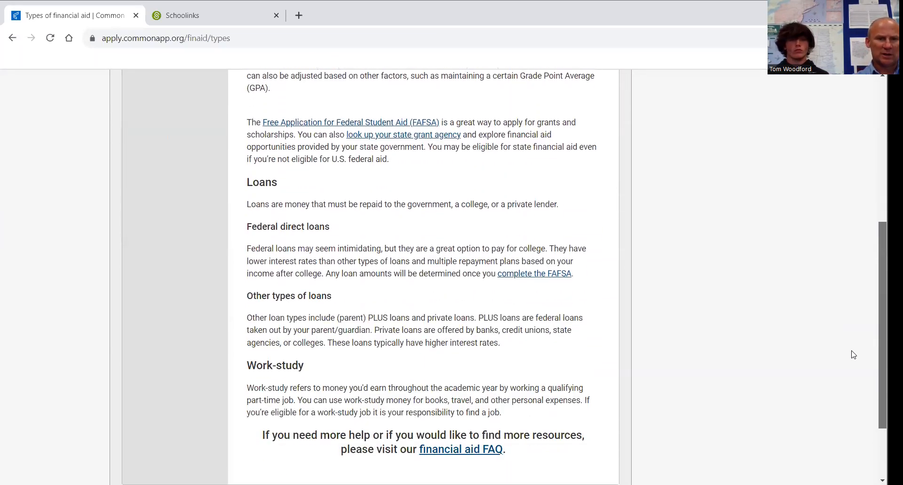
{"action": "scroll", "scroll_direction": "up", "scroll_amount": 3}
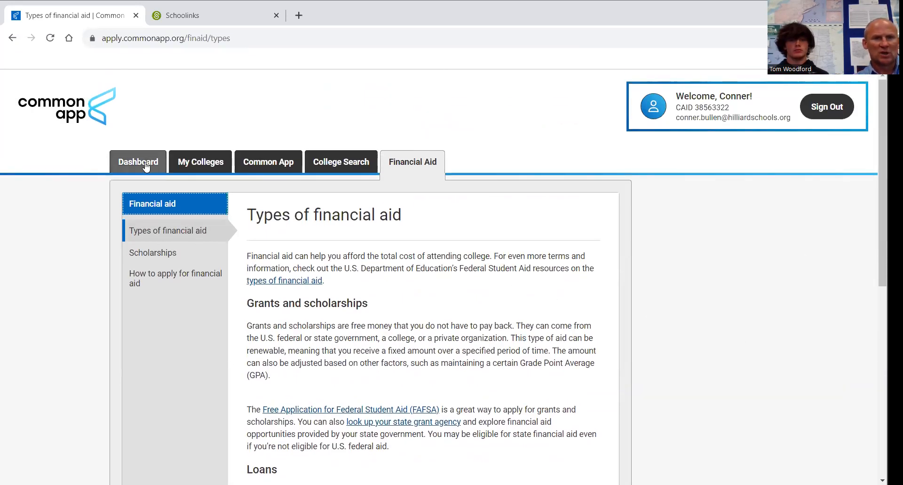
{"action": "mouse_move", "coordinate": [144, 175]}
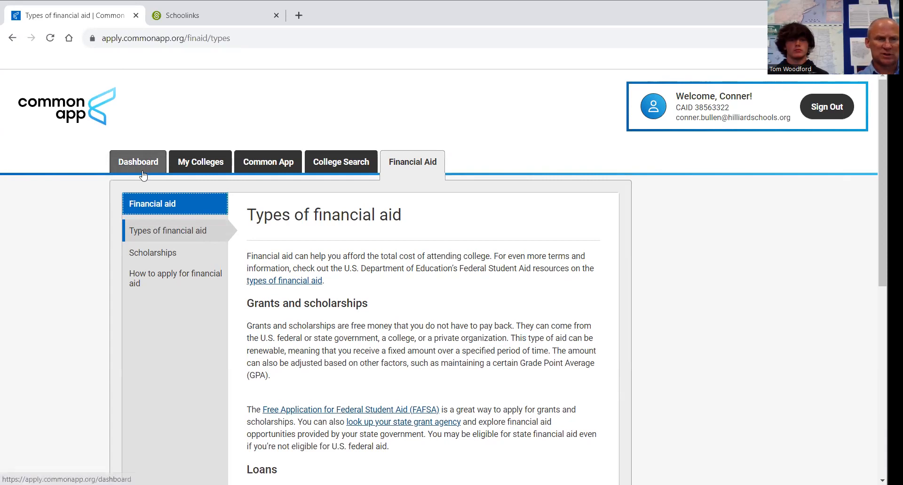
{"action": "mouse_move", "coordinate": [148, 176]}
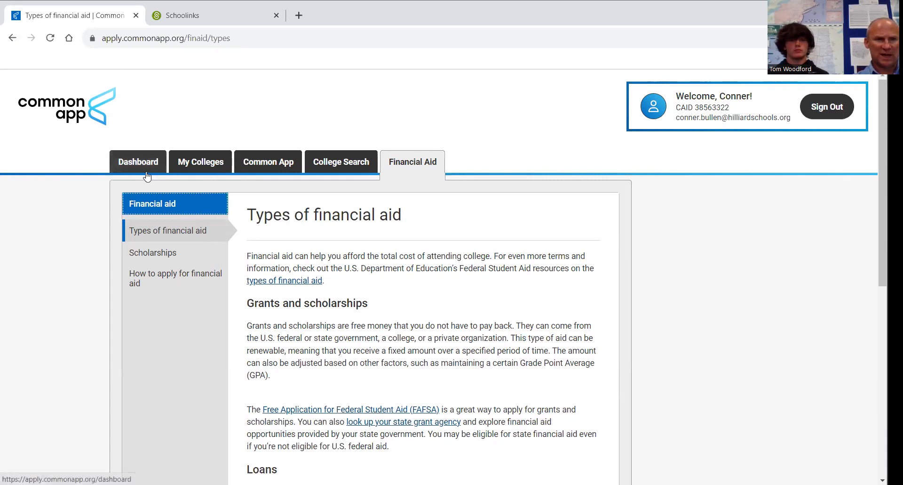
Step: Return to the Dashboard, view My Colleges, then load the Common App questions
{"action": "left_click", "coordinate": [139, 165]}
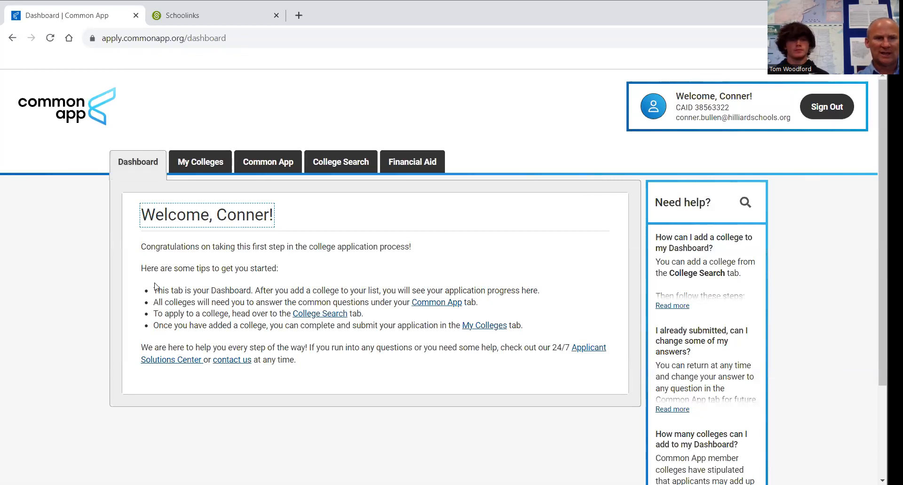
{"action": "mouse_move", "coordinate": [209, 257]}
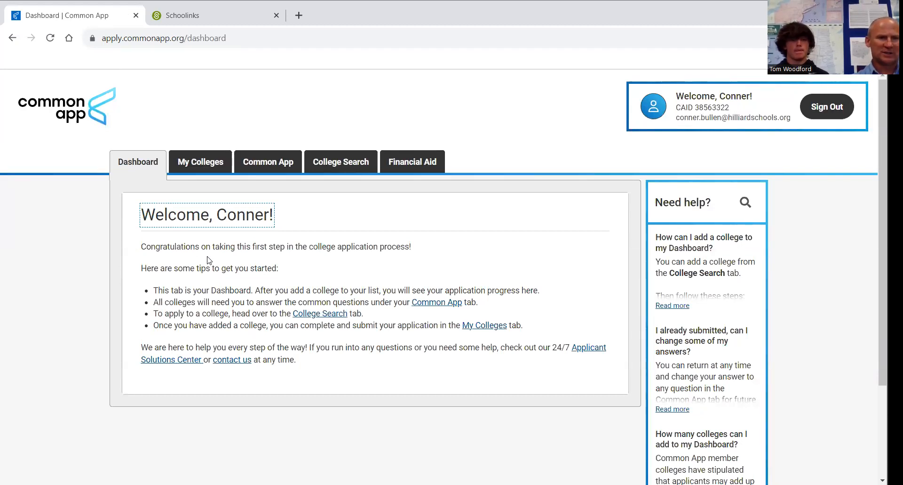
{"action": "left_click", "coordinate": [200, 161]}
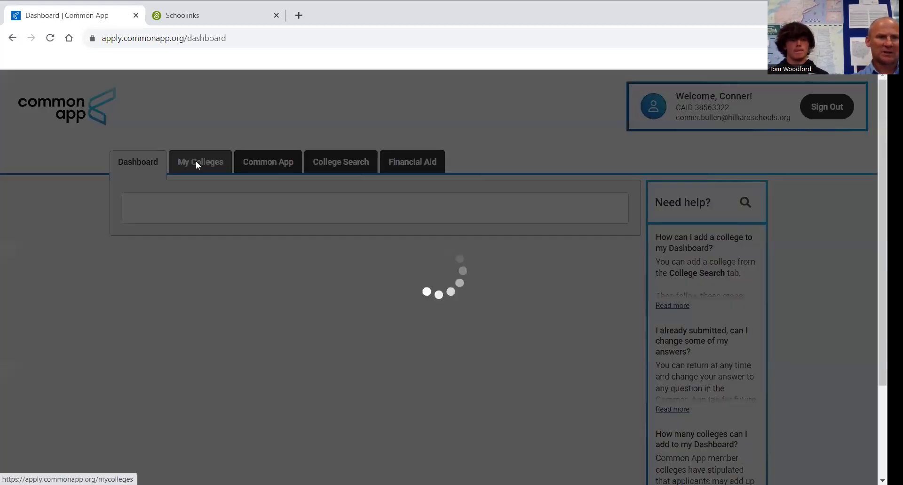
{"action": "left_click", "coordinate": [200, 161]}
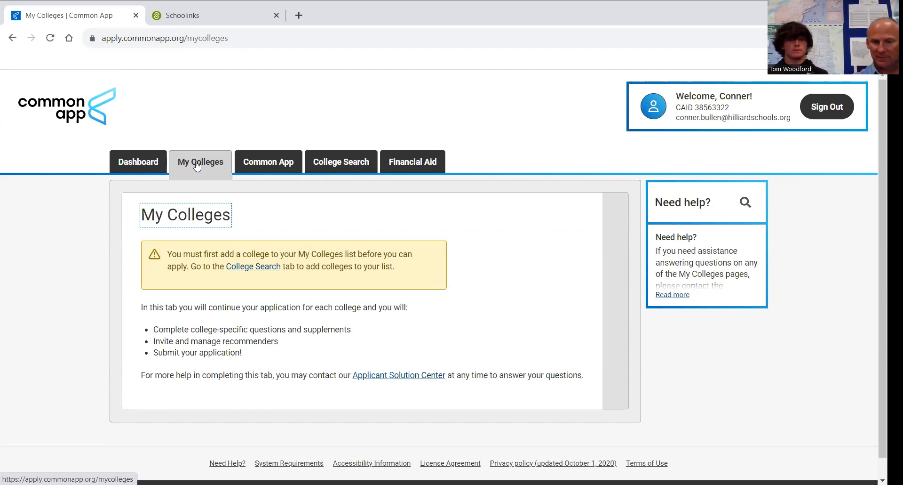
{"action": "left_click", "coordinate": [268, 162]}
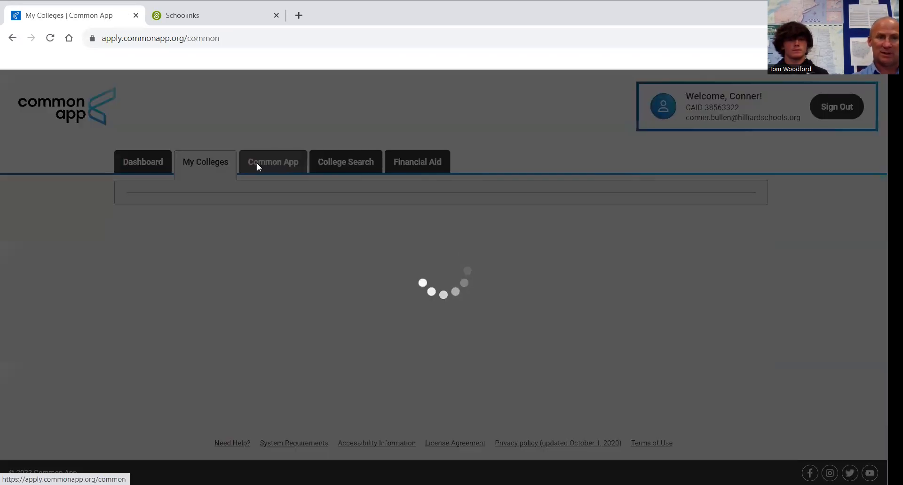
Step: Open the Profile page showing personal information with the first name filled in
{"action": "left_click", "coordinate": [258, 162]}
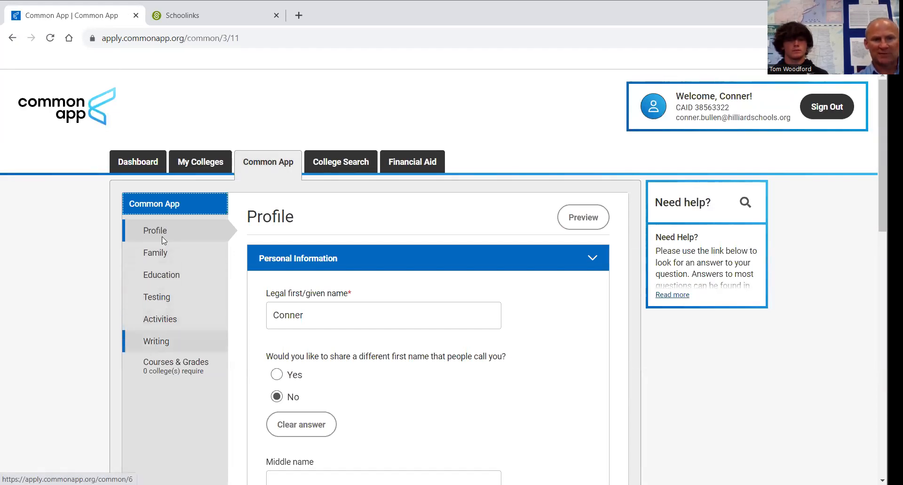
{"action": "mouse_move", "coordinate": [173, 239]}
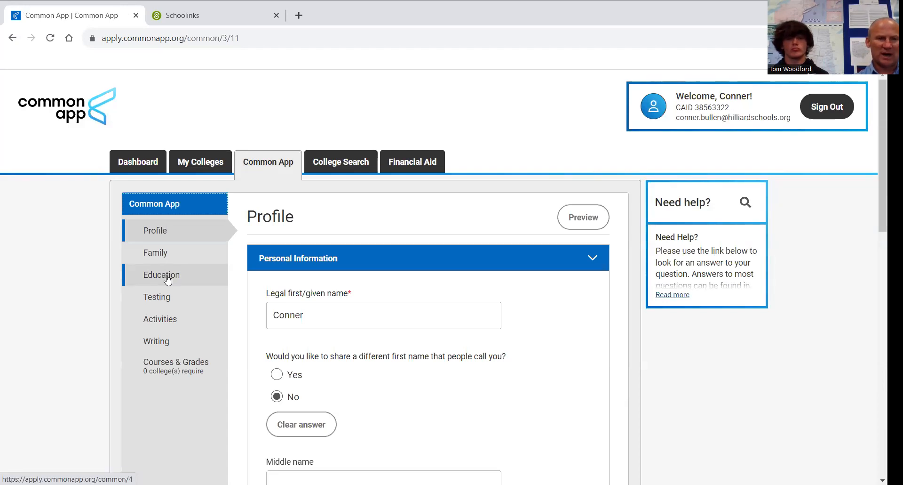
Step: In Education, search 'hi' and set Hilliard Davidson High School as the current school
{"action": "left_click", "coordinate": [161, 274]}
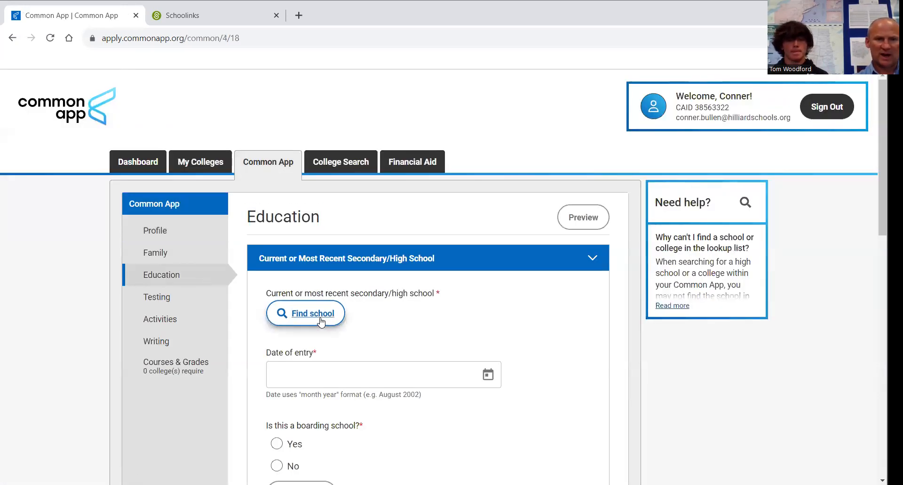
{"action": "left_click", "coordinate": [313, 313]}
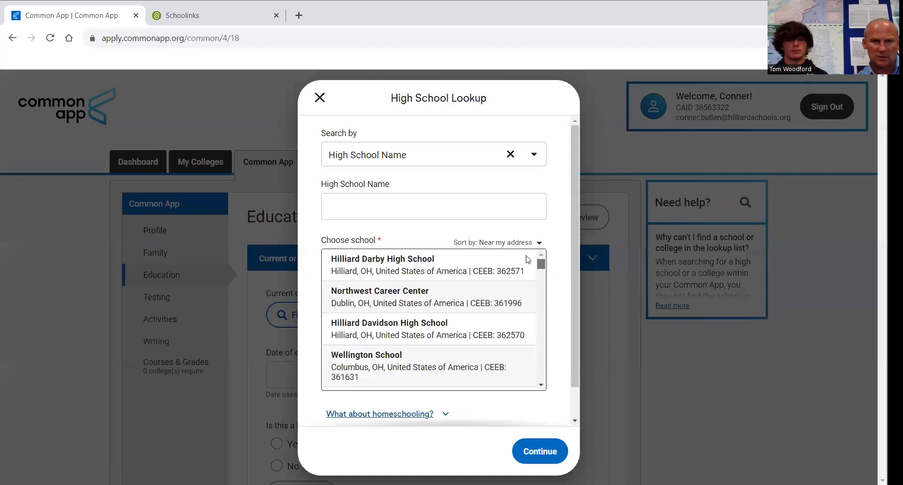
{"action": "type", "text": "hilliard"}
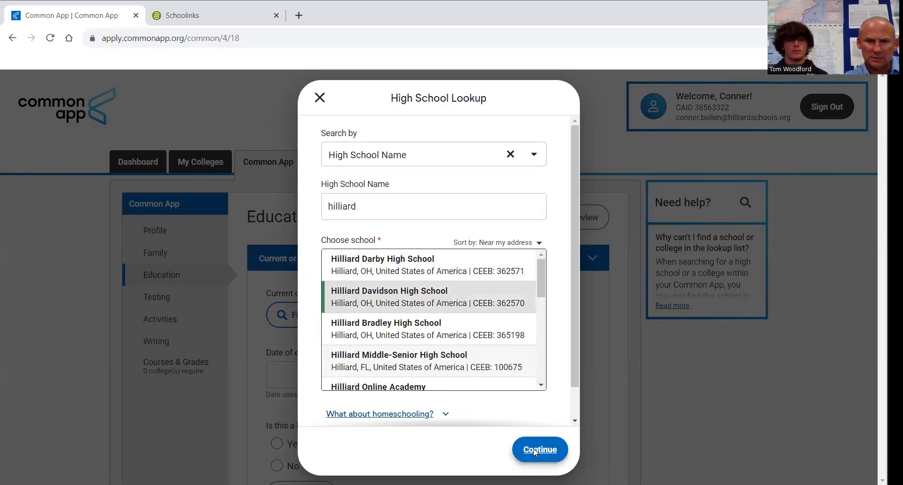
{"action": "left_click", "coordinate": [540, 449]}
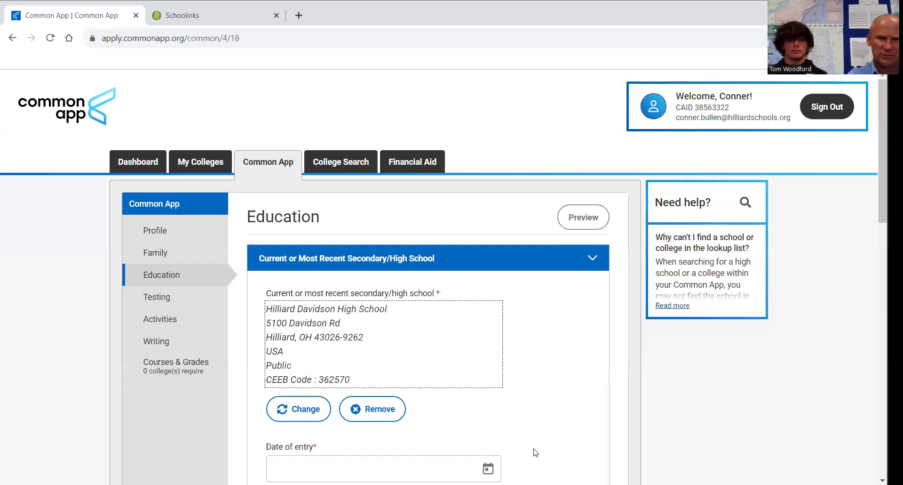
{"action": "mouse_move", "coordinate": [541, 406]}
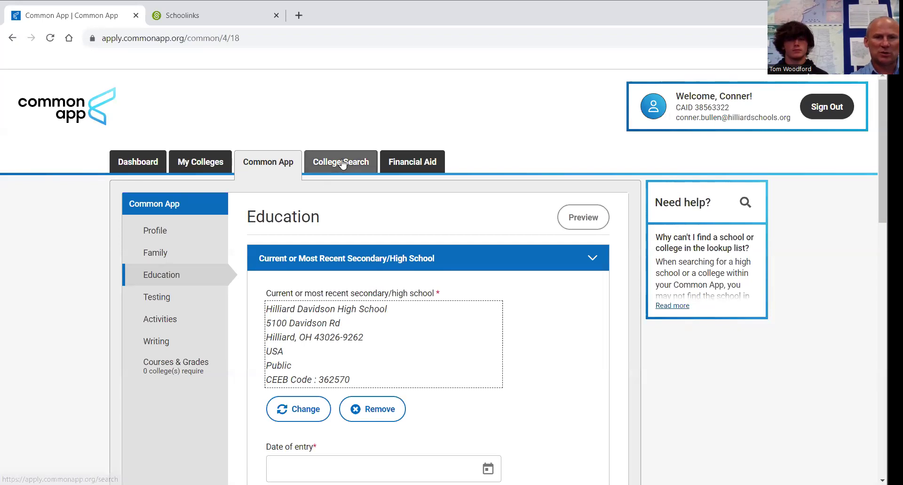
Step: Search College Search for 'cincinnati', add University of Cincinnati, and view My Colleges
{"action": "left_click", "coordinate": [341, 162]}
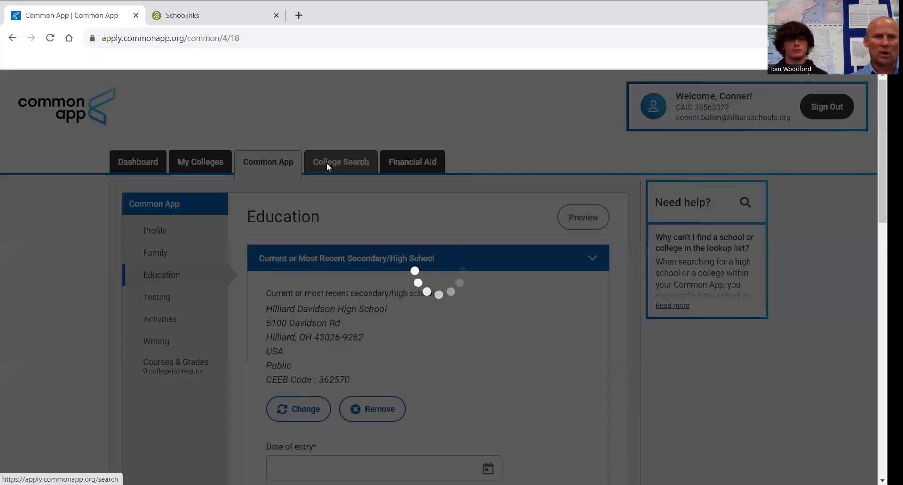
{"action": "left_click", "coordinate": [341, 161]}
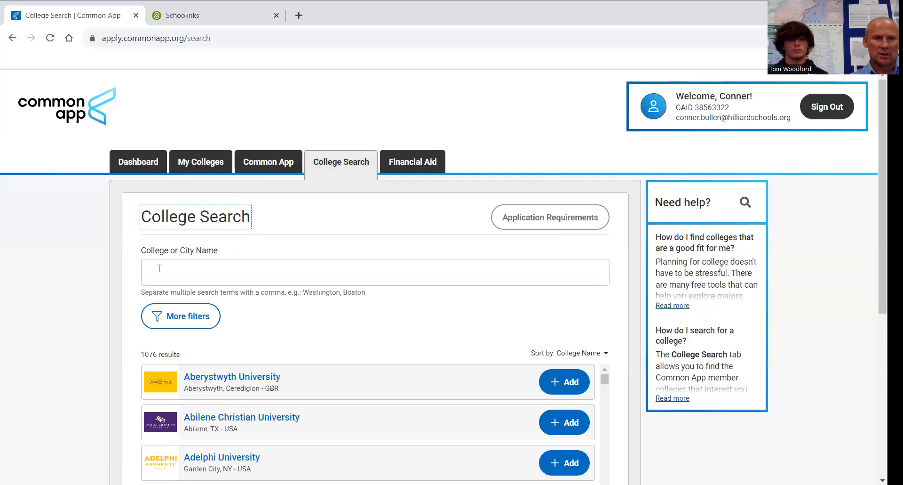
{"action": "type", "text": "c"}
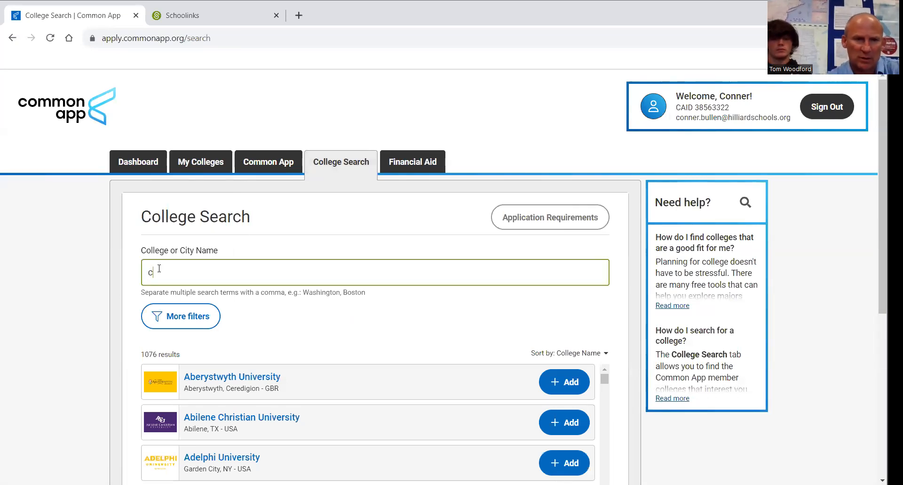
{"action": "type", "text": "incinnati"}
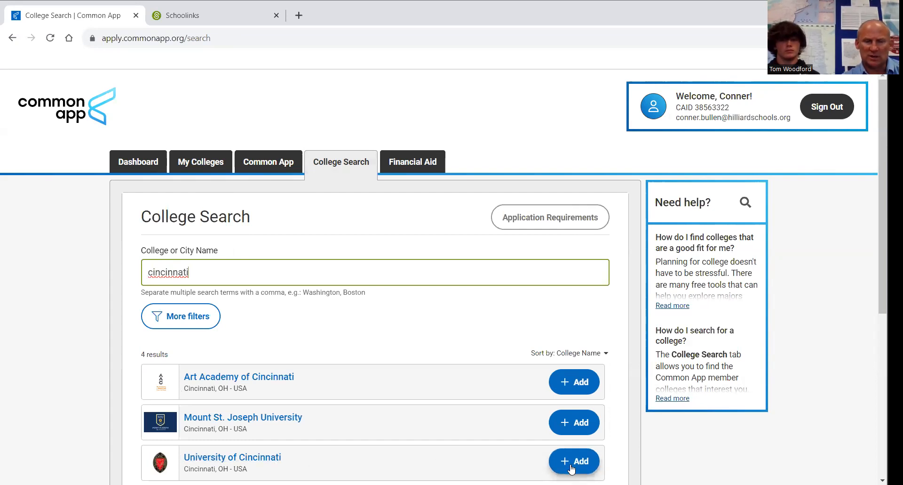
{"action": "left_click", "coordinate": [574, 460]}
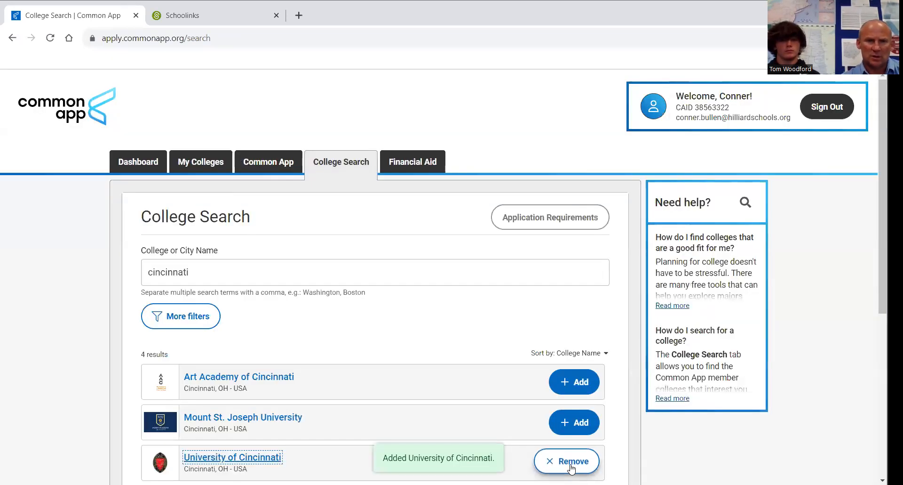
{"action": "mouse_move", "coordinate": [201, 163]}
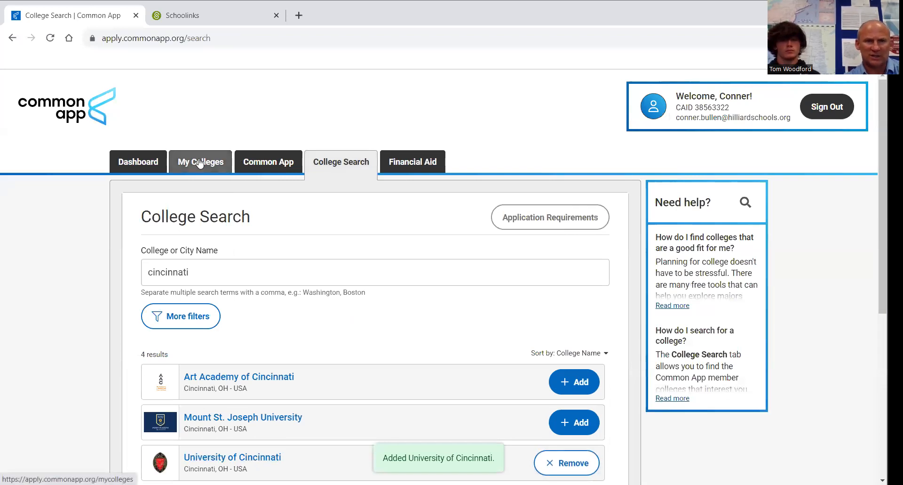
{"action": "left_click", "coordinate": [200, 161]}
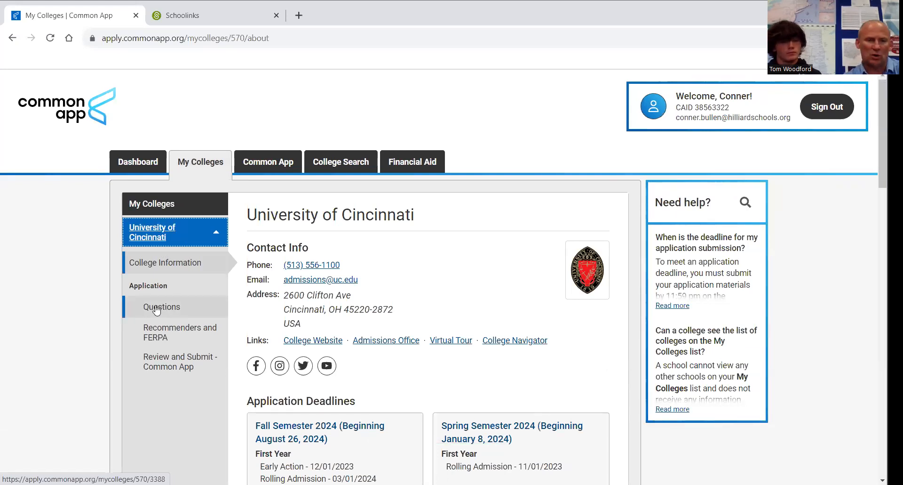
{"action": "mouse_move", "coordinate": [331, 157]}
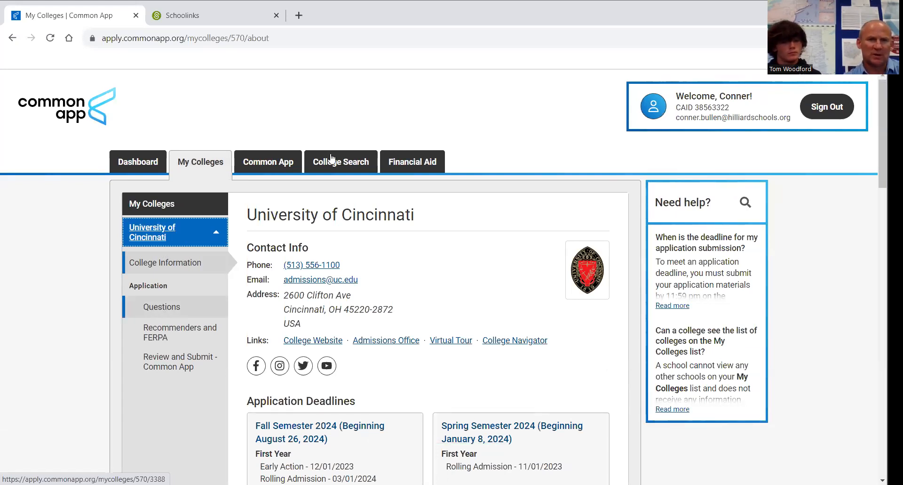
Step: Search College Search for 'ohio state' and add The Ohio State University
{"action": "left_click", "coordinate": [341, 162]}
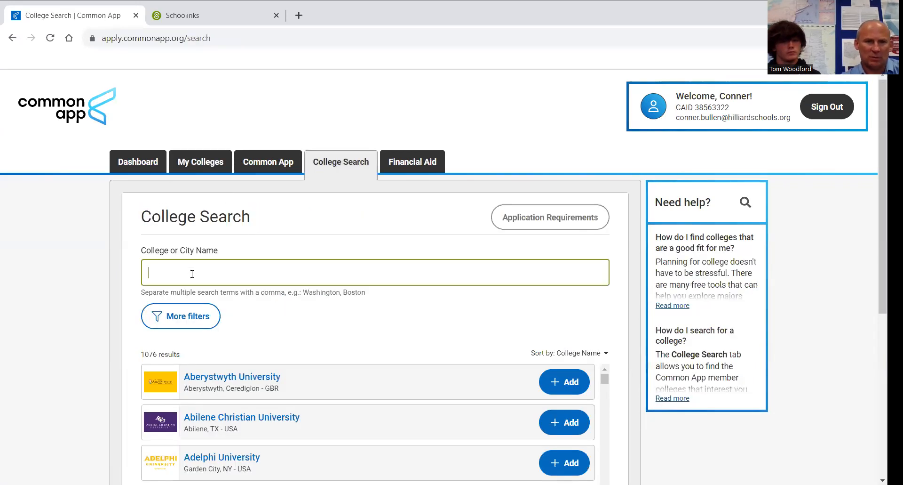
{"action": "type", "text": "ohio stat"}
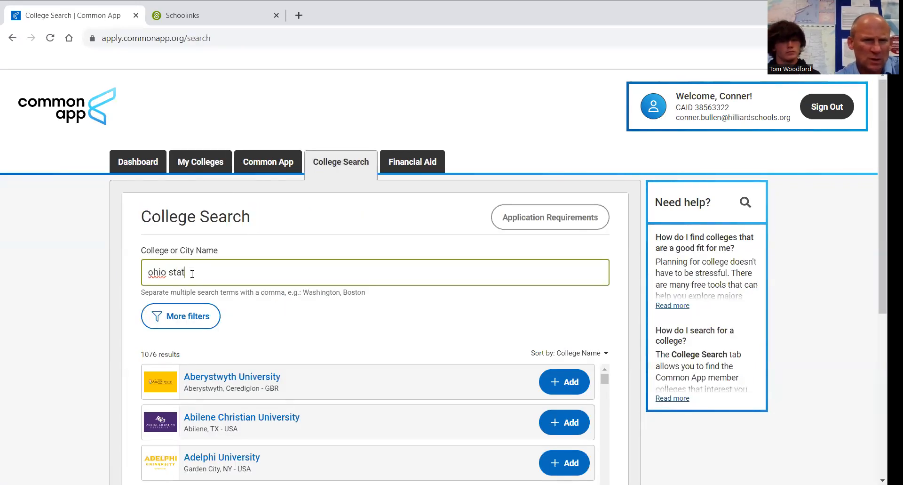
{"action": "type", "text": "e"}
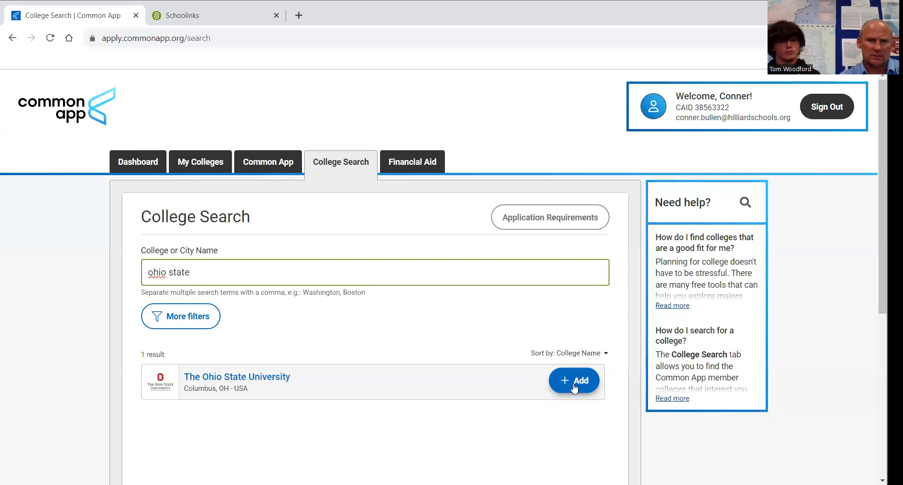
{"action": "left_click", "coordinate": [574, 380]}
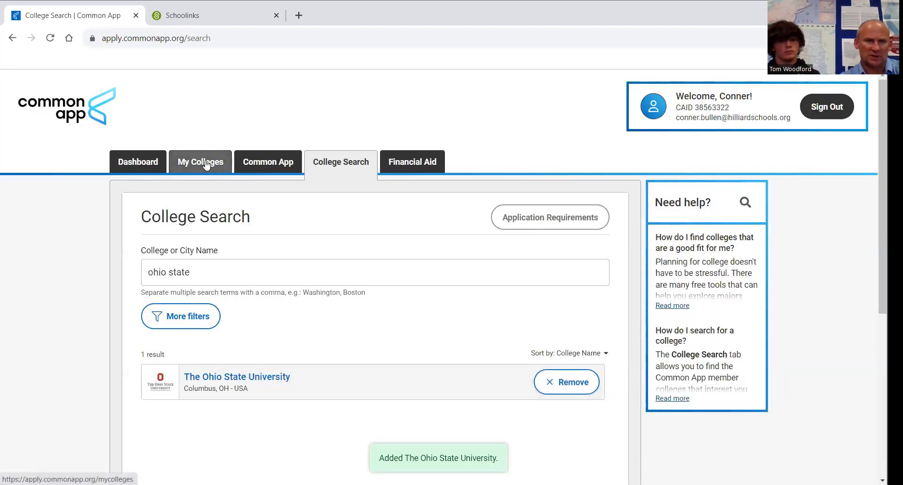
Step: Add Appalachian State University and view the three-college My Colleges list
{"action": "left_click", "coordinate": [200, 161]}
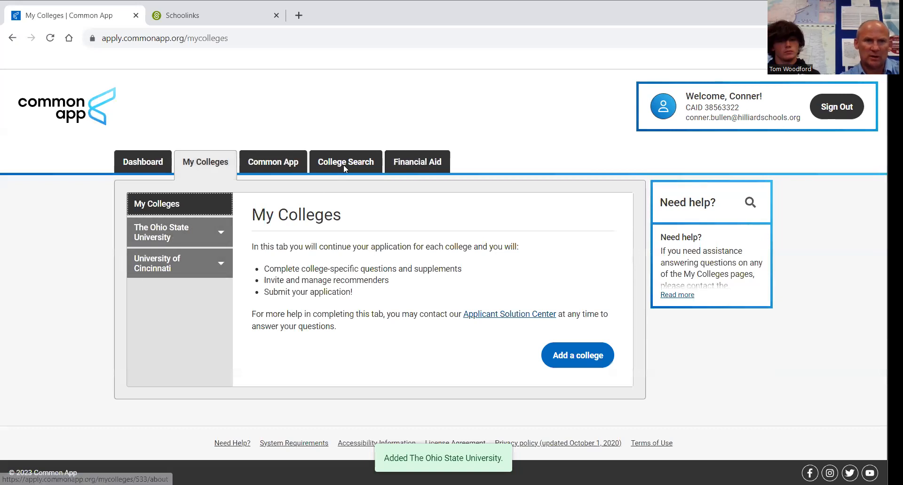
{"action": "left_click", "coordinate": [346, 161]}
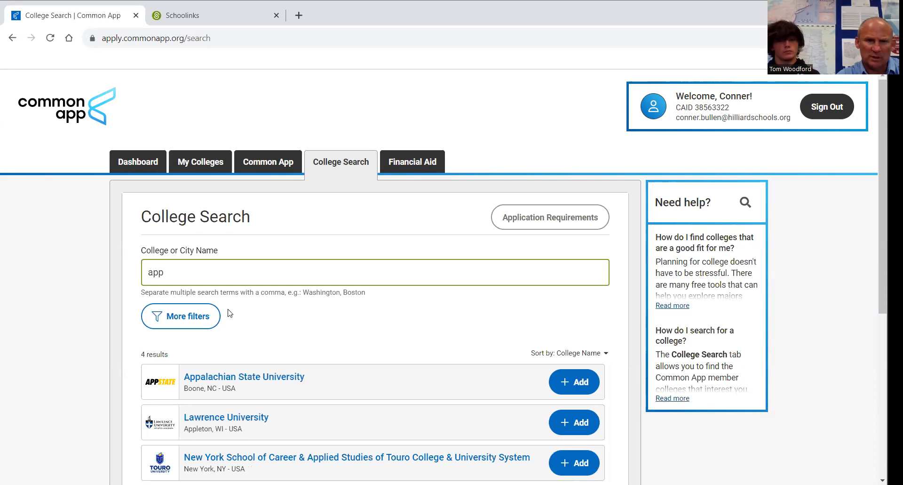
{"action": "left_click", "coordinate": [575, 381]}
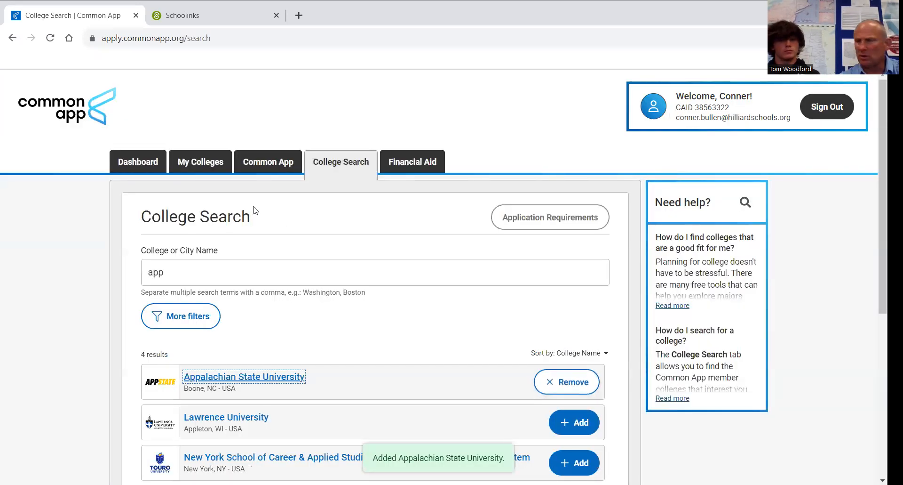
{"action": "mouse_move", "coordinate": [200, 164]}
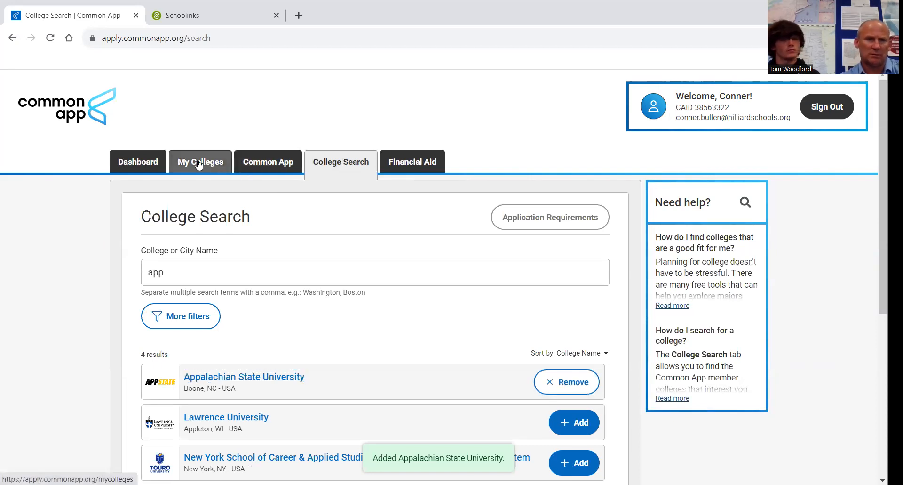
{"action": "left_click", "coordinate": [201, 161]}
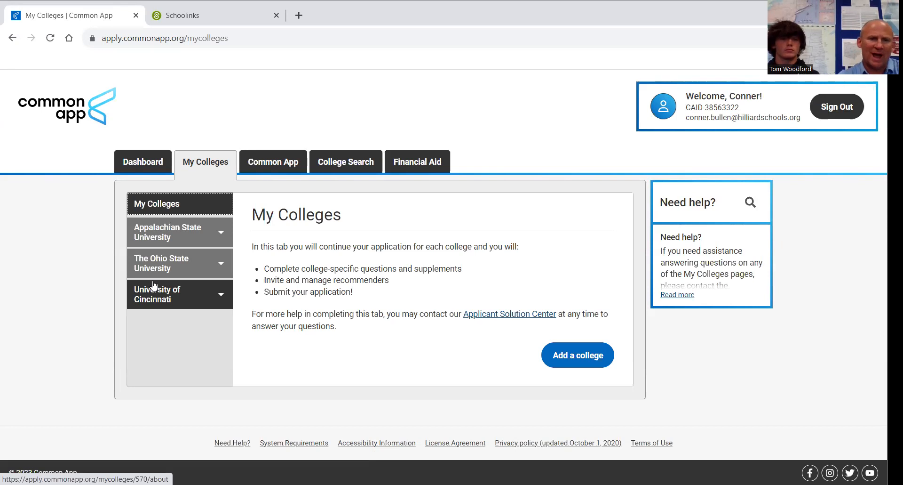
{"action": "mouse_move", "coordinate": [190, 308]}
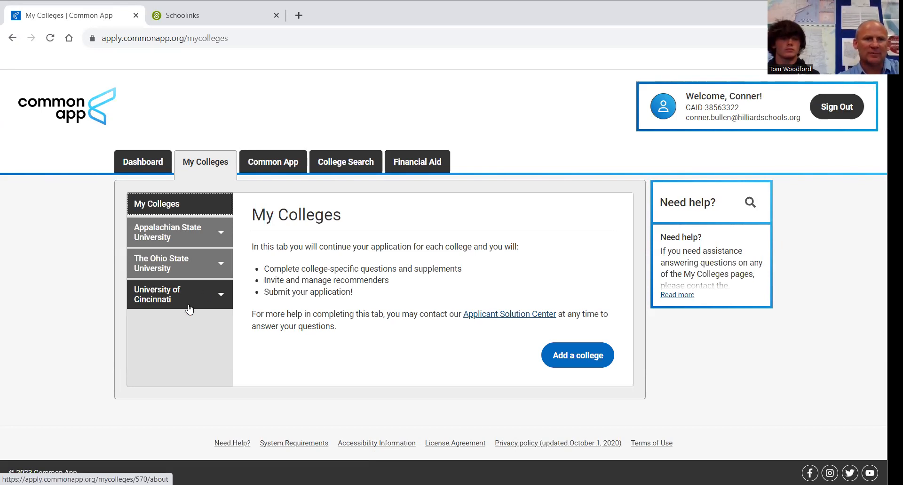
Step: Expand The Ohio State University and open its Recommenders and FERPA page
{"action": "left_click", "coordinate": [161, 263]}
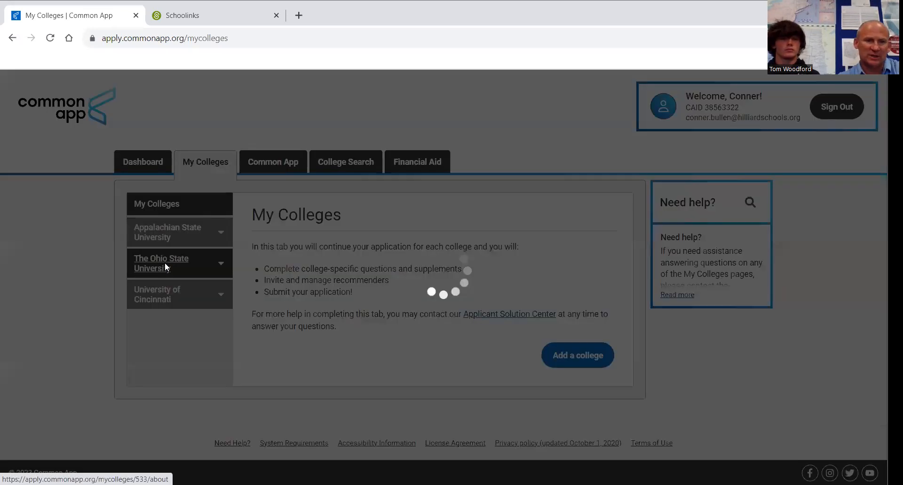
{"action": "mouse_move", "coordinate": [179, 272]}
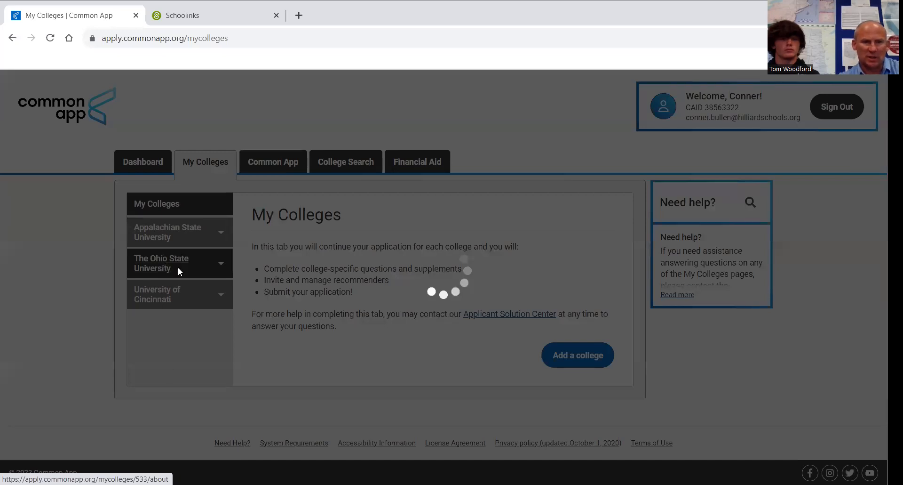
{"action": "left_click", "coordinate": [162, 263]}
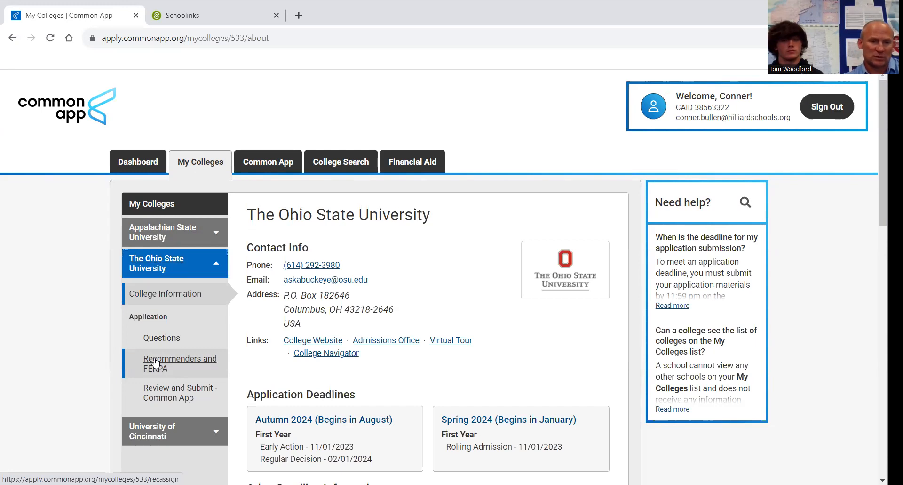
{"action": "left_click", "coordinate": [180, 363]}
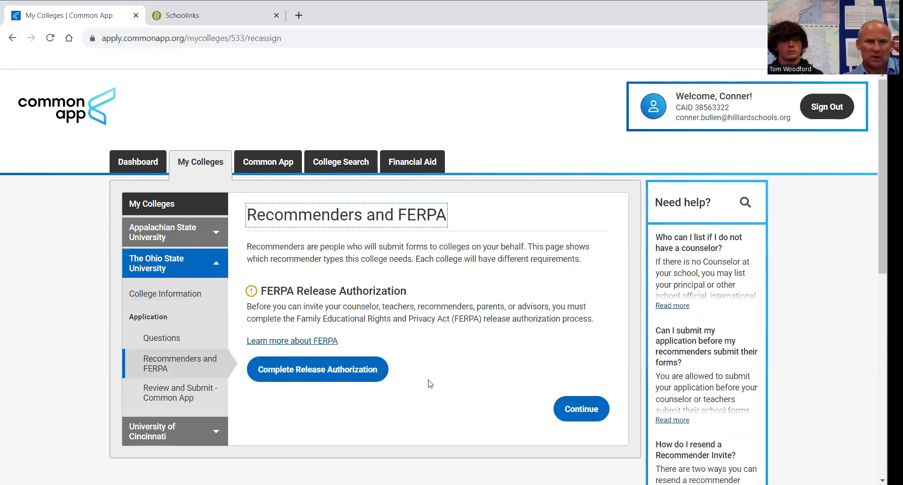
{"action": "mouse_move", "coordinate": [437, 369]}
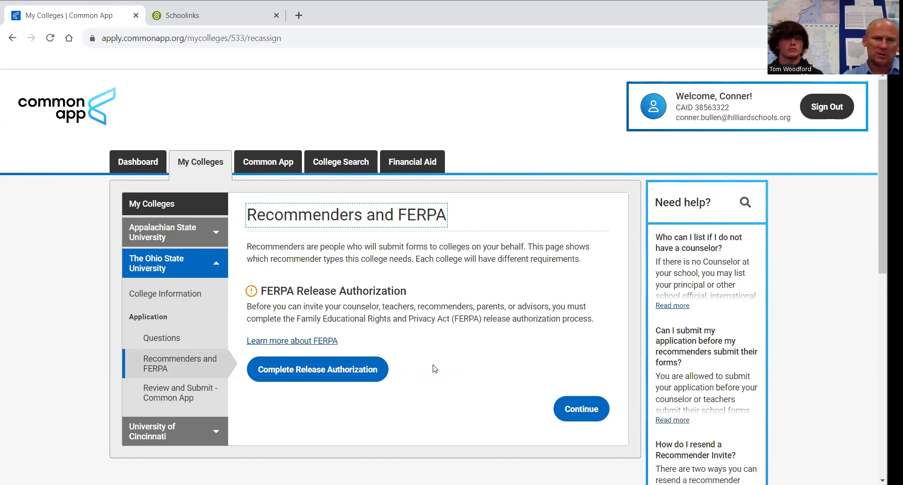
Step: Start the release authorization, confirm reading the FERPA explanation, and continue to the form
{"action": "left_click", "coordinate": [318, 369]}
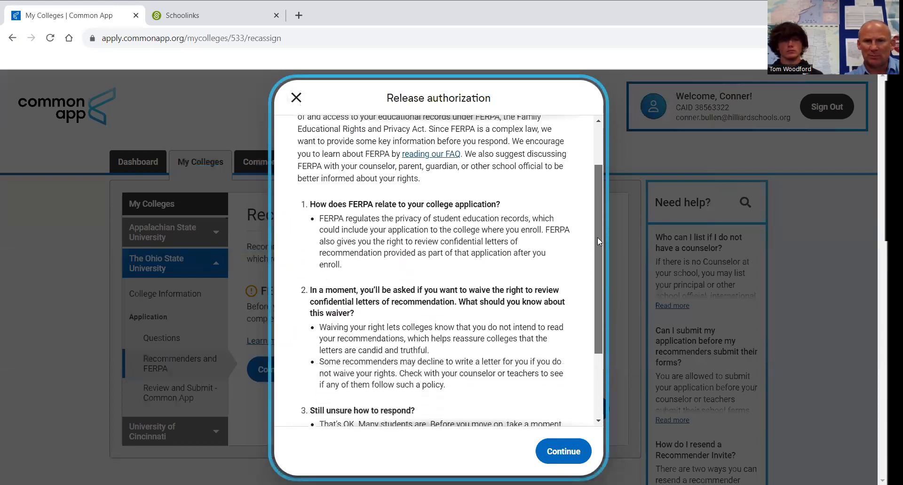
{"action": "scroll", "scroll_direction": "down", "scroll_amount": 3}
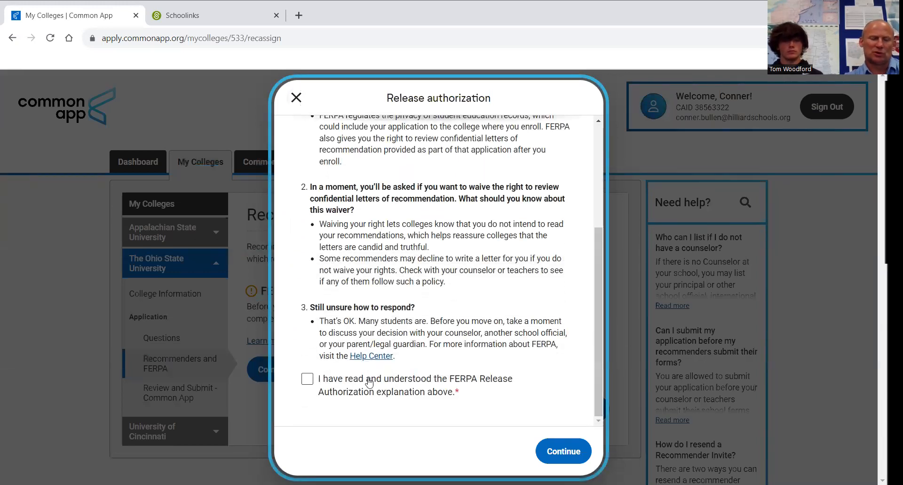
{"action": "left_click", "coordinate": [307, 379]}
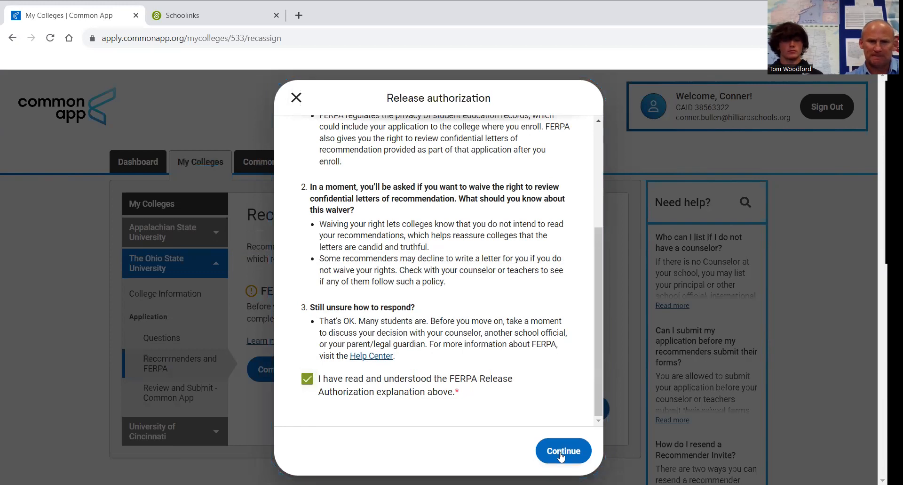
{"action": "left_click", "coordinate": [564, 451]}
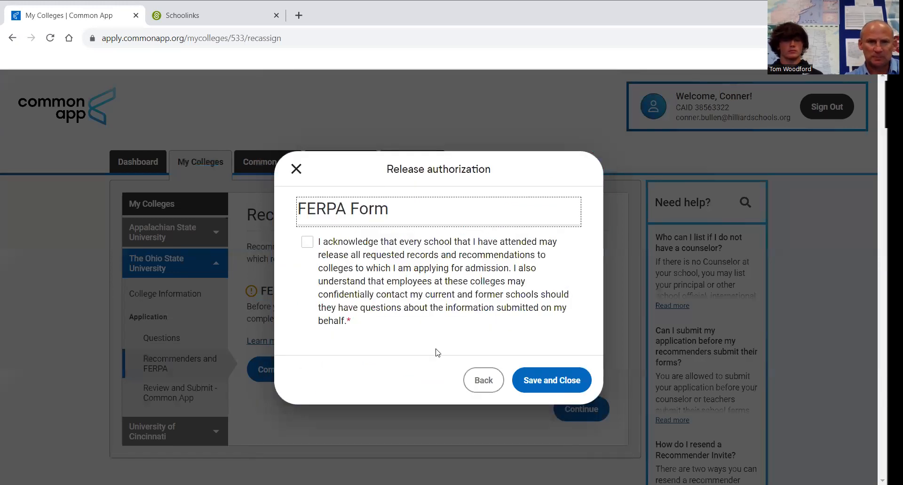
Step: Accept the records release, waive the right to review recommendations, and acknowledge the waiver
{"action": "left_click", "coordinate": [307, 242]}
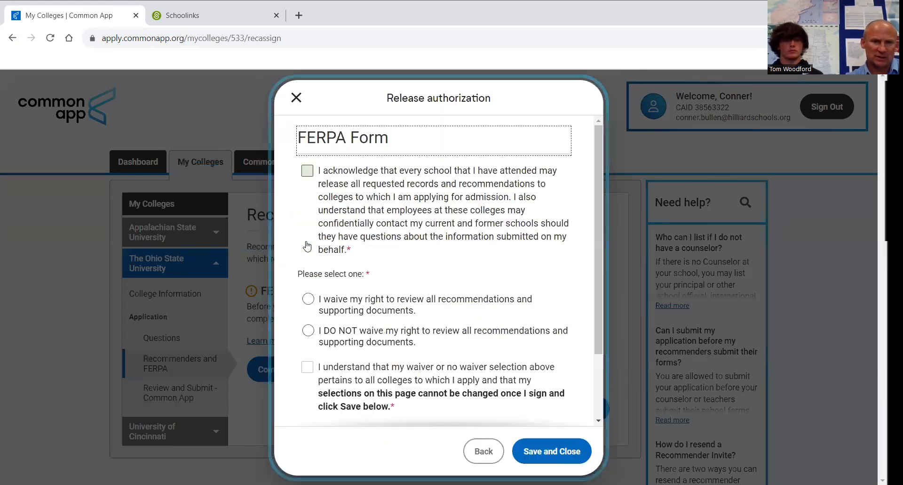
{"action": "left_click", "coordinate": [307, 171]}
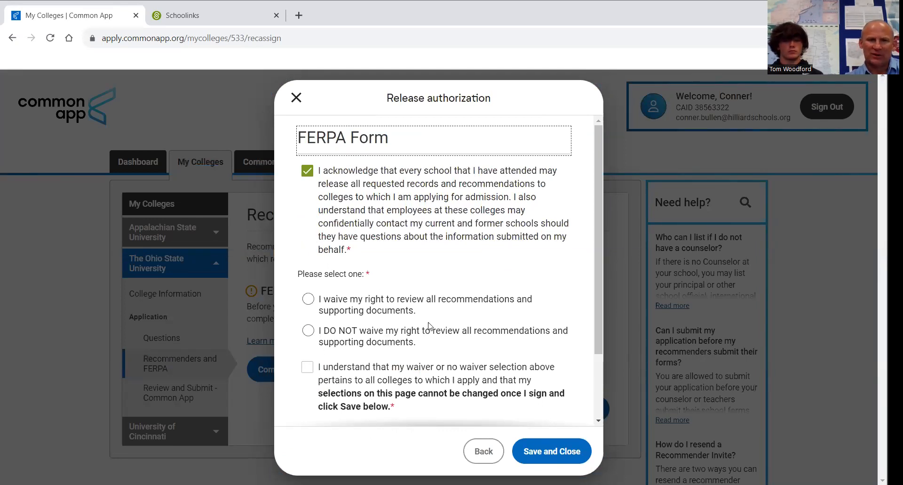
{"action": "mouse_move", "coordinate": [359, 303]}
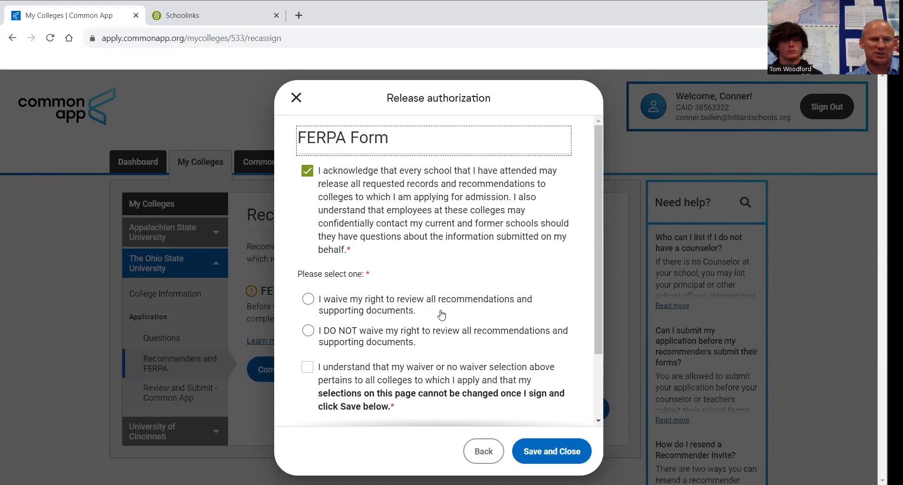
{"action": "mouse_move", "coordinate": [420, 316]}
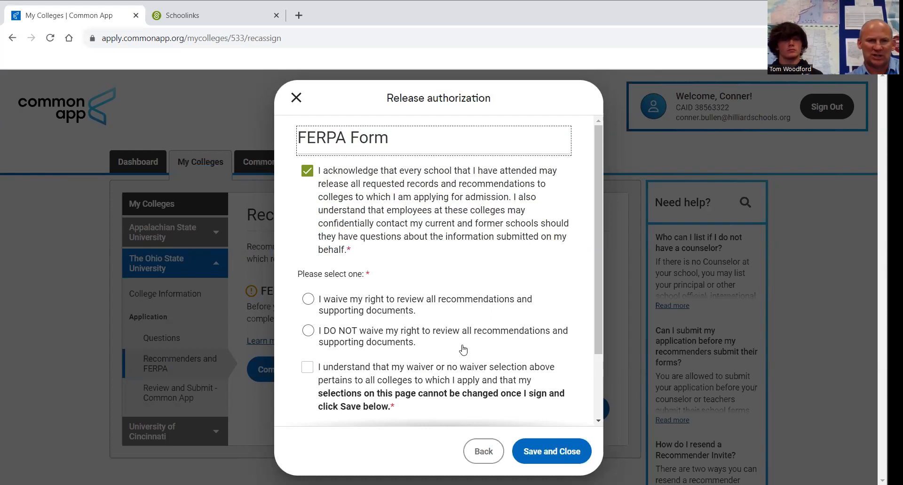
{"action": "mouse_move", "coordinate": [328, 326]}
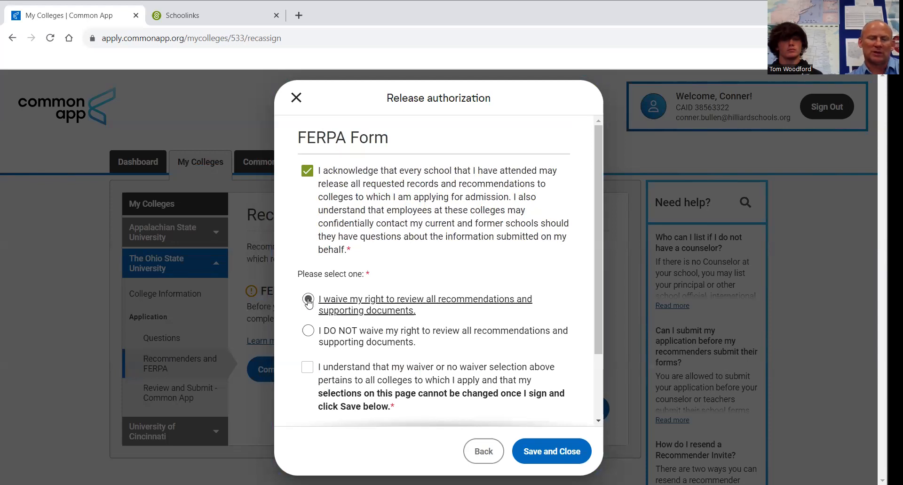
{"action": "left_click", "coordinate": [308, 330]}
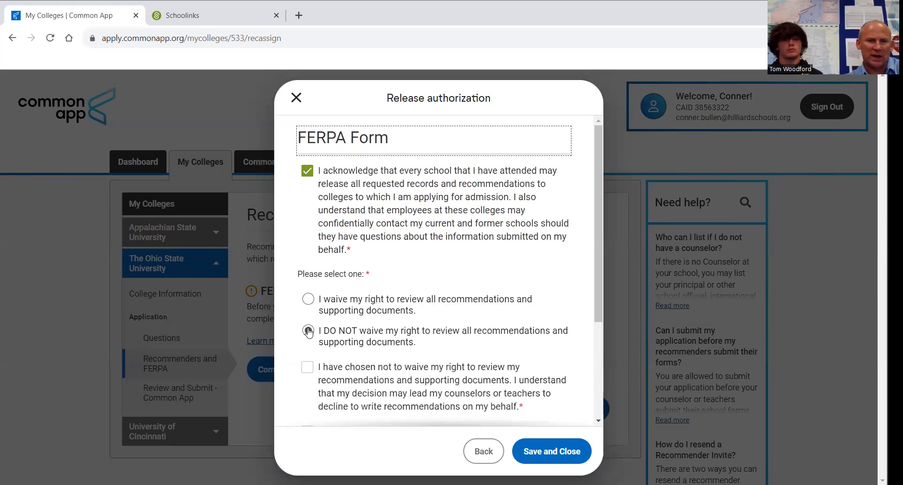
{"action": "left_click", "coordinate": [308, 330]}
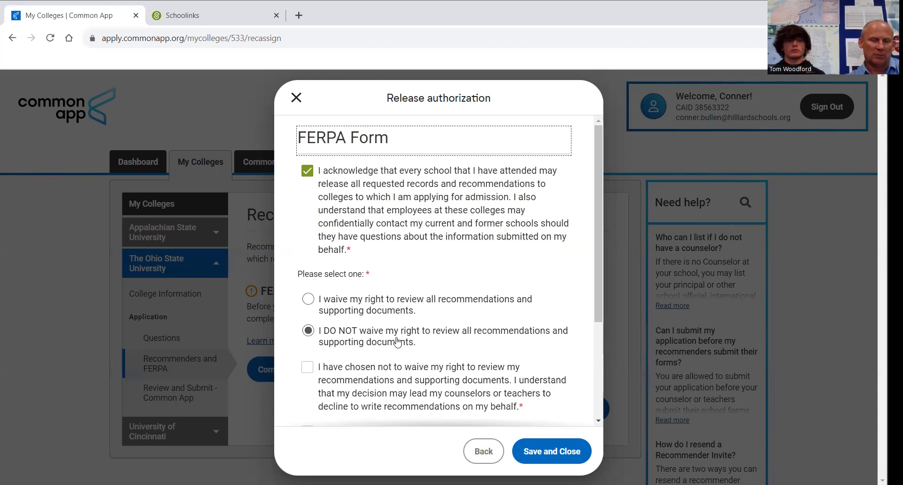
{"action": "mouse_move", "coordinate": [379, 344]}
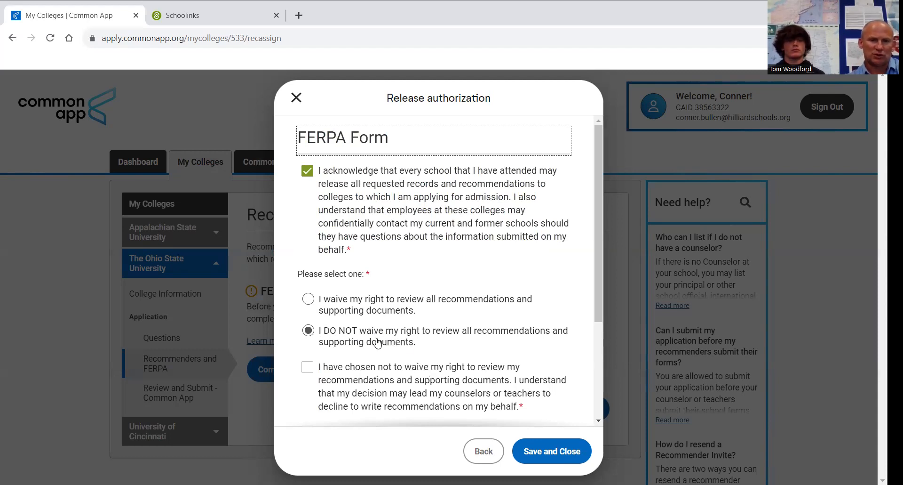
{"action": "mouse_move", "coordinate": [404, 341]}
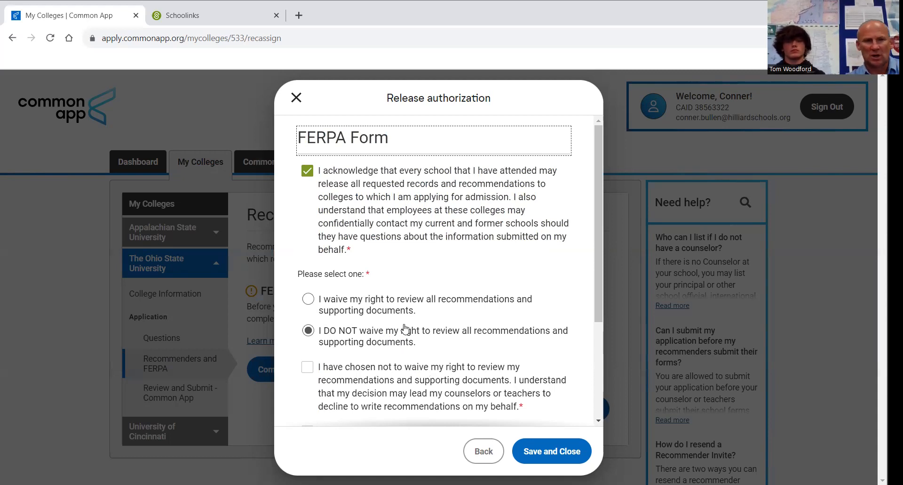
{"action": "mouse_move", "coordinate": [434, 283]}
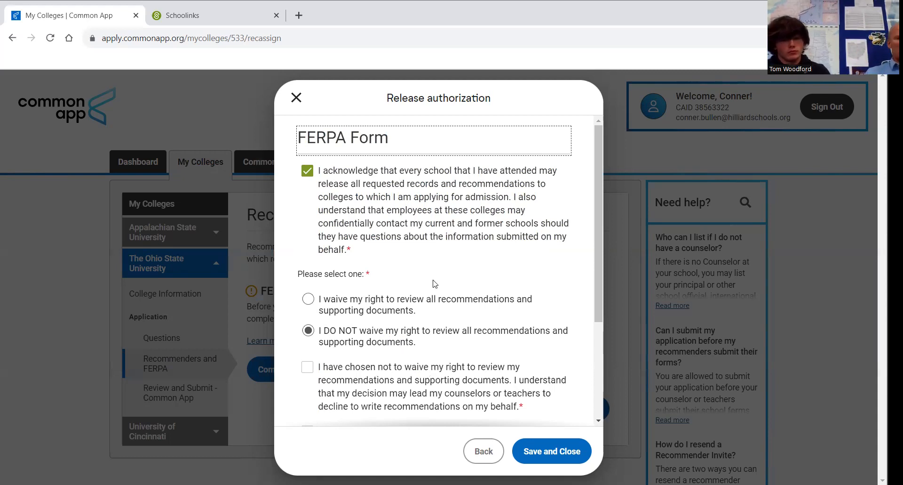
{"action": "left_click", "coordinate": [308, 298]}
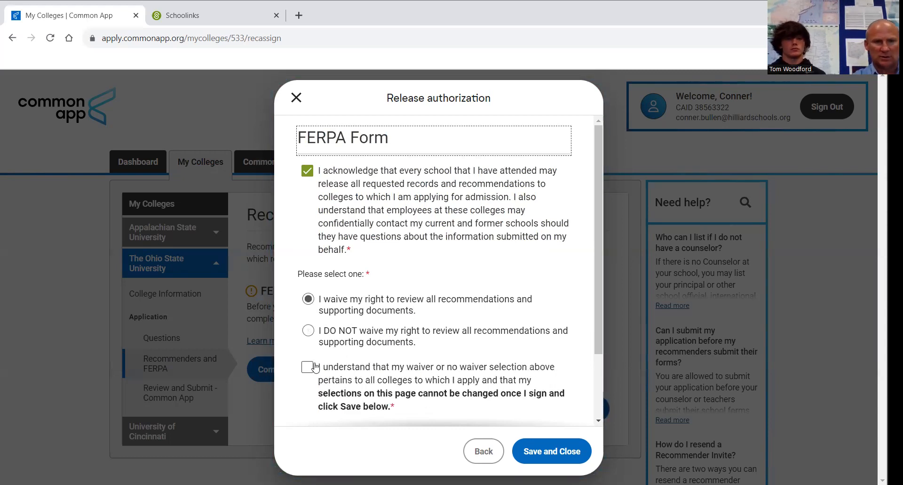
{"action": "left_click", "coordinate": [307, 366]}
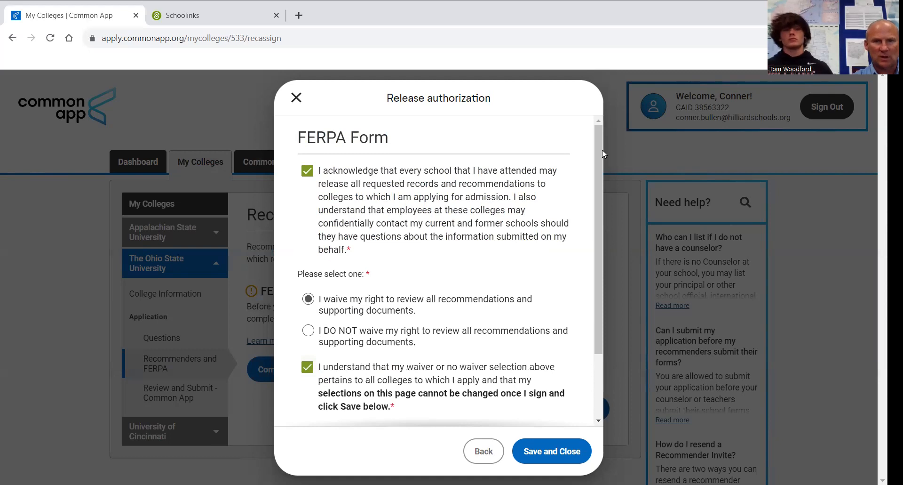
Step: Date the authorization August 31, 2023, sign as 'Conner', and save
{"action": "scroll", "scroll_direction": "down", "scroll_amount": 3}
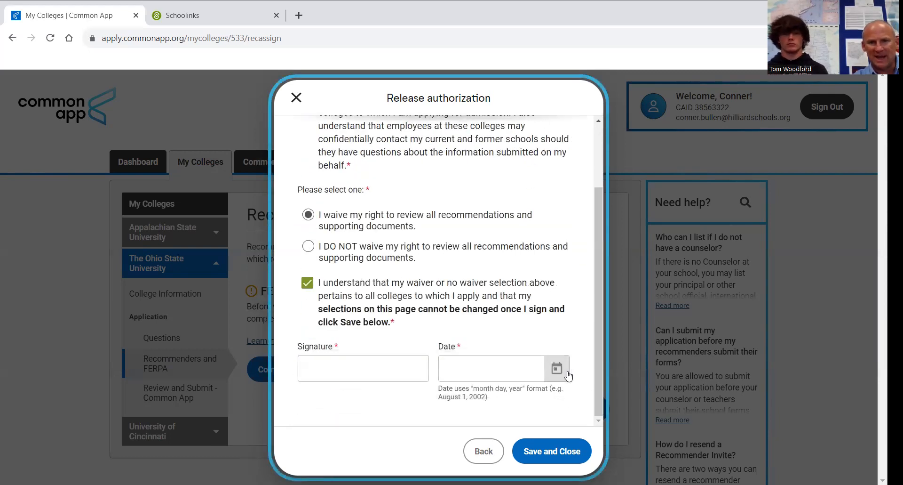
{"action": "left_click", "coordinate": [557, 368]}
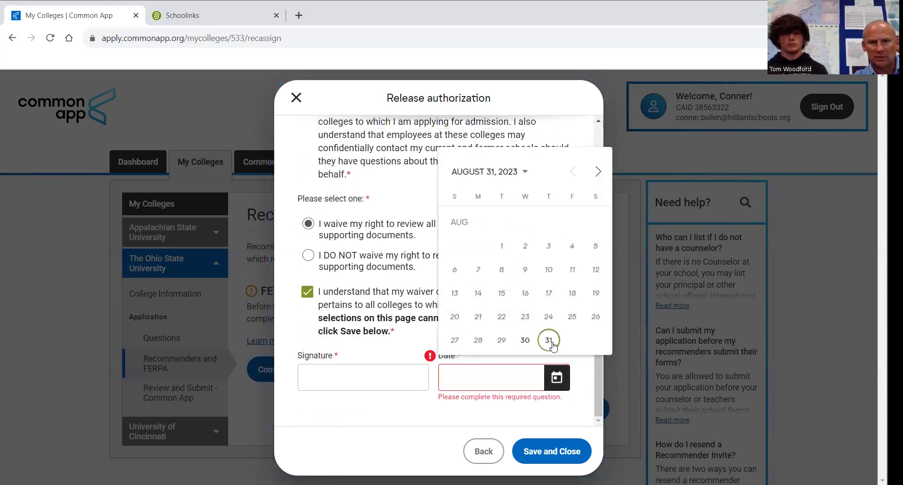
{"action": "left_click", "coordinate": [549, 340]}
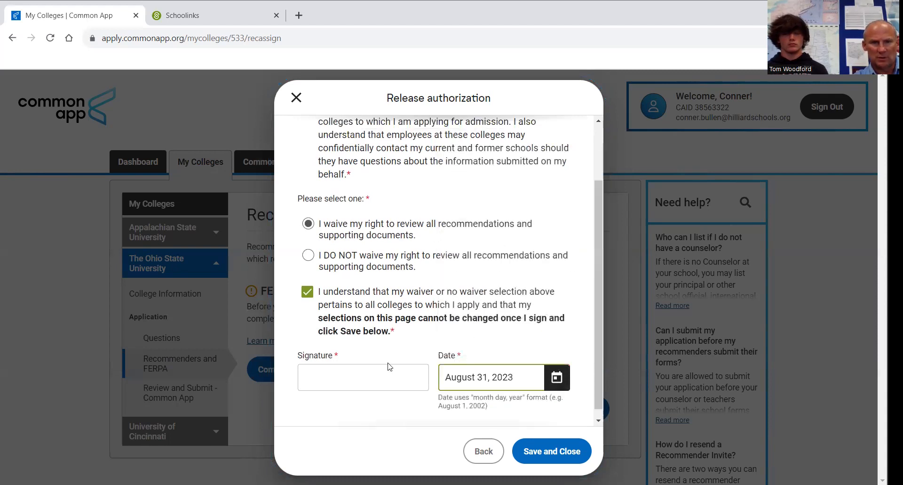
{"action": "left_click", "coordinate": [362, 377]}
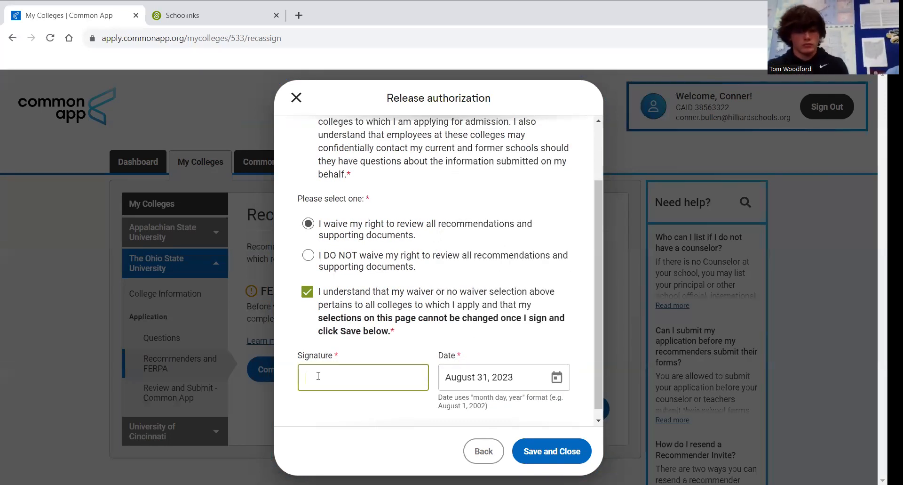
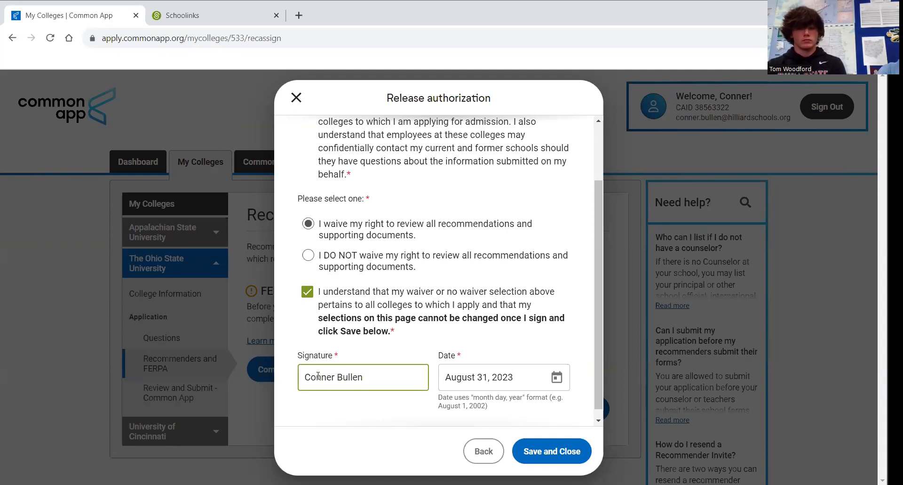
{"action": "left_click", "coordinate": [552, 450]}
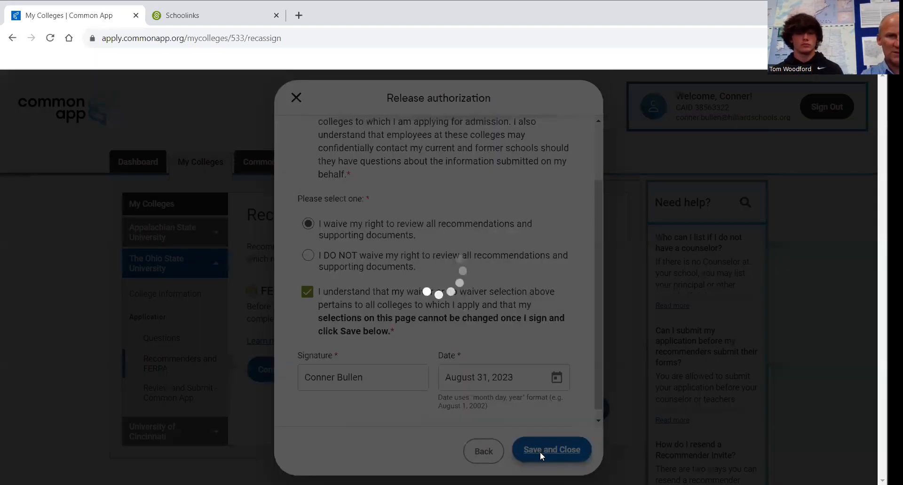
{"action": "left_click", "coordinate": [552, 448]}
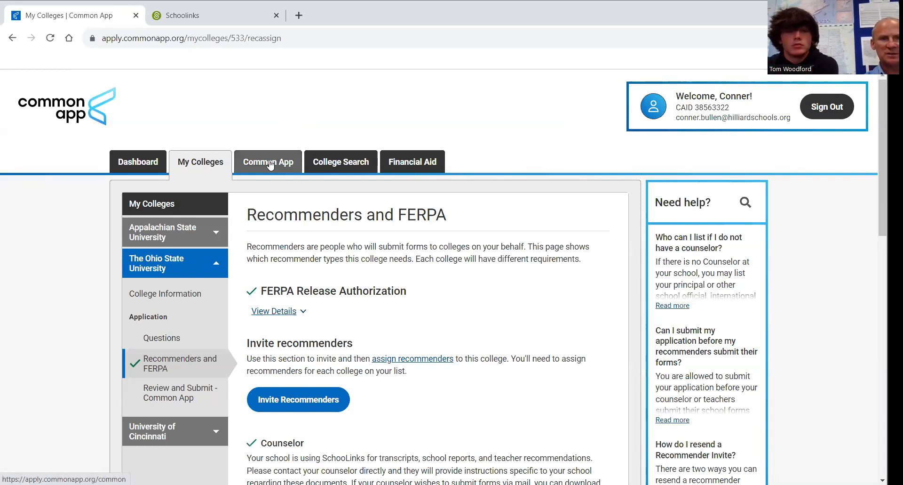
Step: View the Common App Profile section, then go back to My Colleges
{"action": "left_click", "coordinate": [268, 161]}
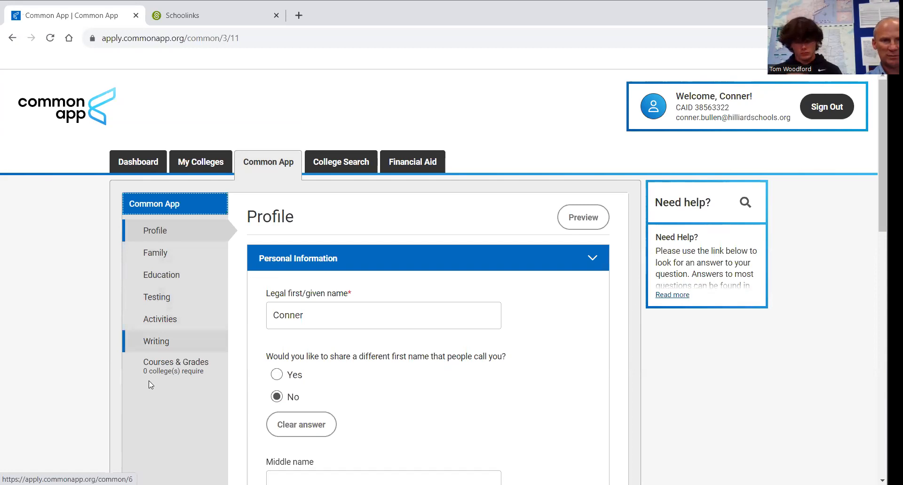
{"action": "mouse_move", "coordinate": [208, 167]}
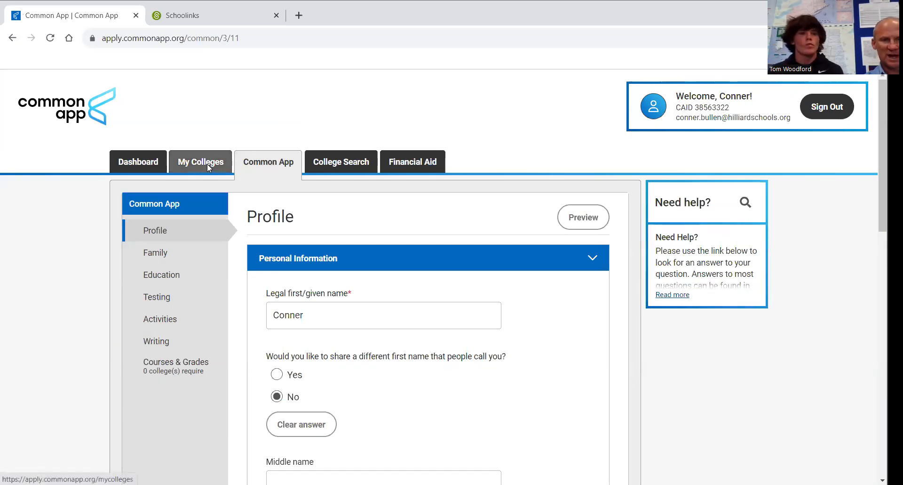
{"action": "left_click", "coordinate": [201, 161]}
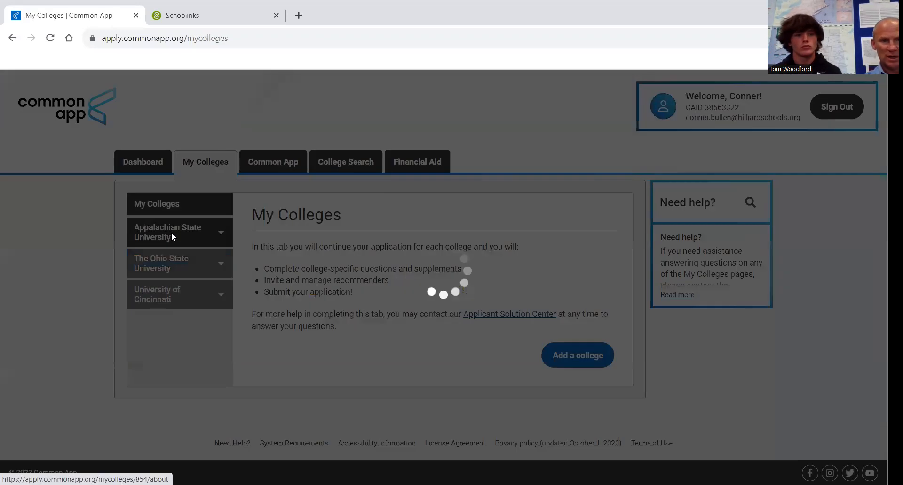
{"action": "left_click", "coordinate": [167, 232]}
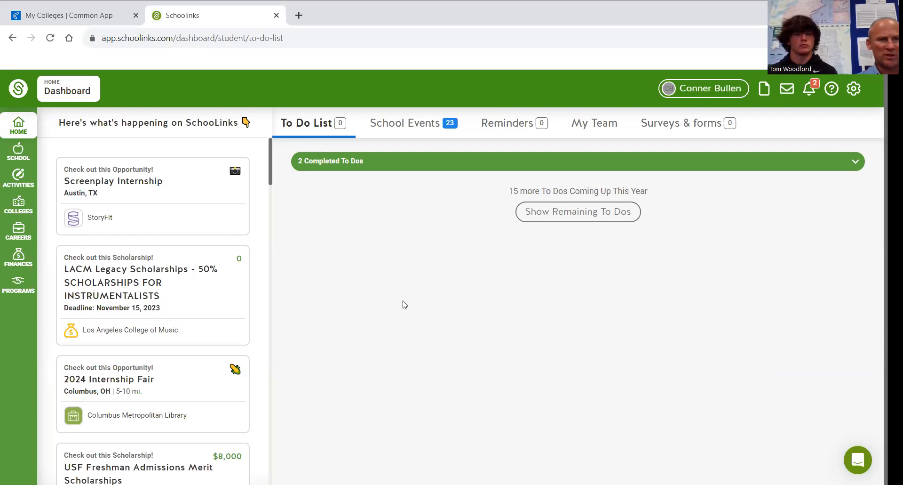
{"action": "mouse_move", "coordinate": [30, 250]}
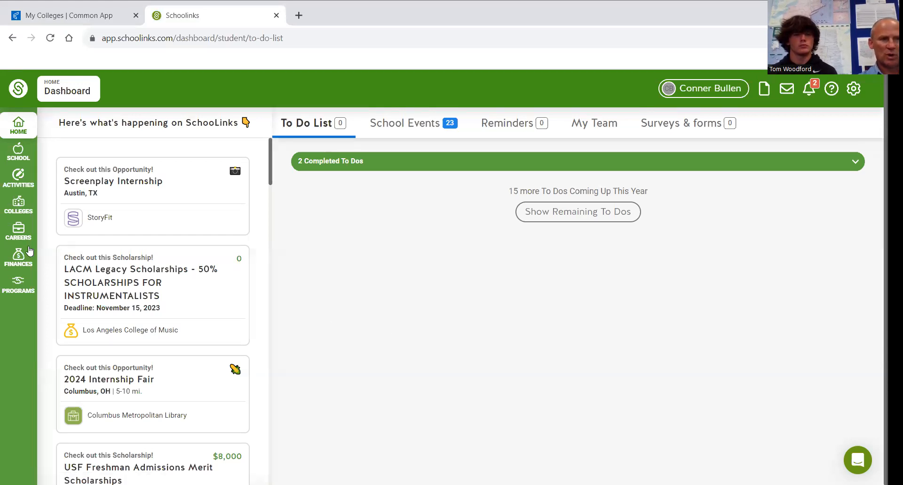
{"action": "mouse_move", "coordinate": [18, 204]}
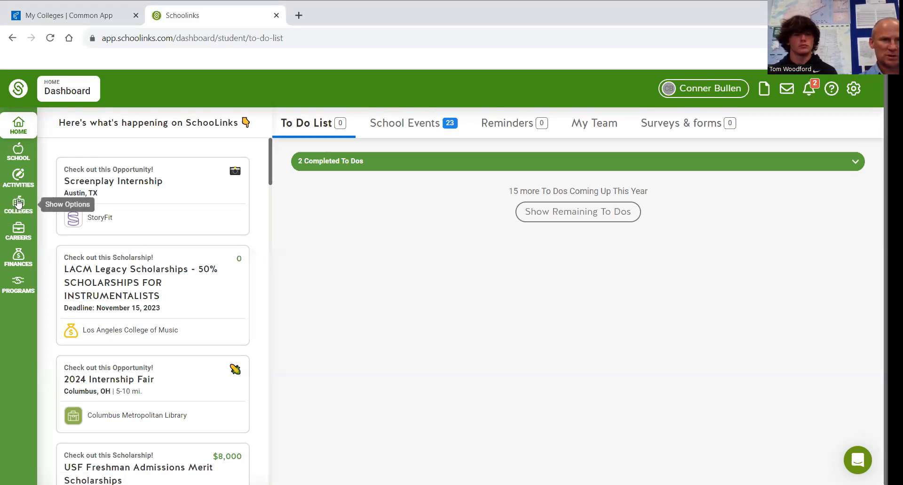
Step: Open College Applications from the SchooLinks Colleges menu
{"action": "left_click", "coordinate": [19, 205]}
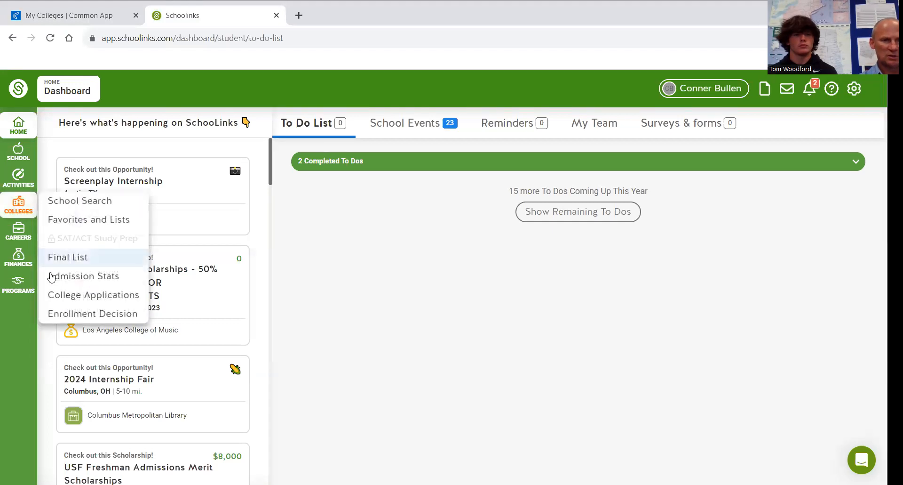
{"action": "left_click", "coordinate": [93, 295]}
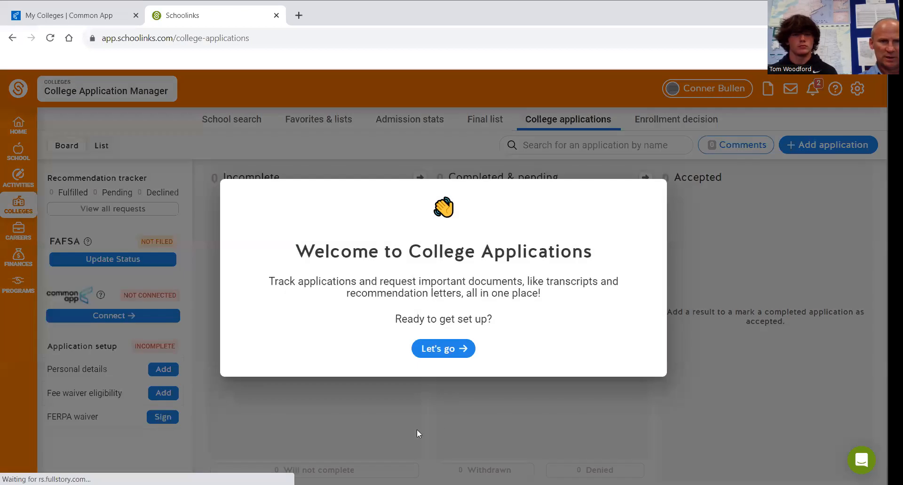
{"action": "mouse_move", "coordinate": [520, 362]}
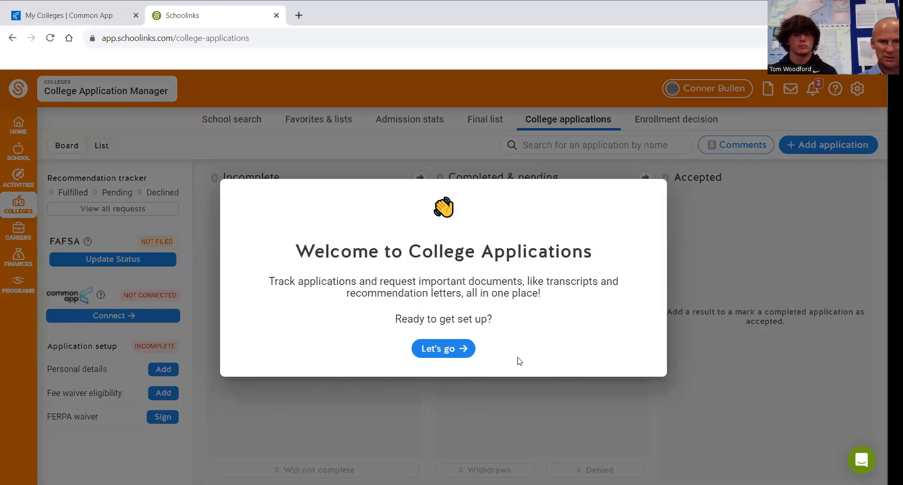
{"action": "left_click", "coordinate": [443, 348]}
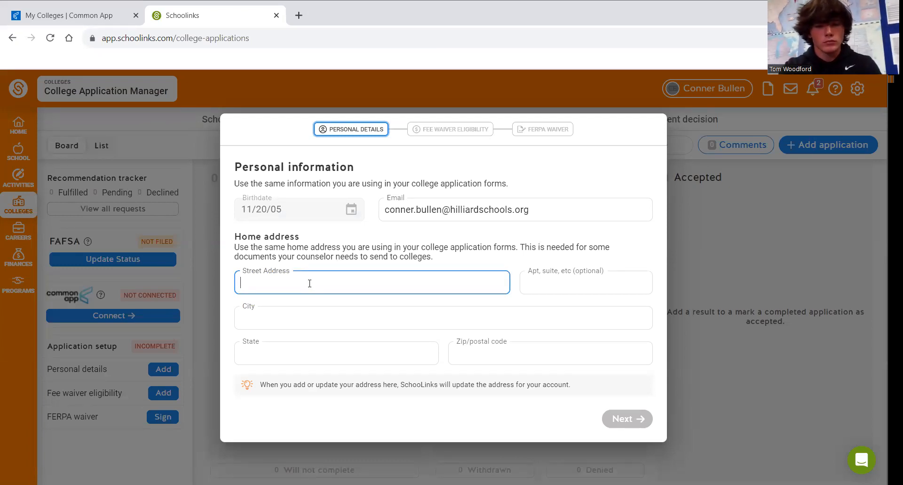
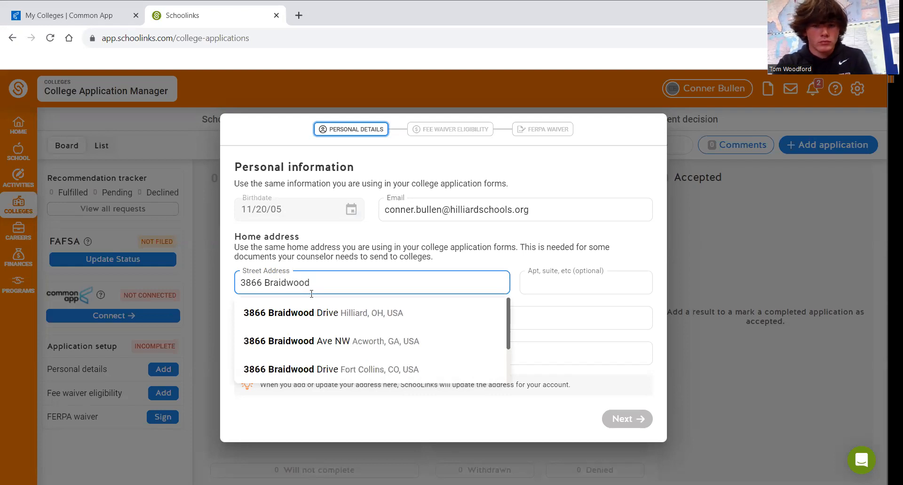
{"action": "left_click", "coordinate": [323, 312]}
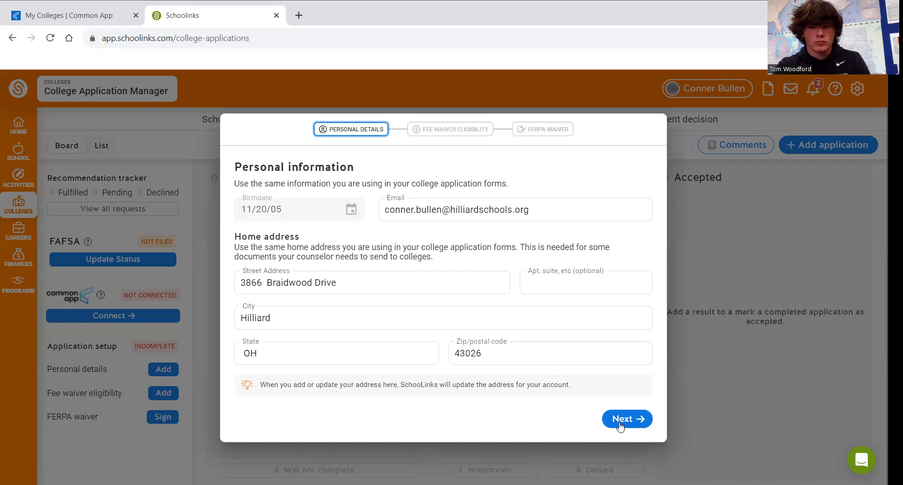
{"action": "left_click", "coordinate": [627, 418]}
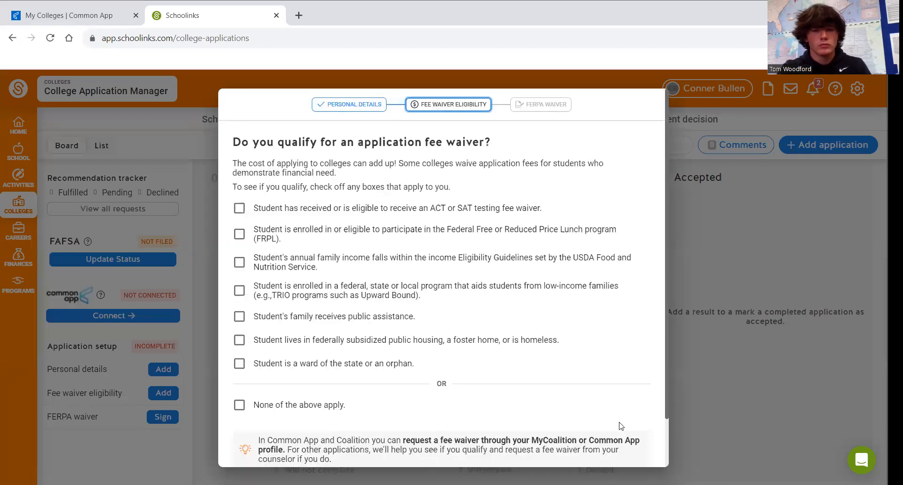
{"action": "mouse_move", "coordinate": [569, 385]}
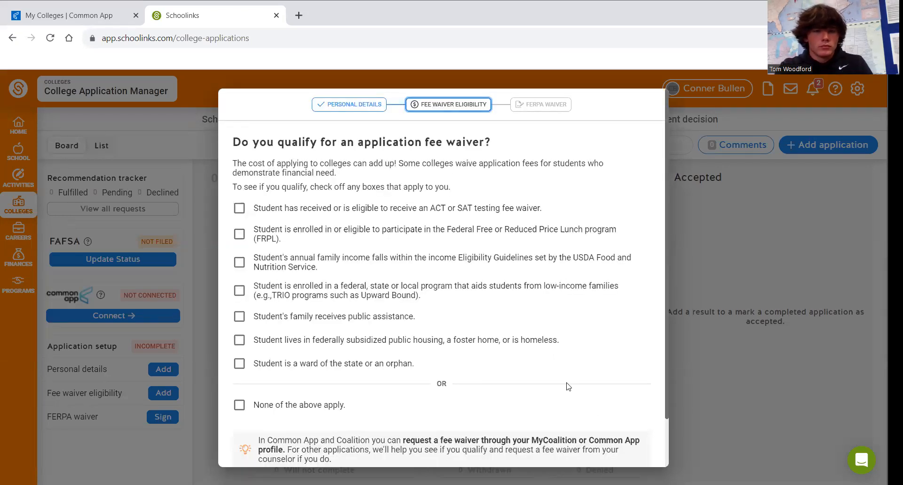
{"action": "mouse_move", "coordinate": [557, 379]}
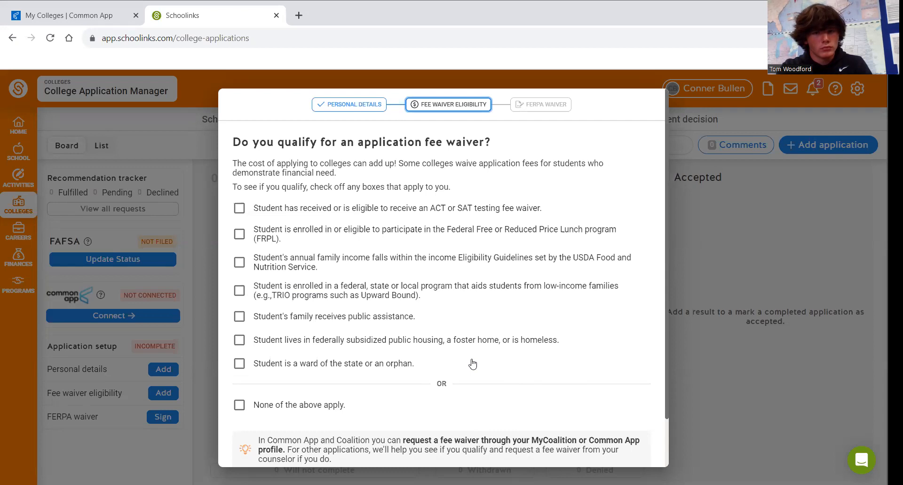
Step: Mark 'None of the above apply' for fee waiver criteria and continue
{"action": "left_click", "coordinate": [239, 404]}
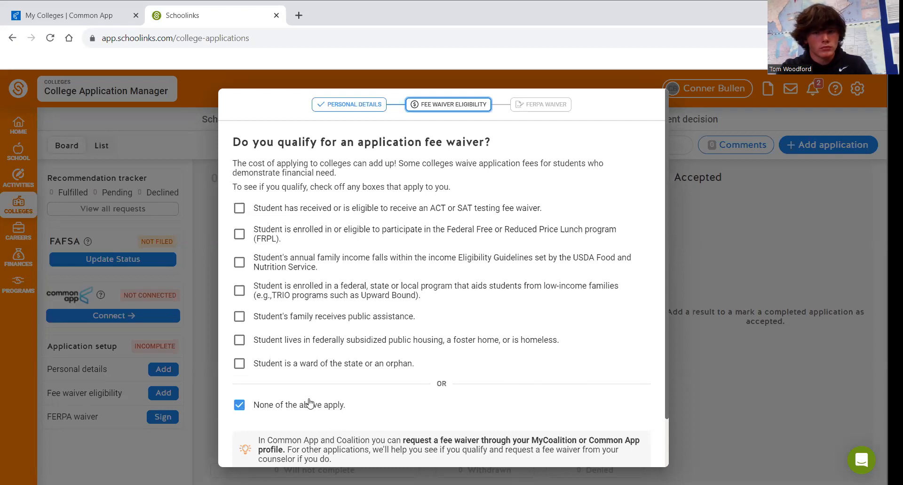
{"action": "mouse_move", "coordinate": [689, 369]}
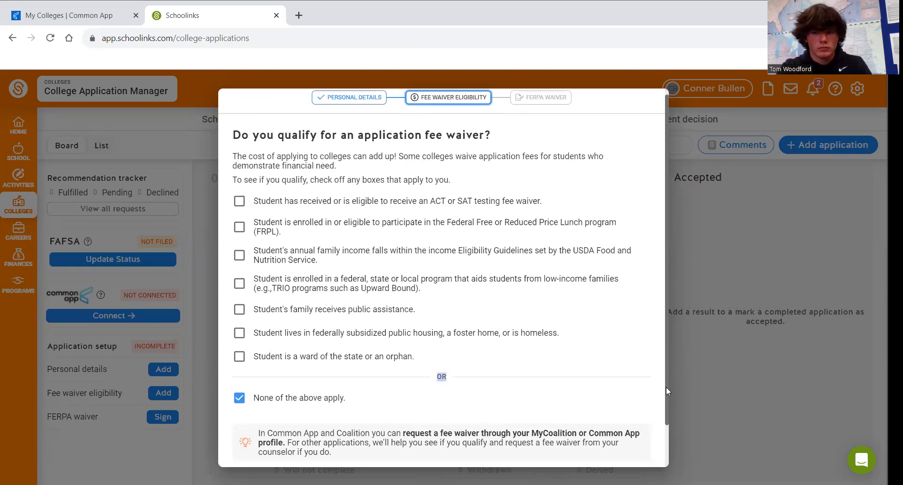
{"action": "scroll", "scroll_direction": "down", "scroll_amount": 3}
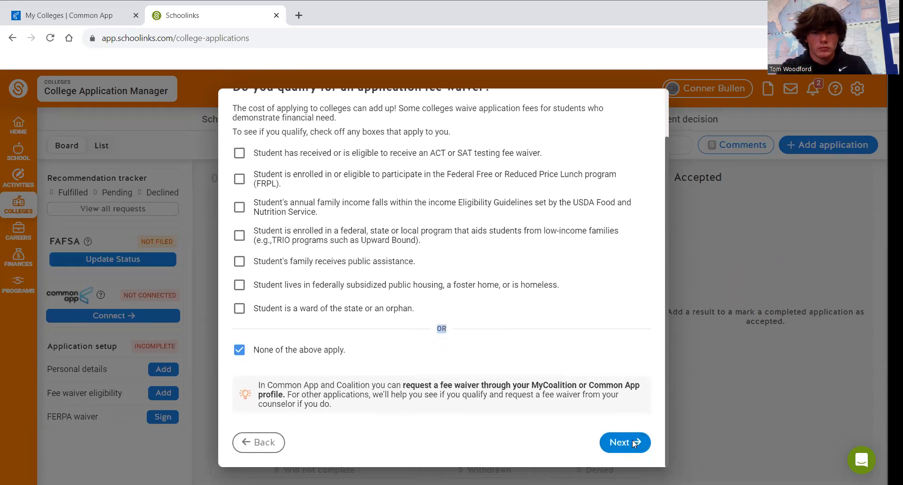
{"action": "left_click", "coordinate": [625, 442]}
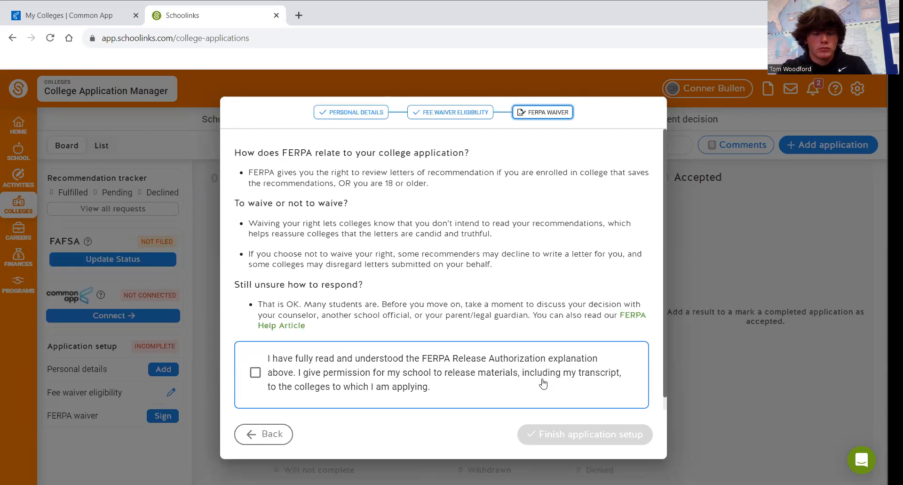
{"action": "mouse_move", "coordinate": [541, 380]}
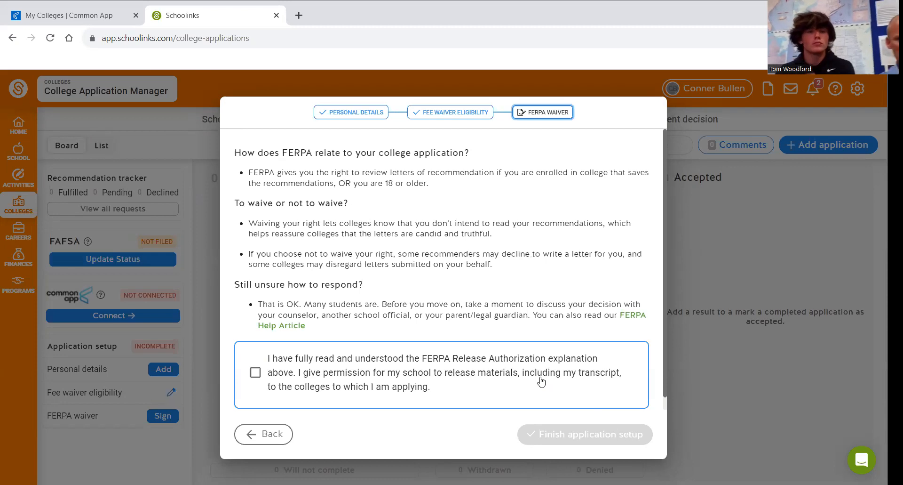
{"action": "left_click", "coordinate": [255, 372]}
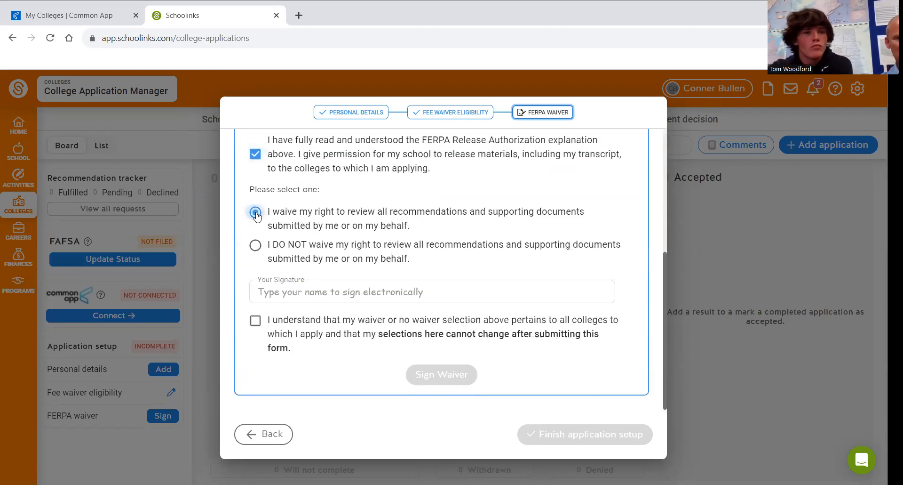
{"action": "left_click", "coordinate": [255, 320]}
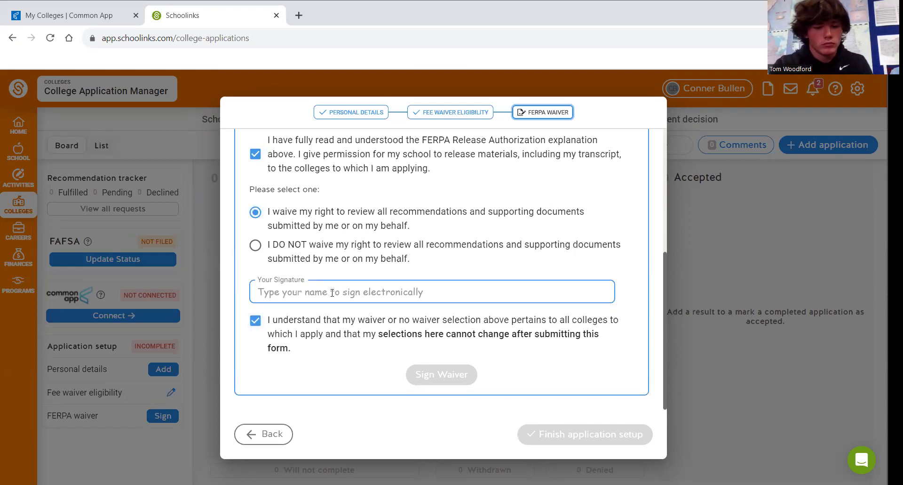
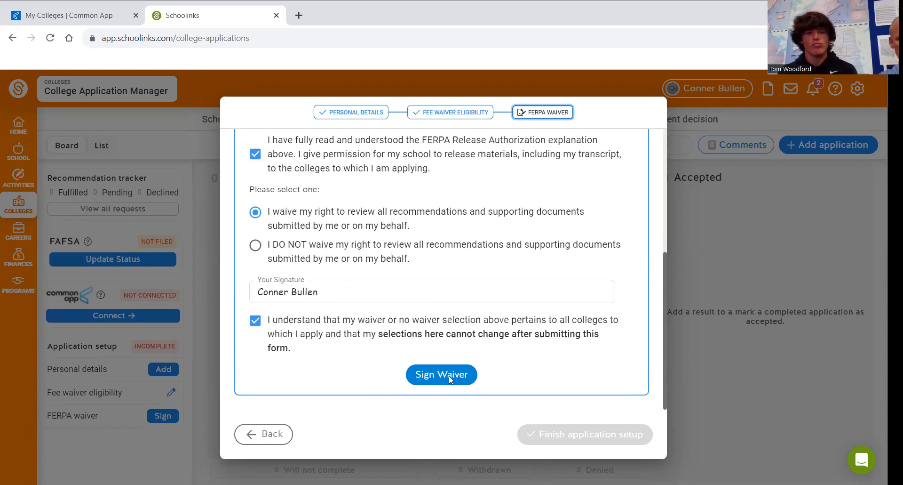
Step: Submit the signed waiver and go to Common App sign-in to link accounts
{"action": "left_click", "coordinate": [441, 374]}
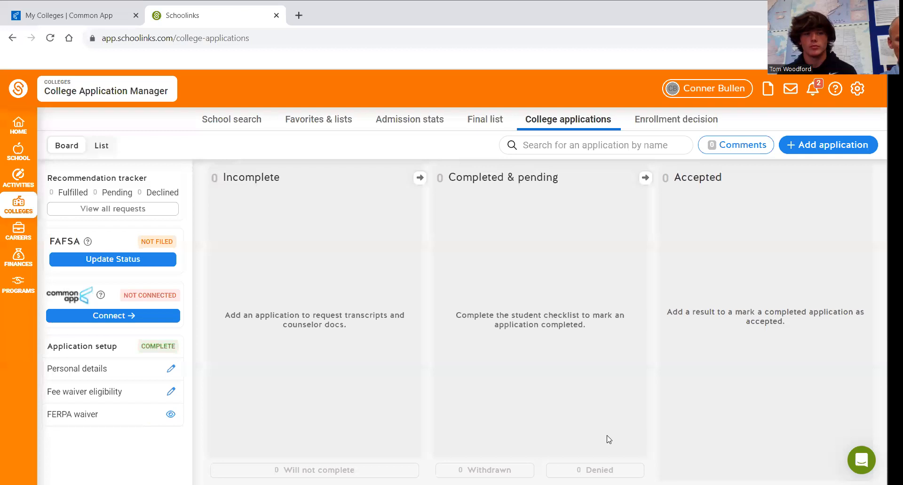
{"action": "mouse_move", "coordinate": [204, 344]}
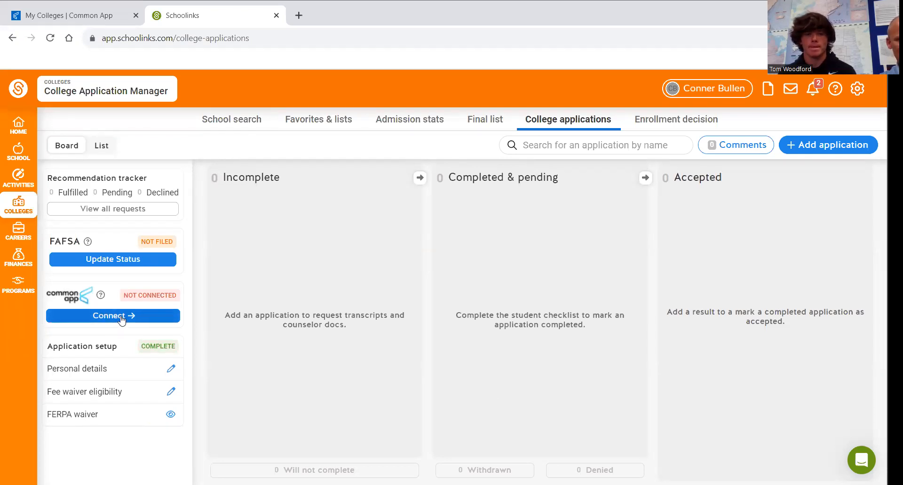
{"action": "left_click", "coordinate": [113, 316]}
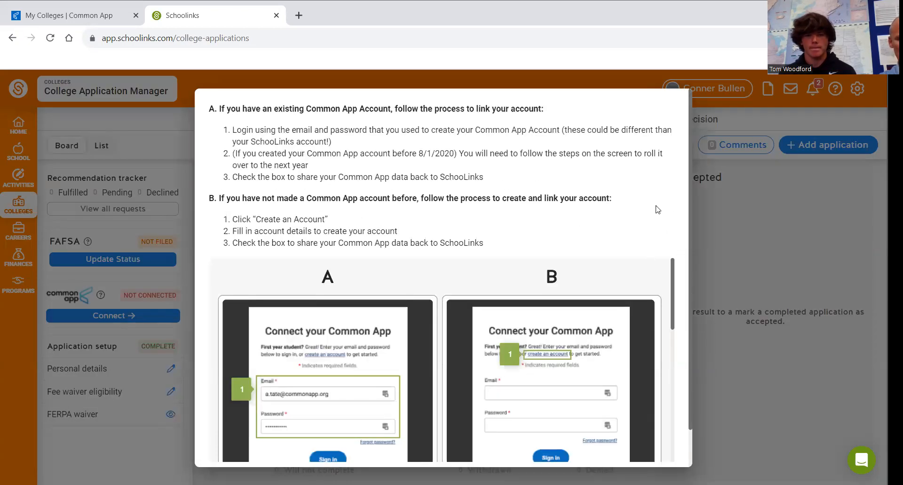
{"action": "mouse_move", "coordinate": [690, 332]}
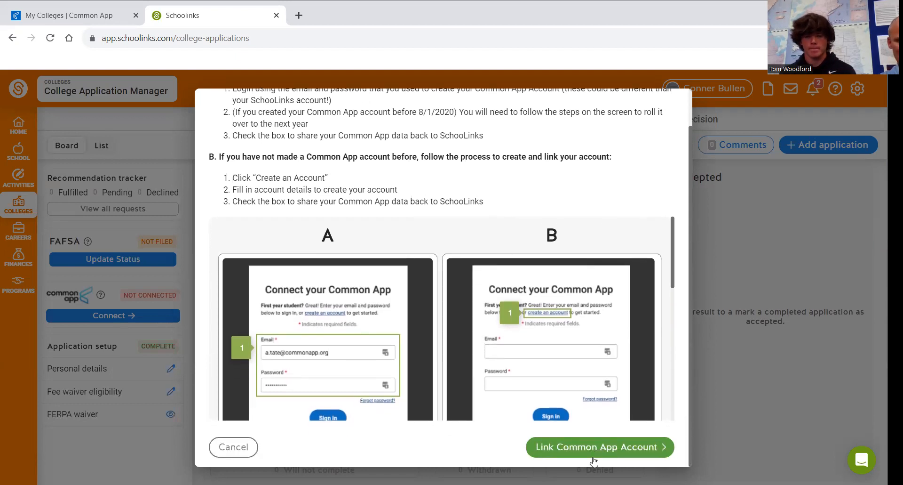
{"action": "left_click", "coordinate": [600, 447]}
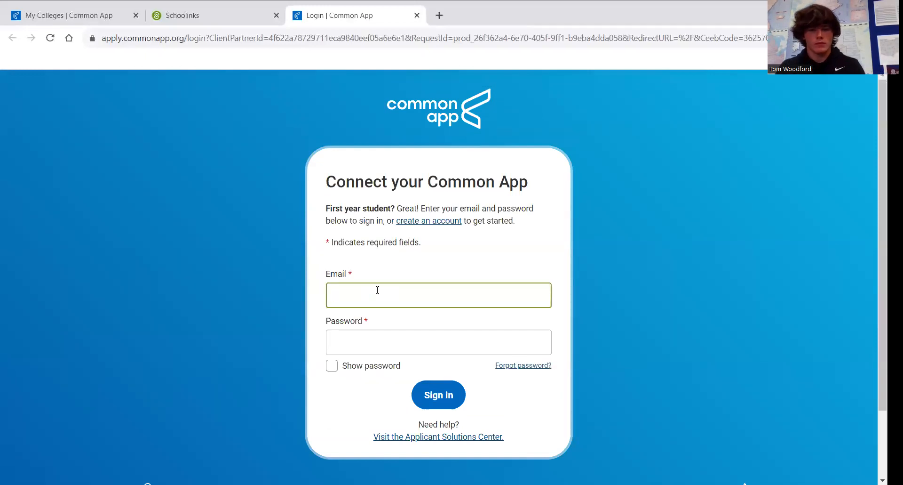
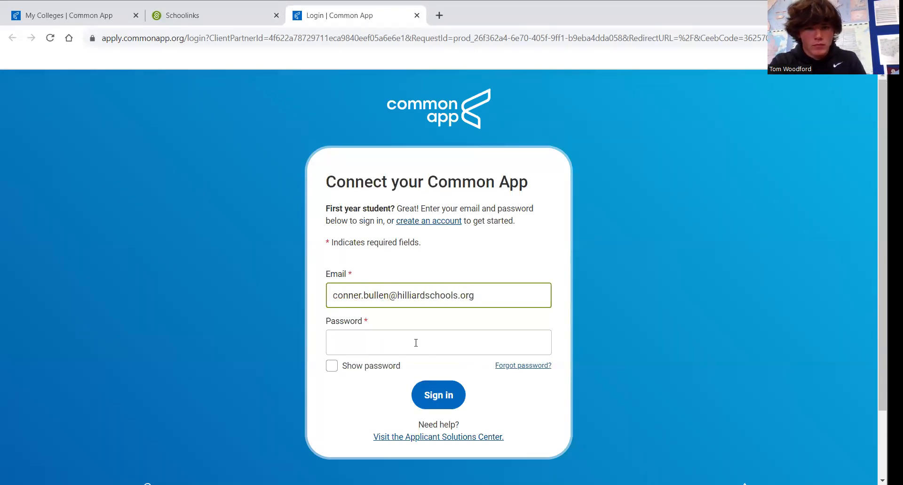
{"action": "type", "text": "•"}
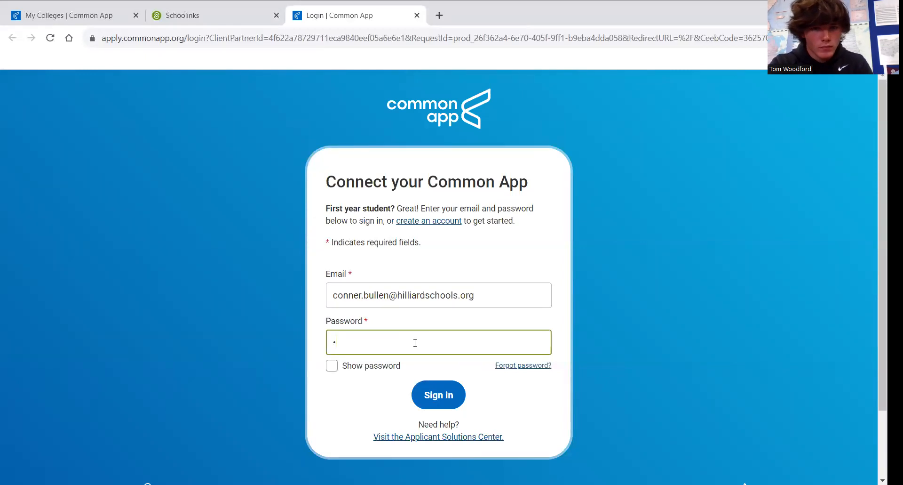
{"action": "type", "text": "••••"}
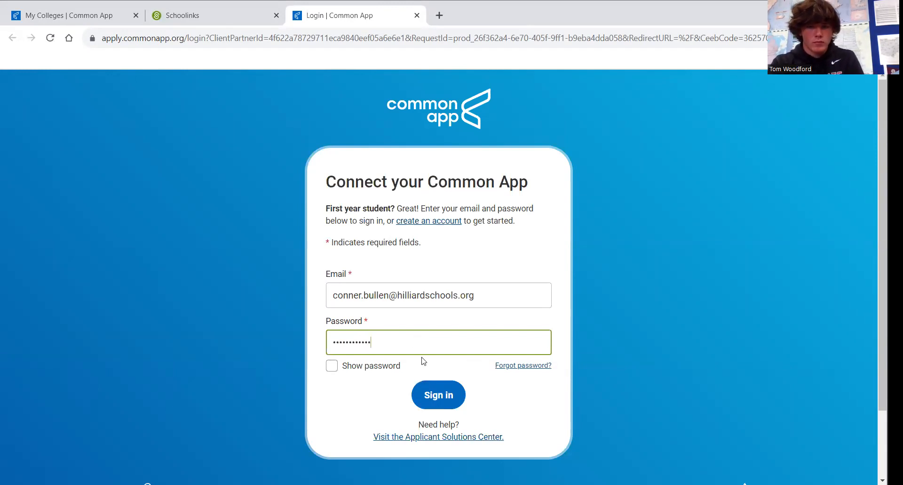
{"action": "left_click", "coordinate": [439, 394]}
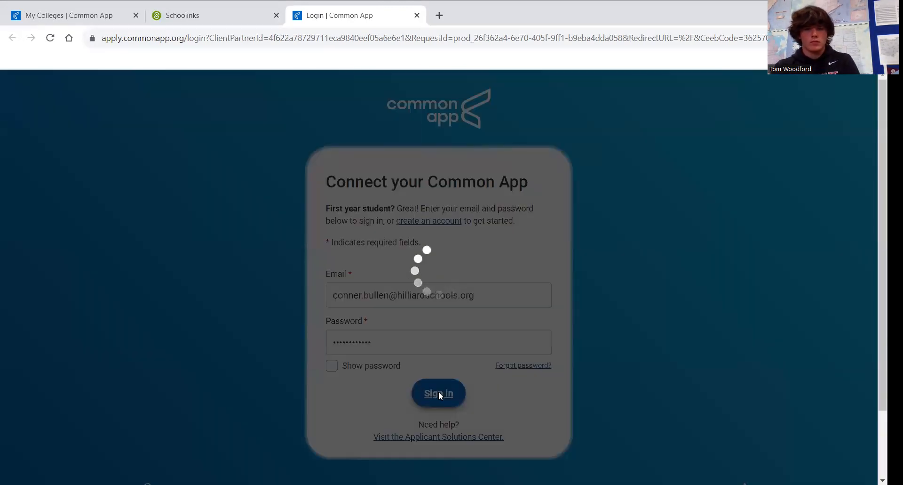
{"action": "left_click", "coordinate": [439, 393]}
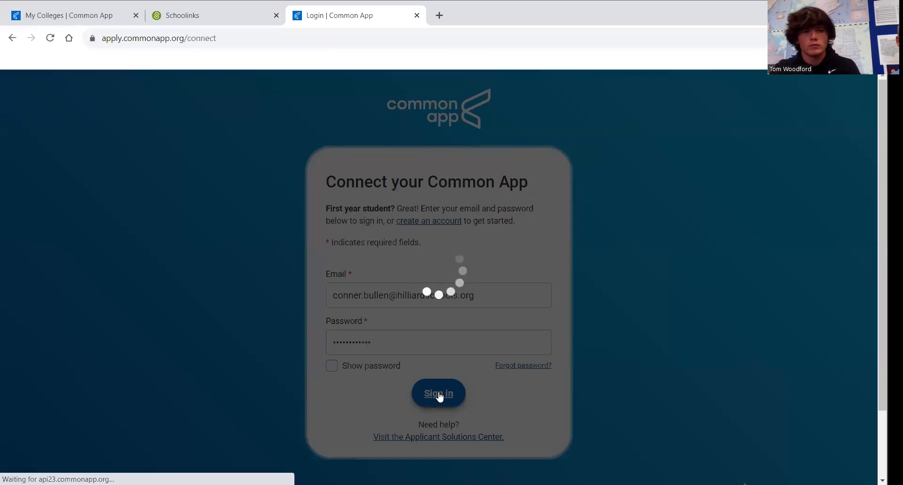
{"action": "left_click", "coordinate": [439, 393]}
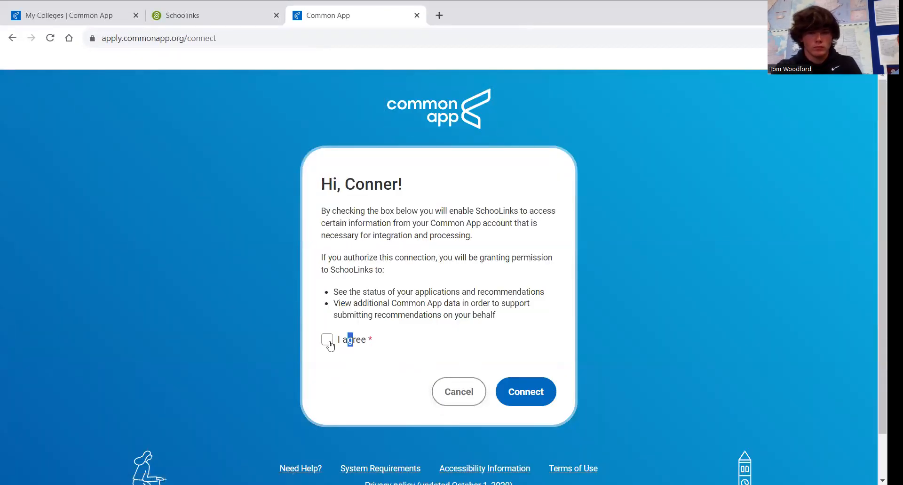
Step: Tick 'I agree' and connect Common App to SchooLinks
{"action": "left_click", "coordinate": [327, 340]}
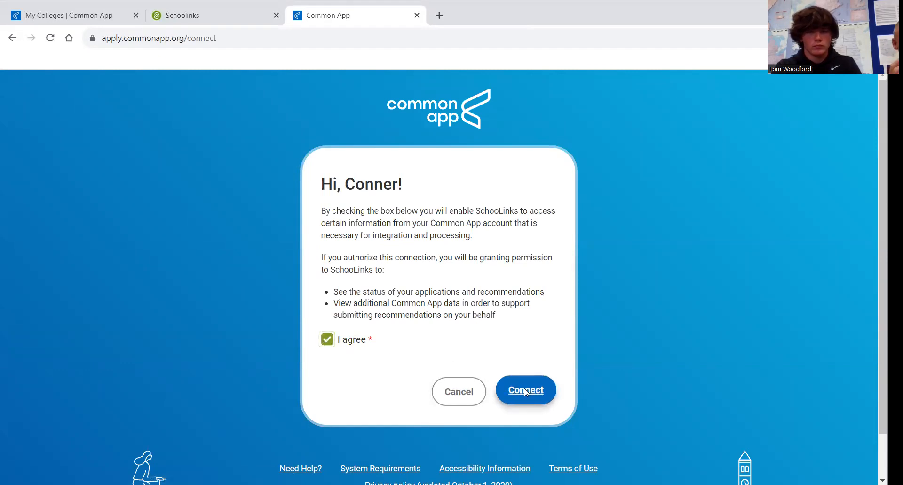
{"action": "left_click", "coordinate": [526, 390]}
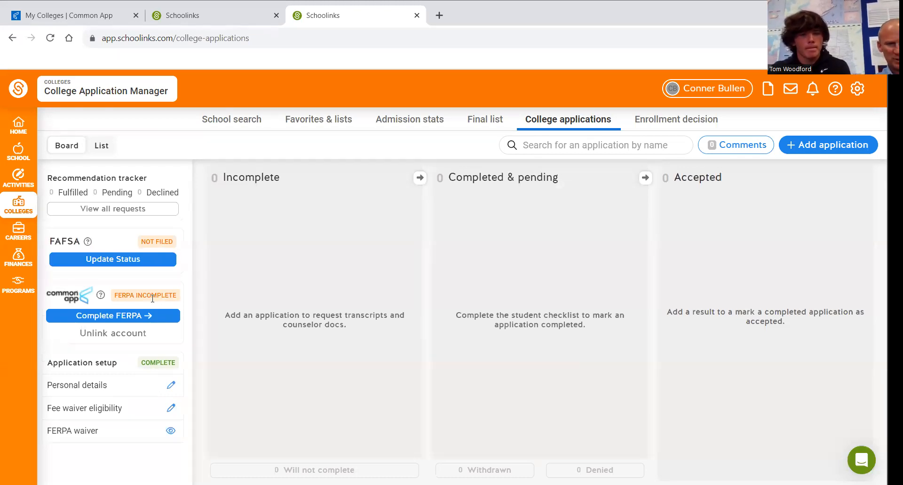
{"action": "mouse_move", "coordinate": [136, 313]}
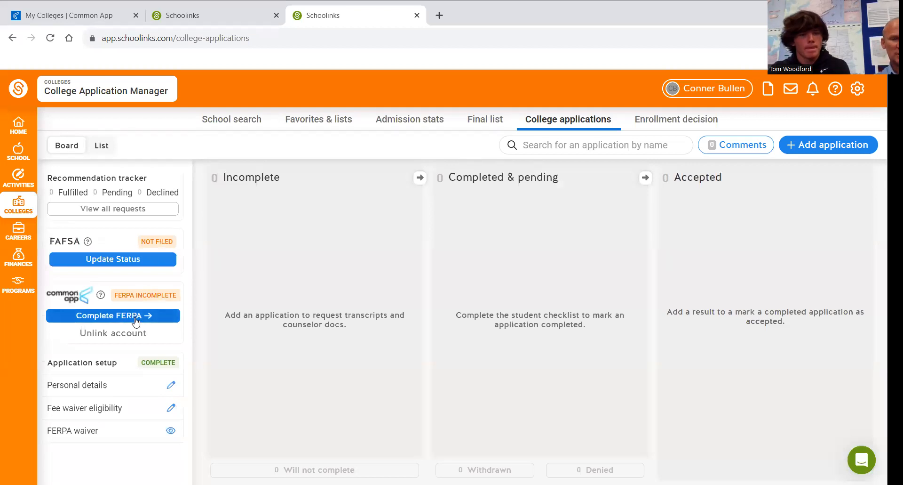
{"action": "mouse_move", "coordinate": [279, 306]}
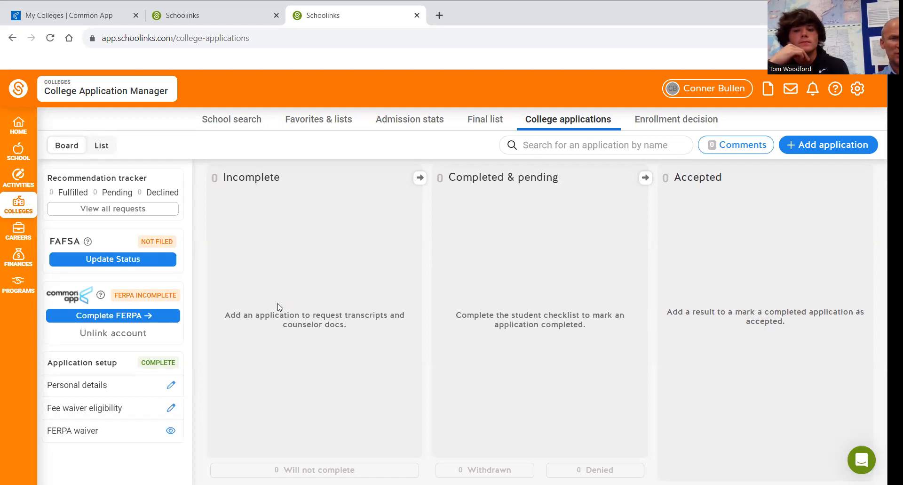
{"action": "mouse_move", "coordinate": [275, 236]}
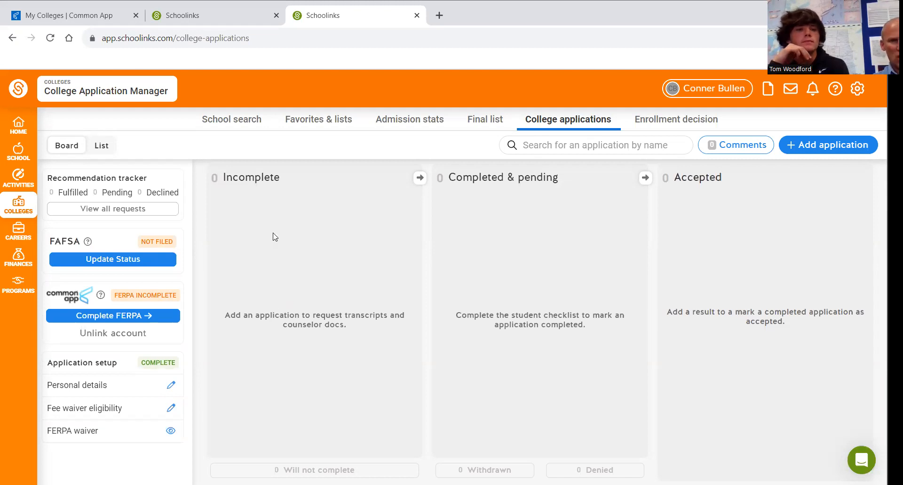
{"action": "mouse_move", "coordinate": [294, 255]}
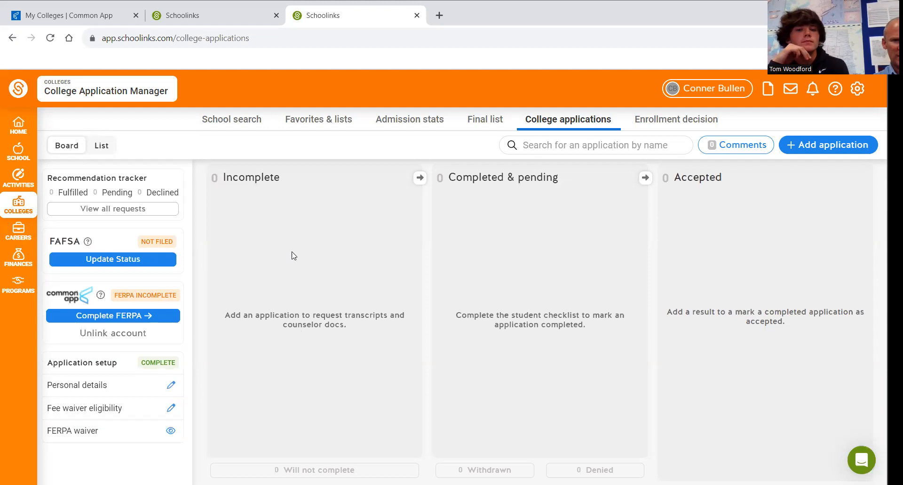
{"action": "mouse_move", "coordinate": [290, 298]}
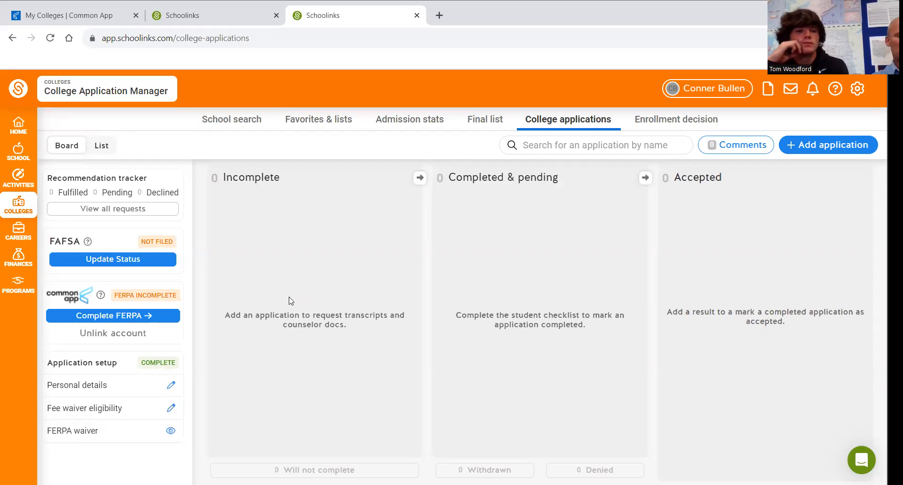
{"action": "mouse_move", "coordinate": [273, 279]}
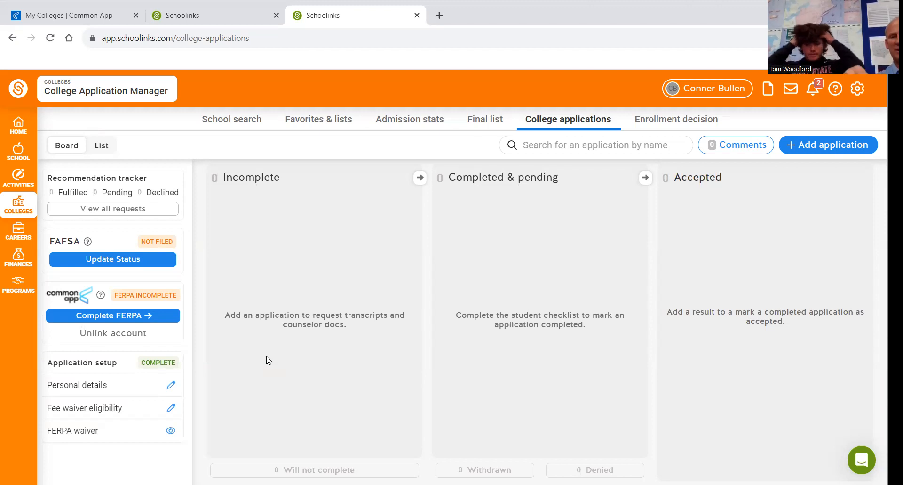
{"action": "mouse_move", "coordinate": [337, 380]}
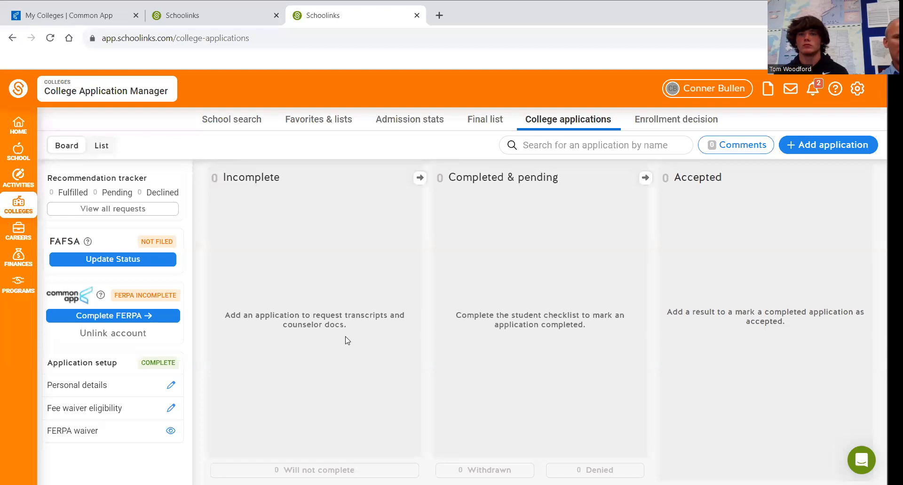
{"action": "mouse_move", "coordinate": [306, 370]}
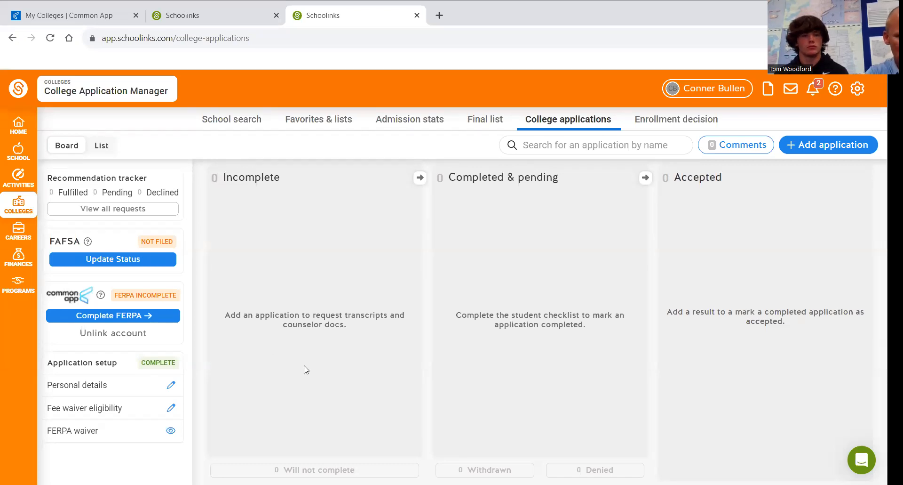
{"action": "mouse_move", "coordinate": [324, 228]}
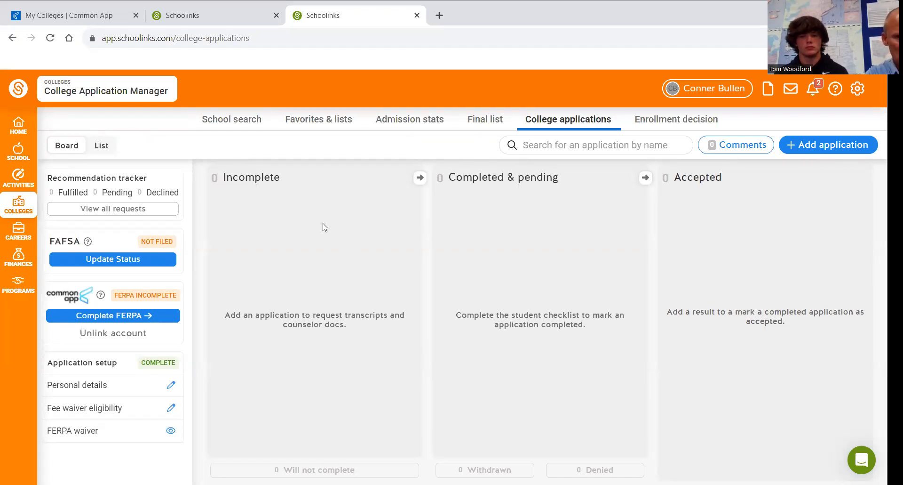
{"action": "mouse_move", "coordinate": [305, 174]}
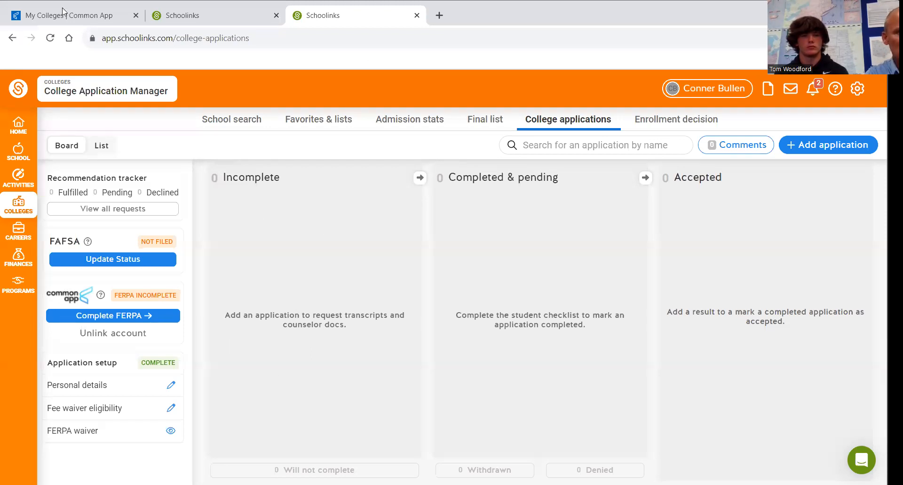
Step: Return to the My Colleges tab and open the Common App form on its Profile page
{"action": "left_click", "coordinate": [66, 15]}
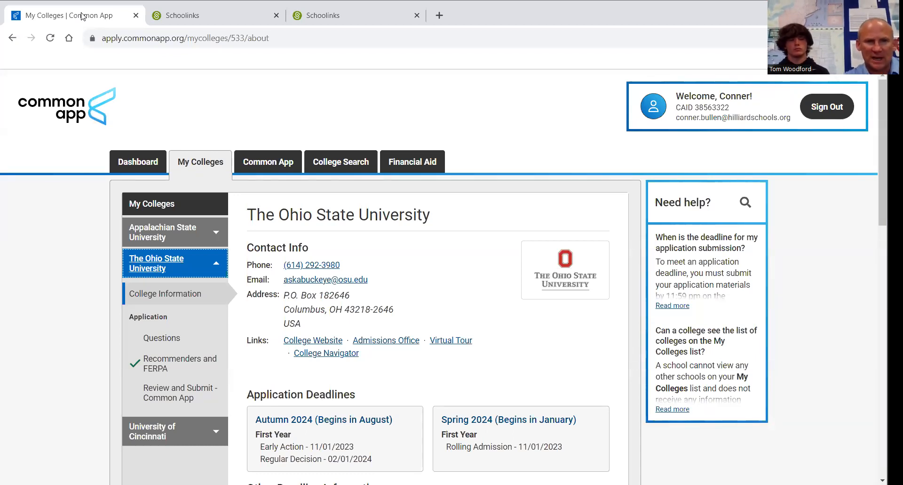
{"action": "mouse_move", "coordinate": [253, 124]}
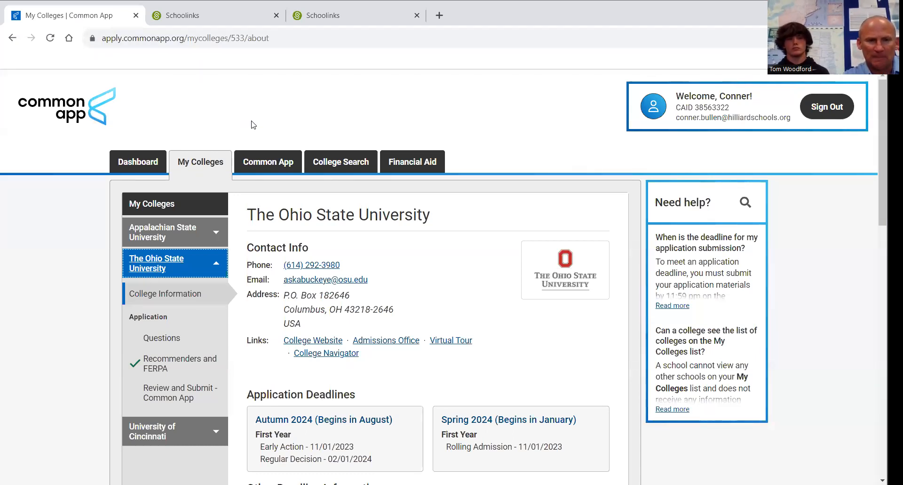
{"action": "mouse_move", "coordinate": [260, 161]}
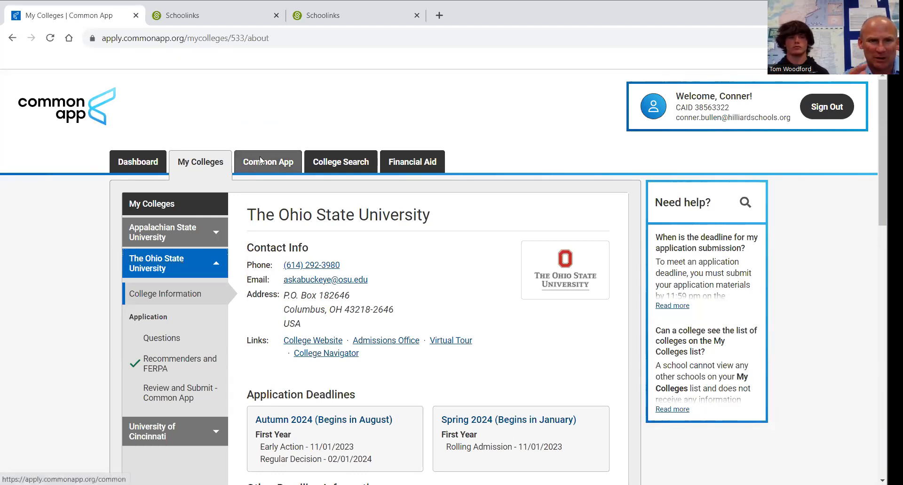
{"action": "left_click", "coordinate": [269, 161]}
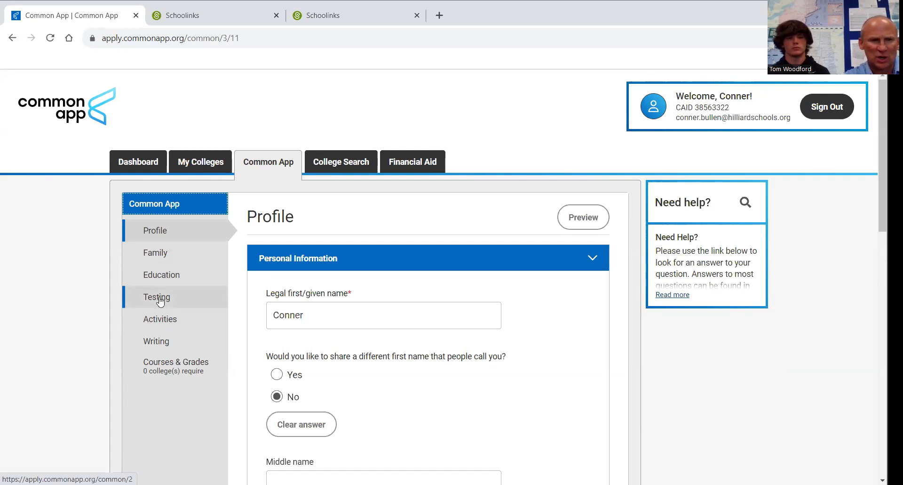
Step: Review the Testing questions, then view Appalachian State University under My Colleges
{"action": "left_click", "coordinate": [156, 297]}
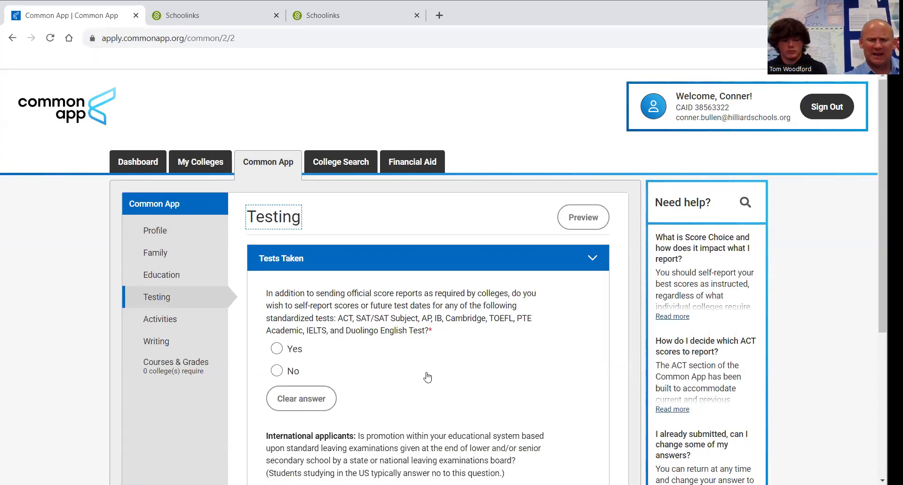
{"action": "mouse_move", "coordinate": [361, 390]}
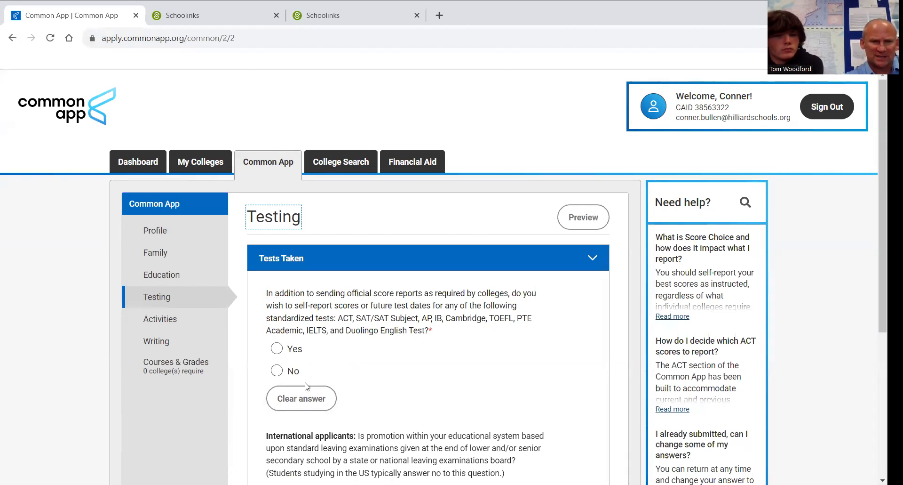
{"action": "mouse_move", "coordinate": [397, 373]}
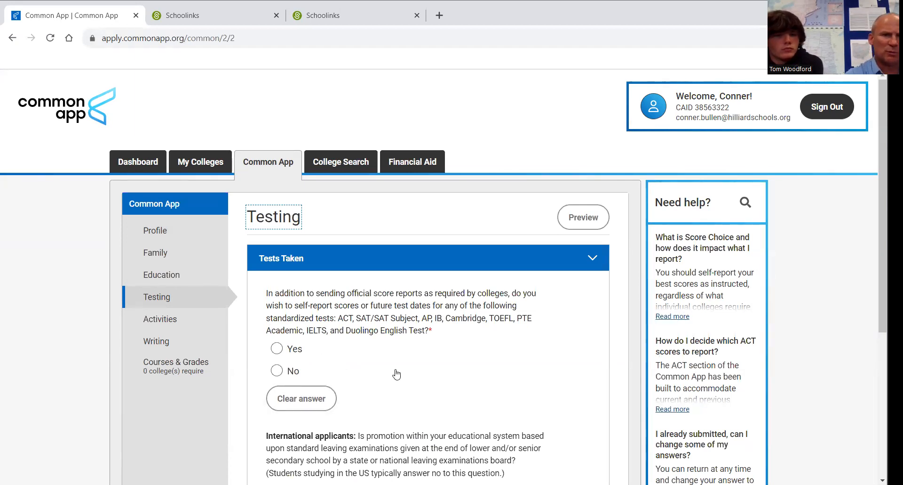
{"action": "mouse_move", "coordinate": [390, 374]}
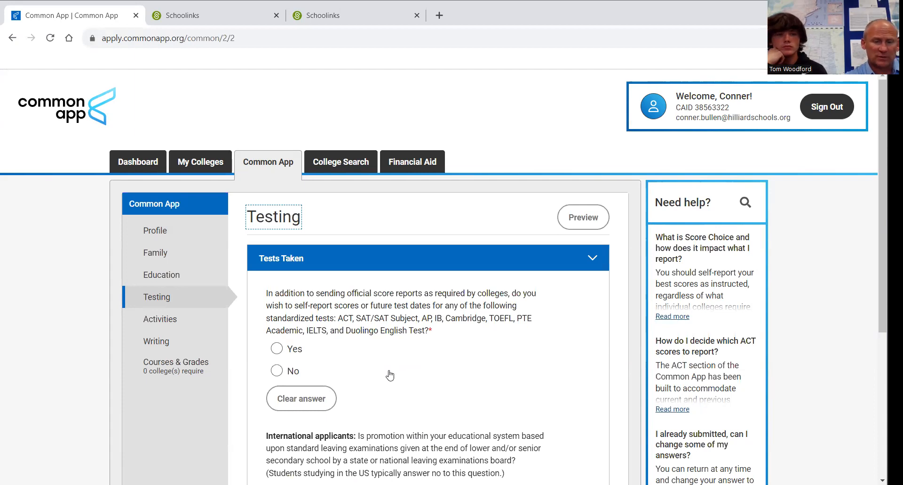
{"action": "mouse_move", "coordinate": [433, 386]}
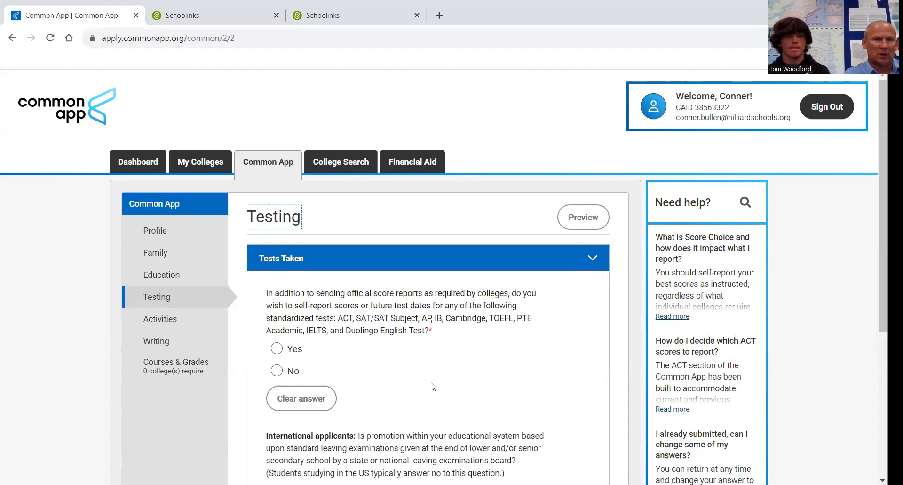
{"action": "mouse_move", "coordinate": [205, 176]}
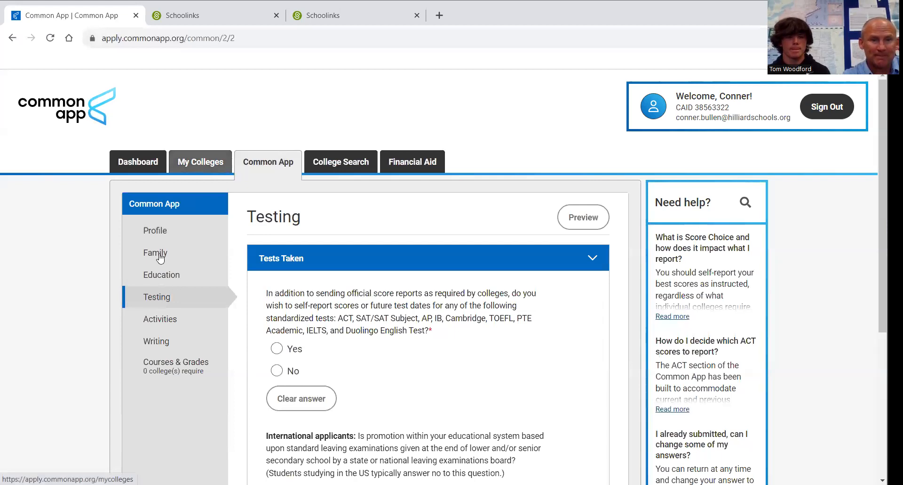
{"action": "left_click", "coordinate": [200, 161]}
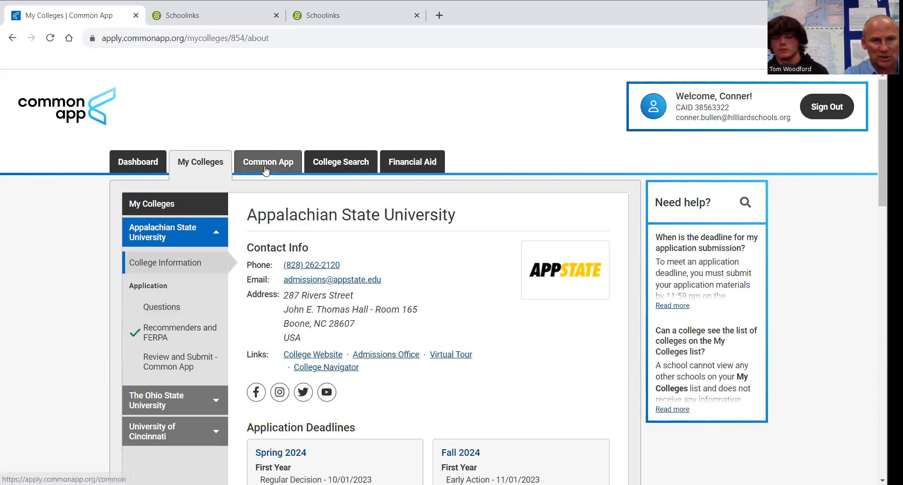
Step: Reopen the Common App form's Testing section showing the unanswered test-score self-report question
{"action": "left_click", "coordinate": [267, 161]}
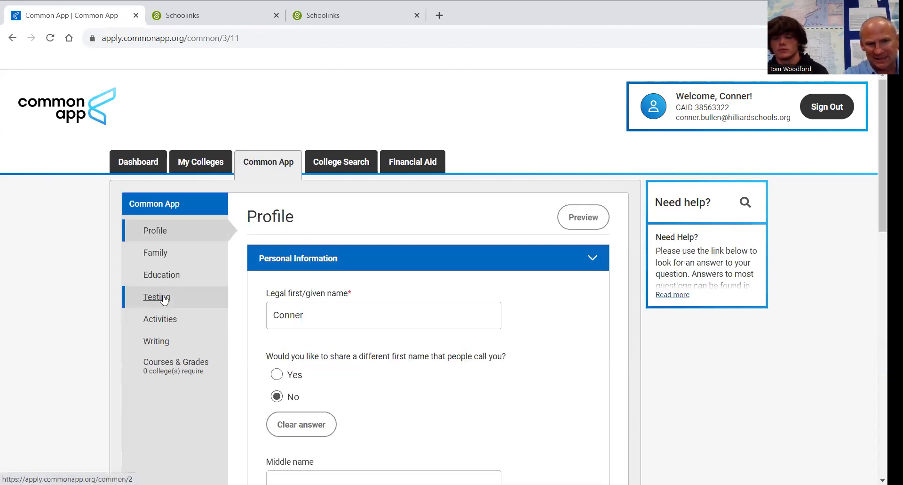
{"action": "left_click", "coordinate": [157, 297]}
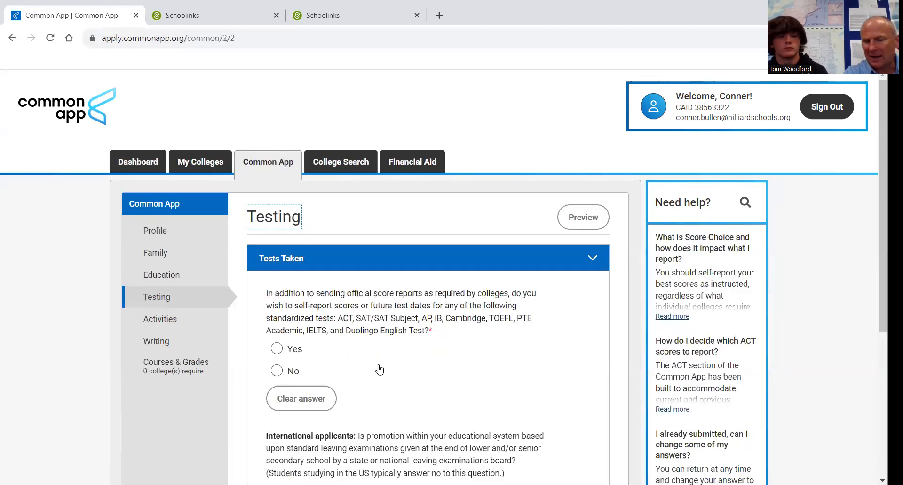
{"action": "mouse_move", "coordinate": [392, 358]}
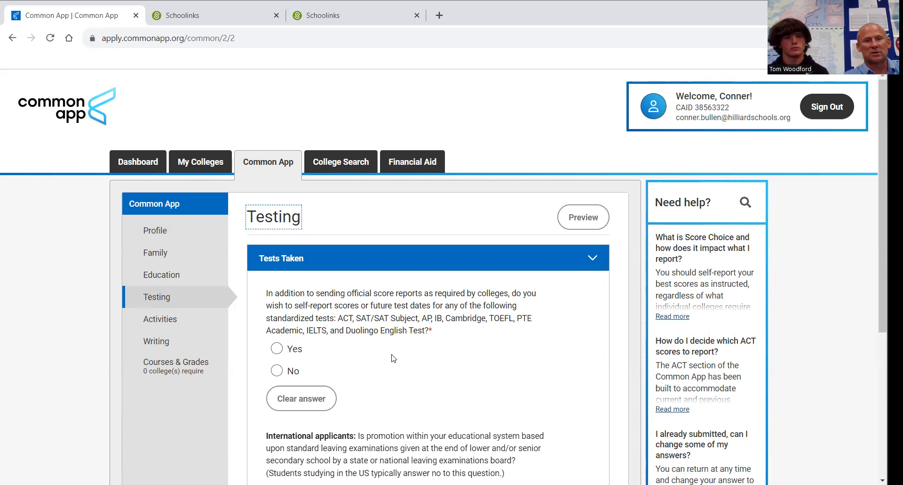
{"action": "mouse_move", "coordinate": [385, 371]}
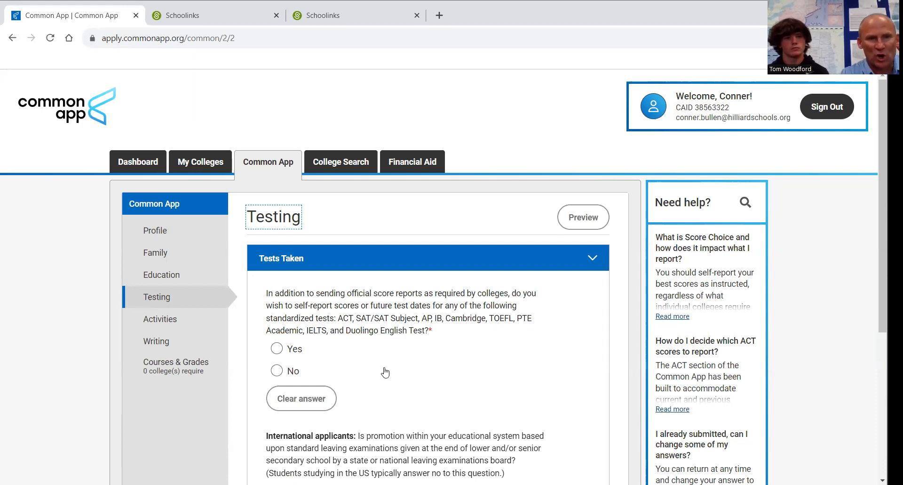